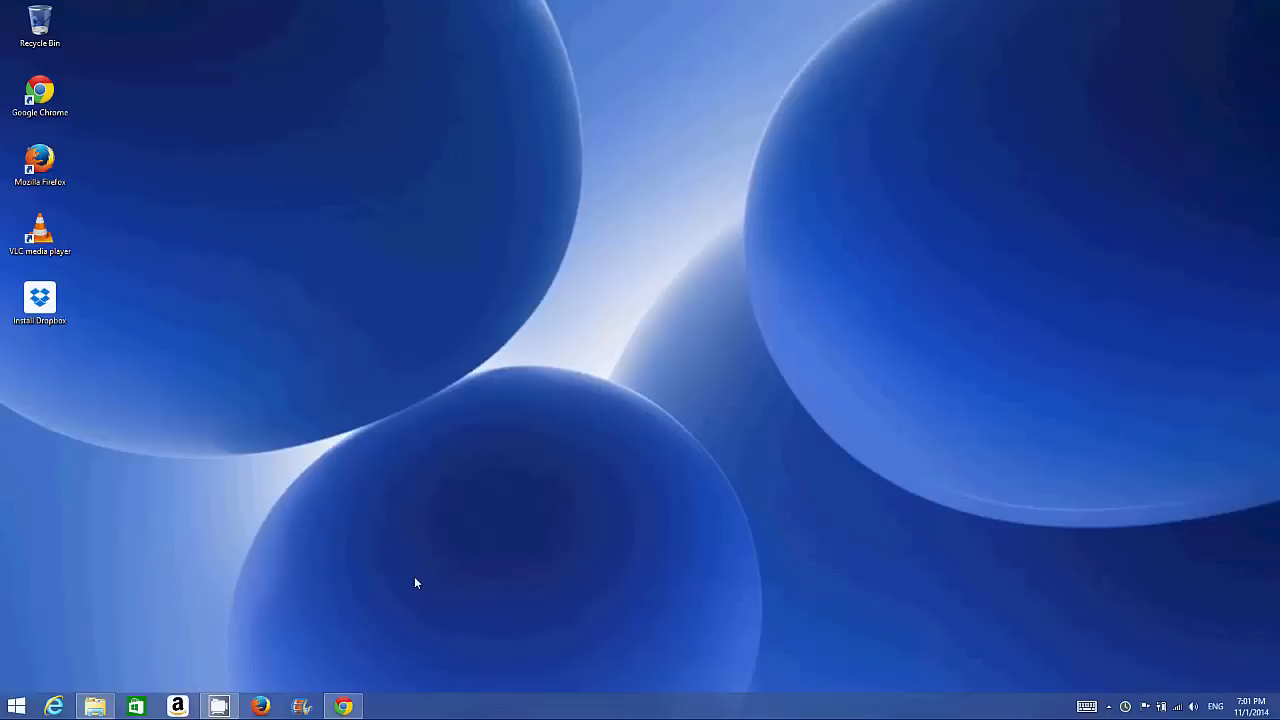
mouse_move(448, 570)
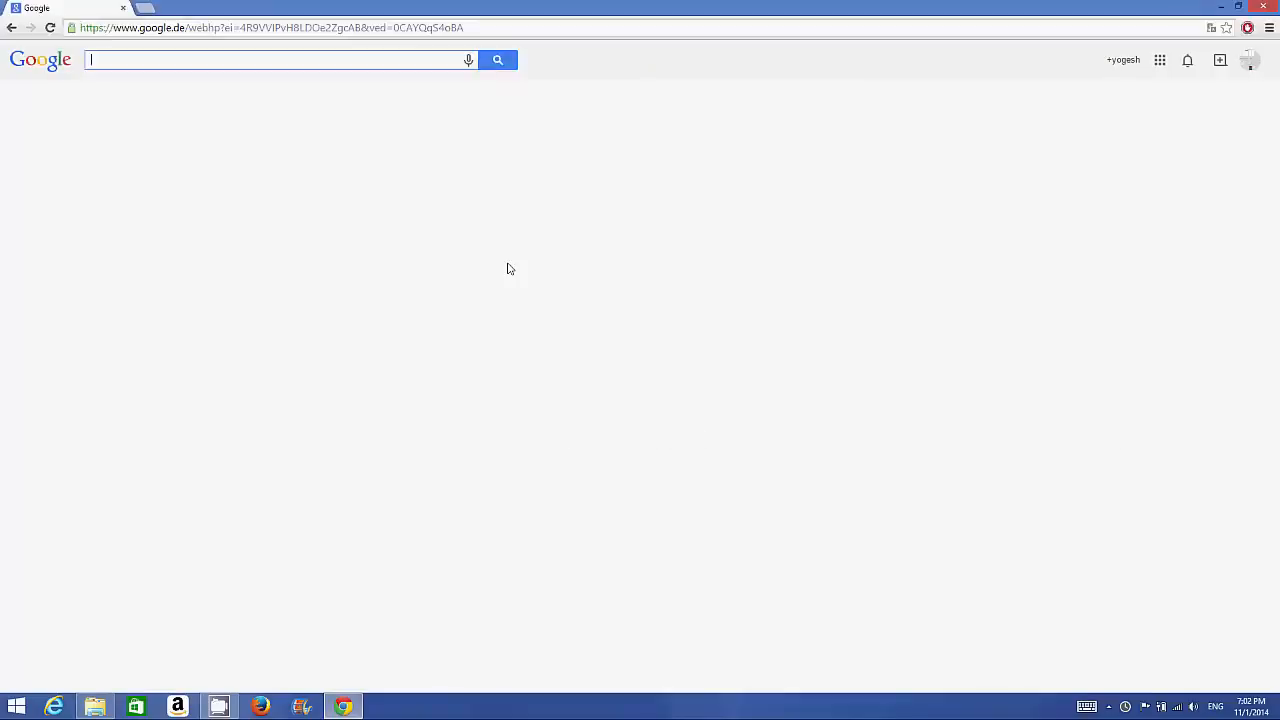
- Search Google for 'code blocks' so results listing the Code::Blocks site appear
text(cod)
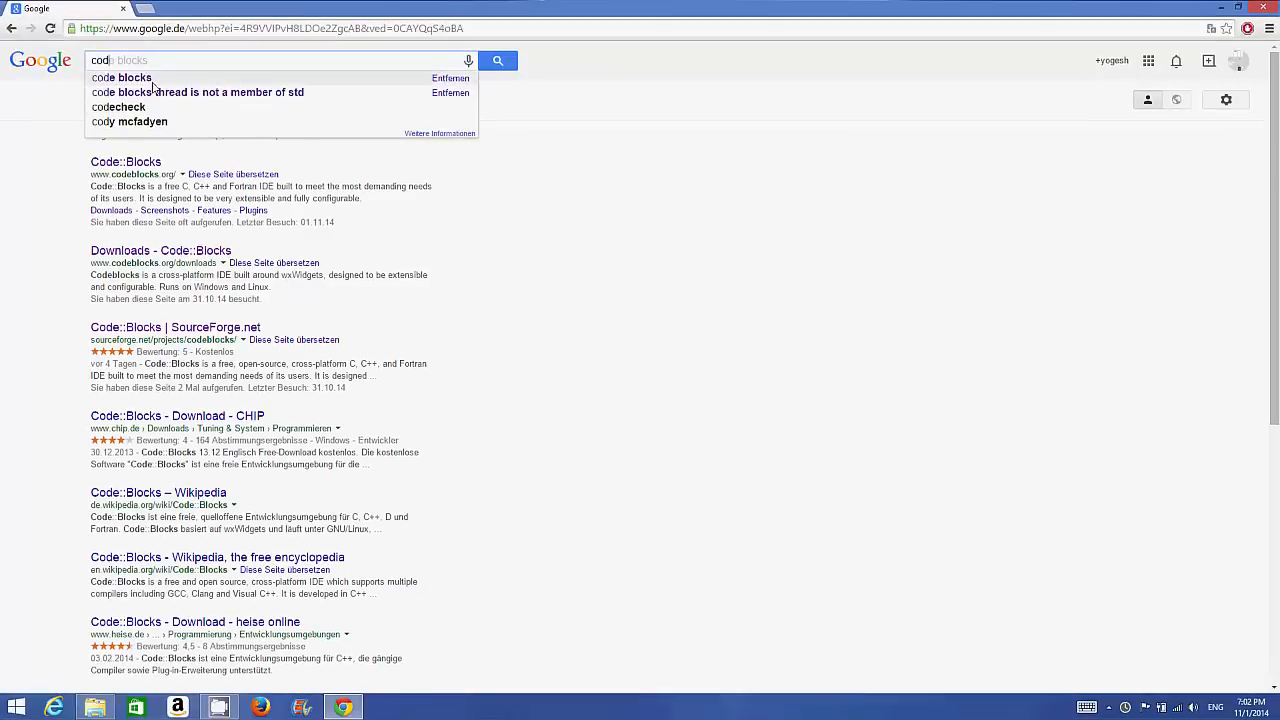
click(120, 76)
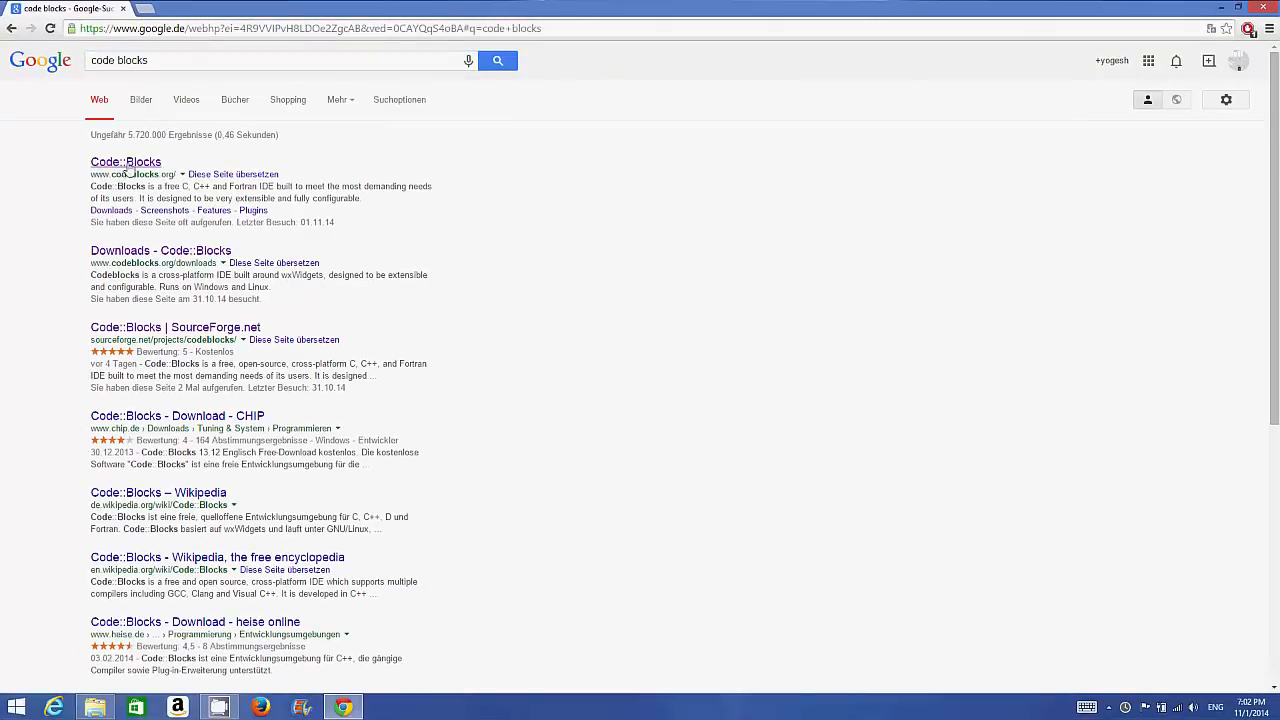
- Reach codeblocks.org's binary release download page listing the Windows 13.12 installers
click(124, 160)
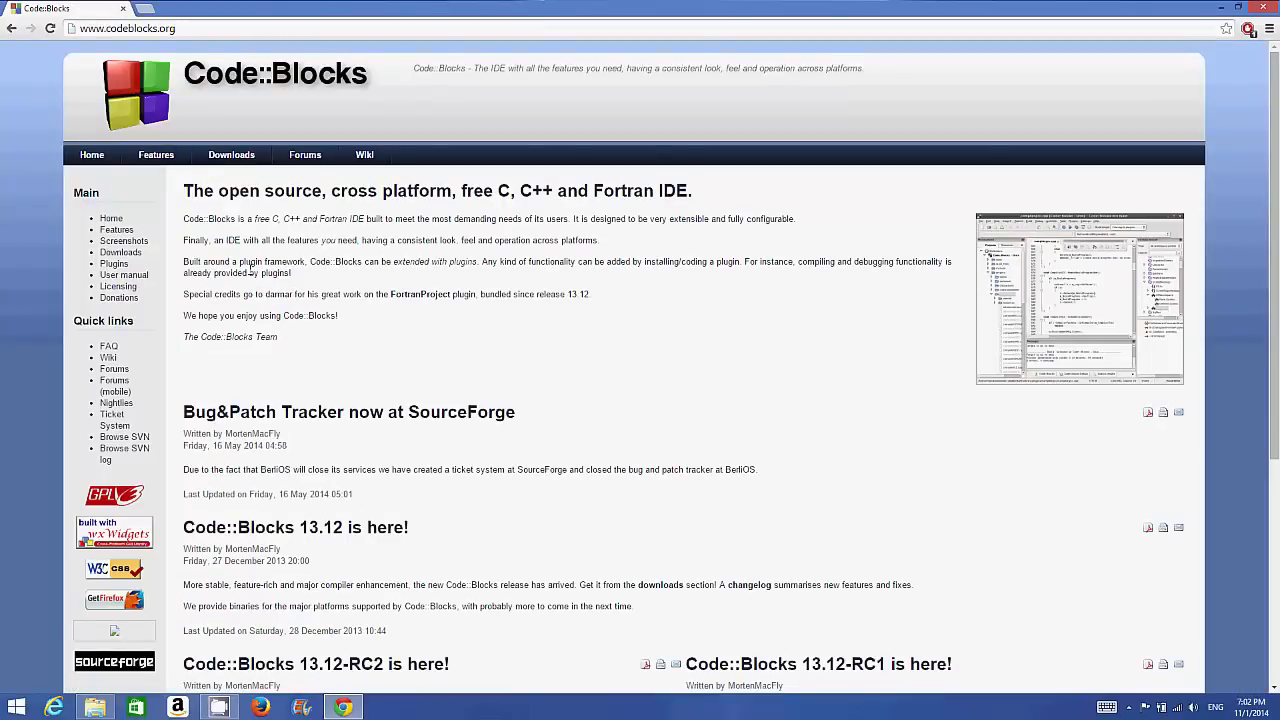
mouse_move(120, 252)
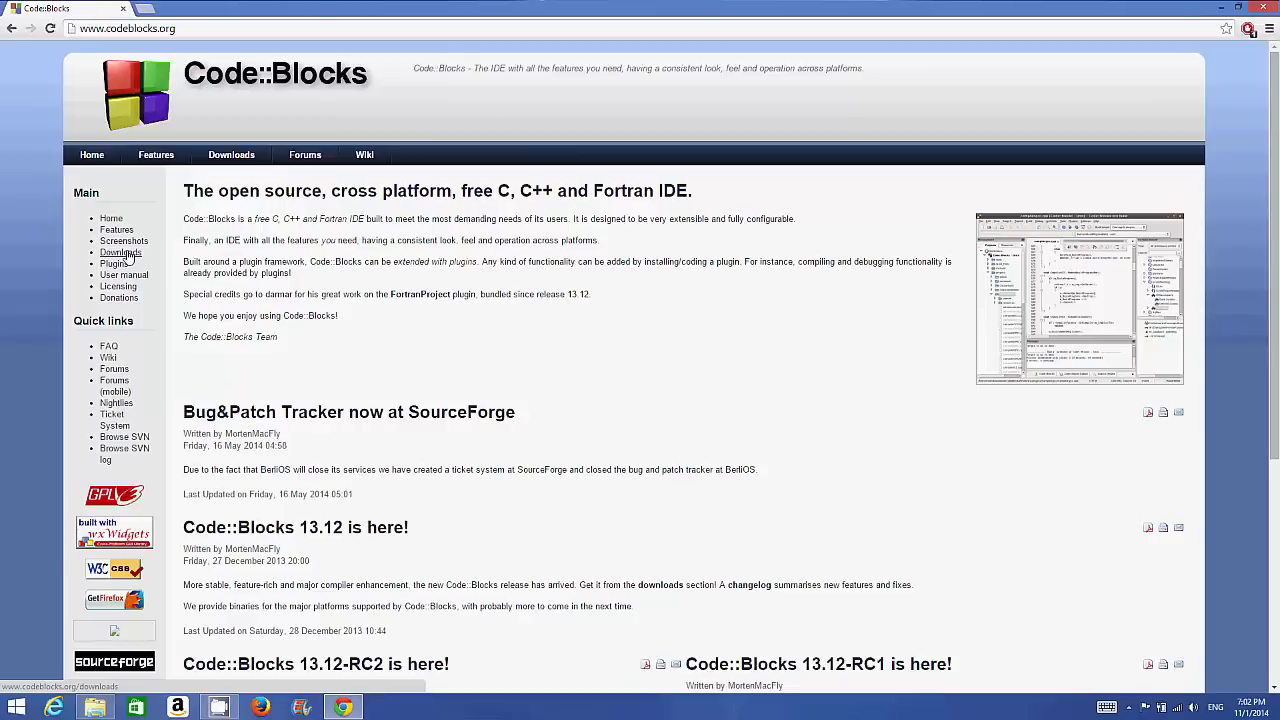
click(120, 252)
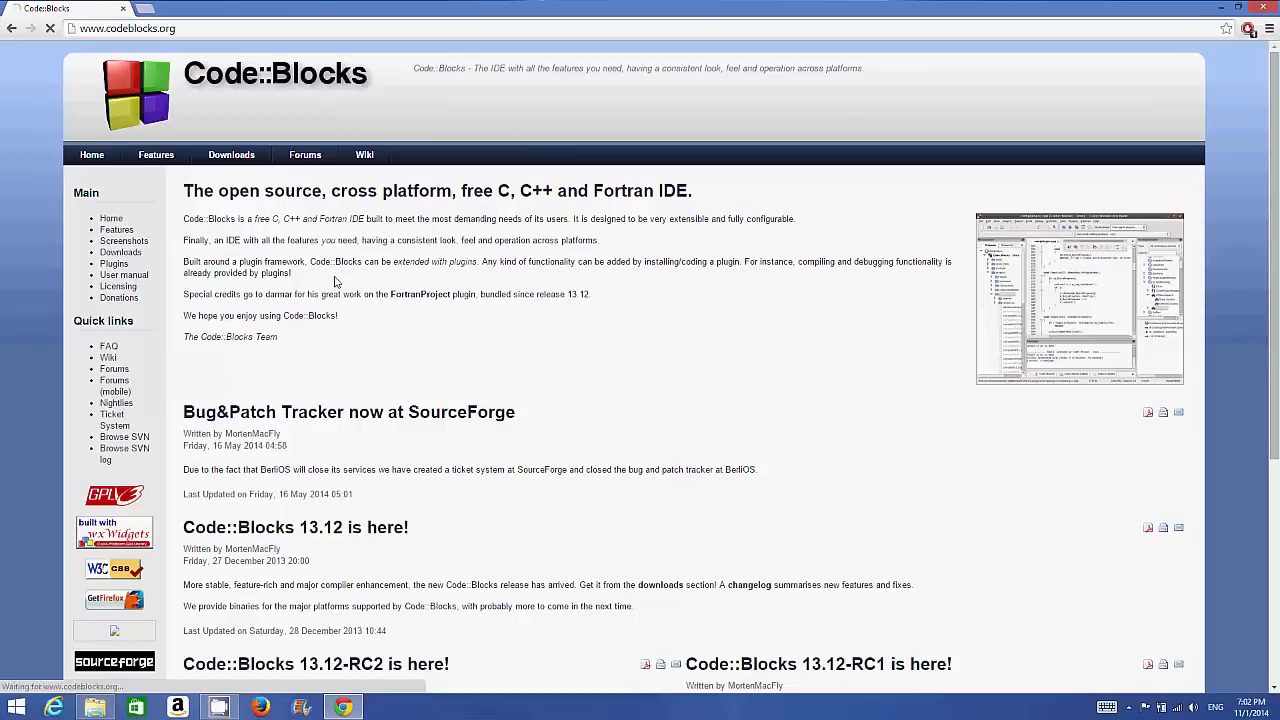
click(232, 154)
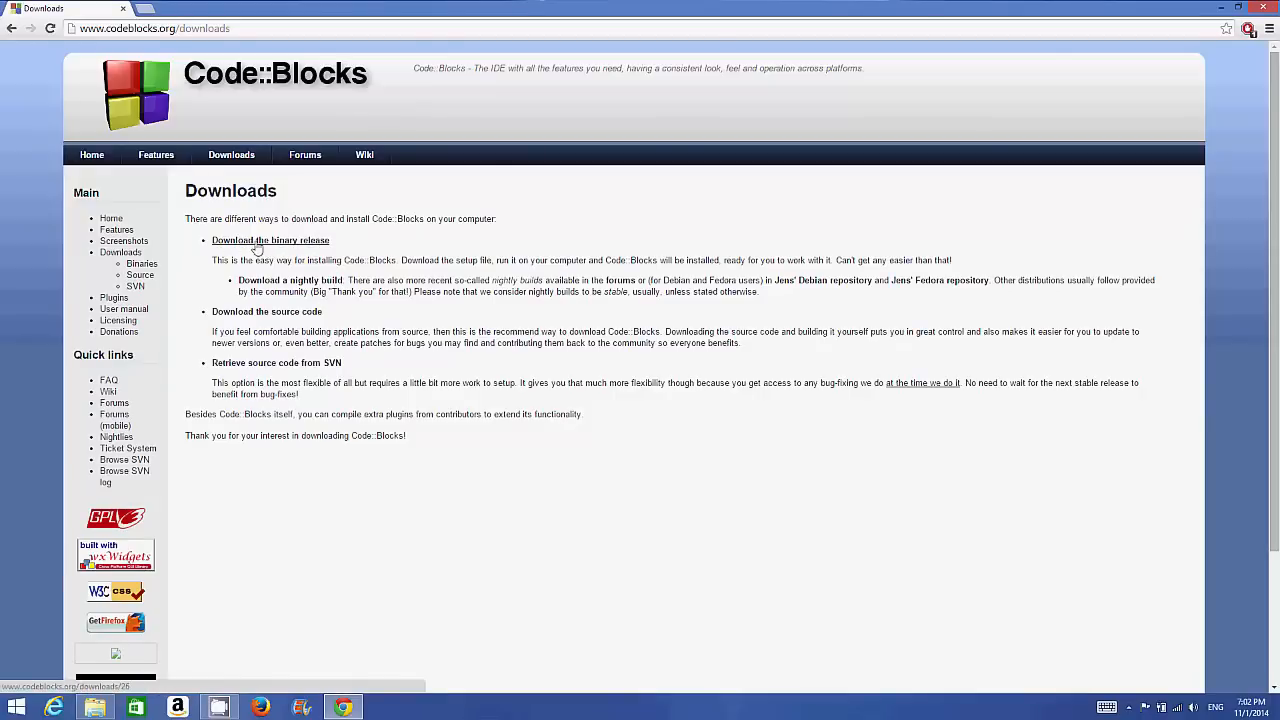
click(270, 240)
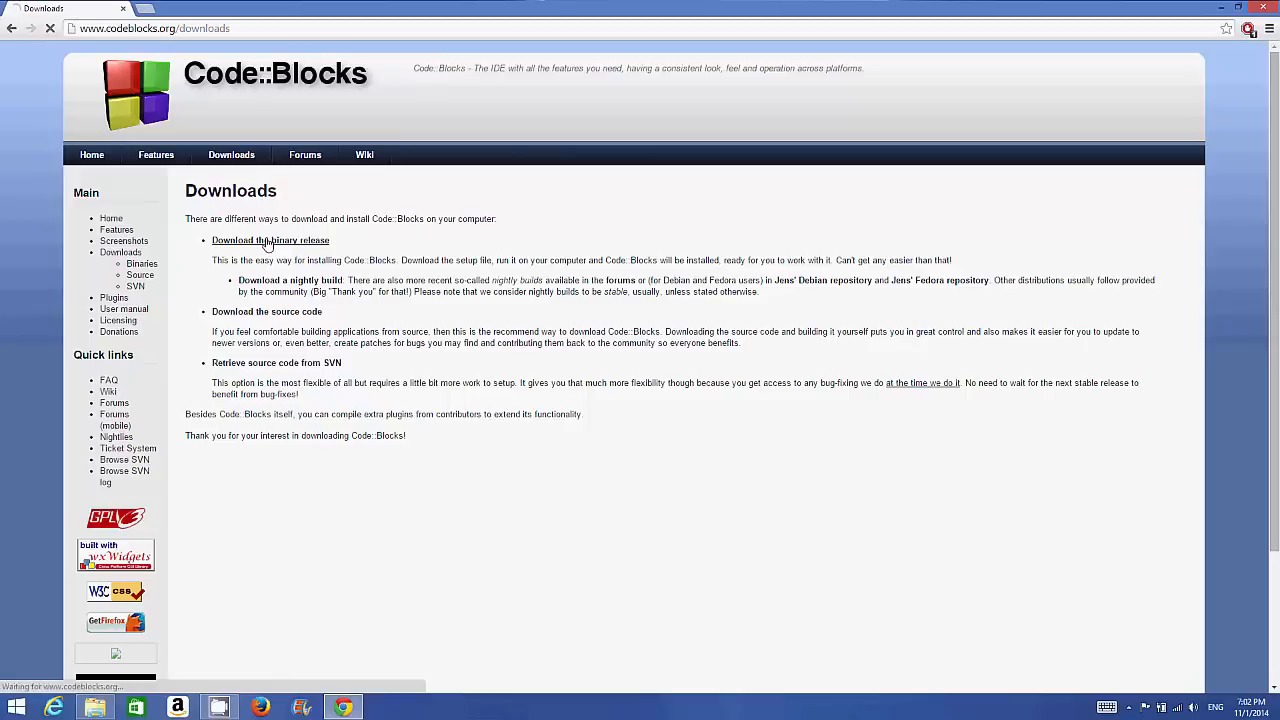
click(270, 240)
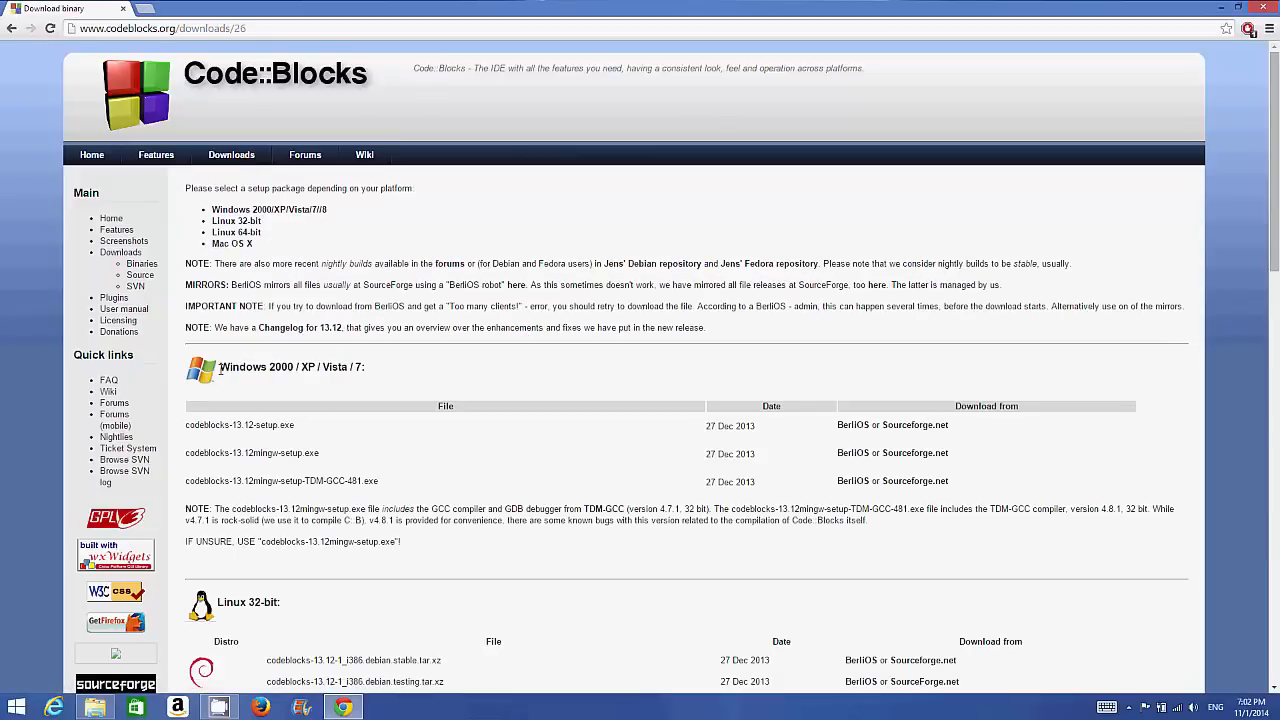
scroll(down, 3)
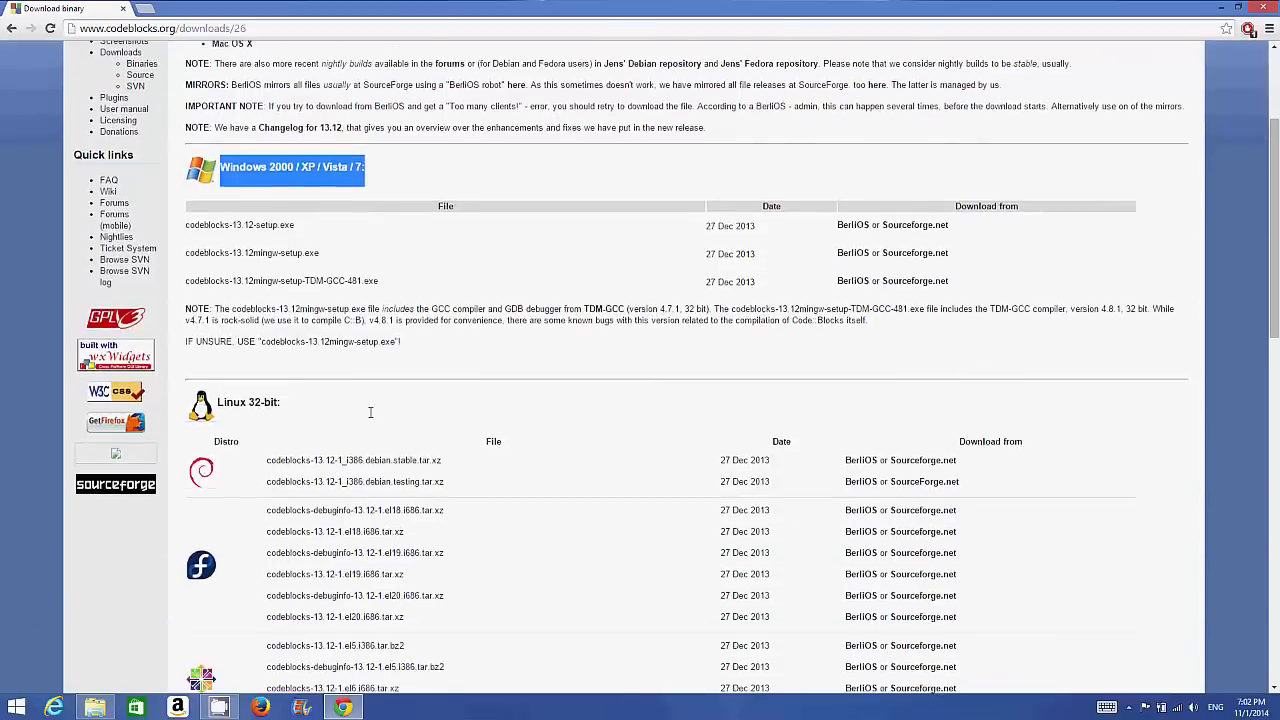
scroll(down, 3)
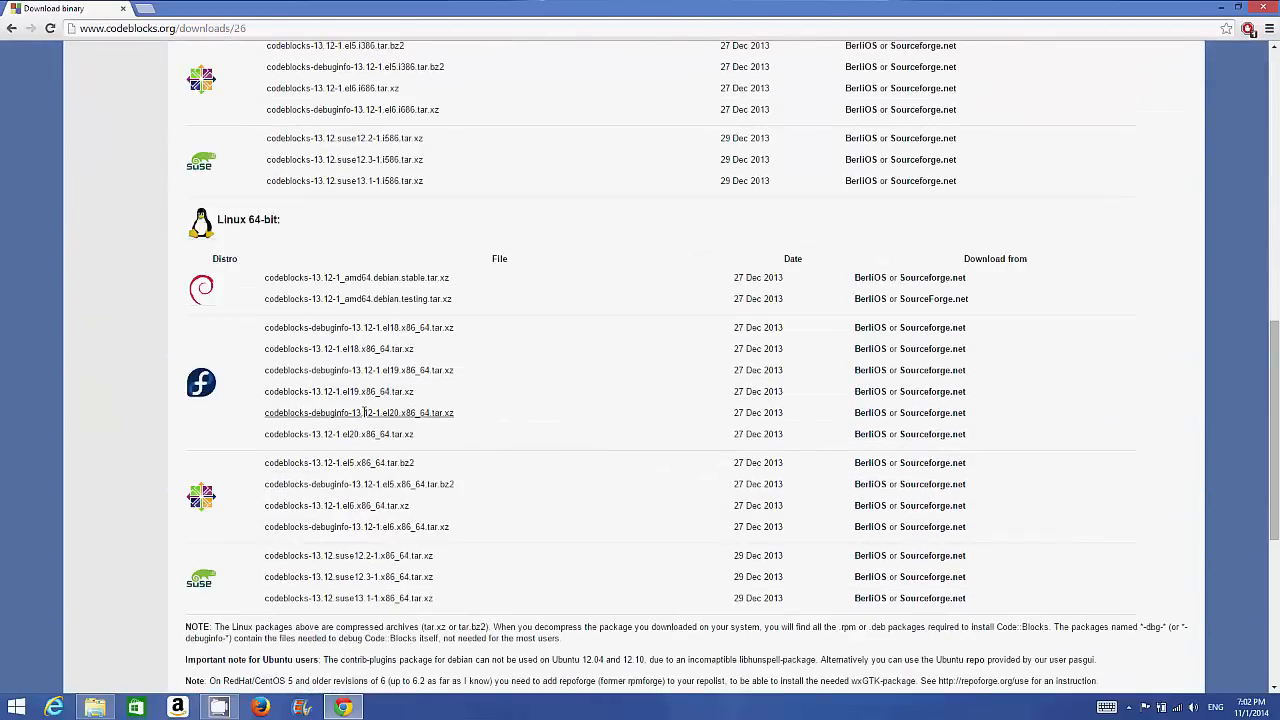
scroll(up, 3)
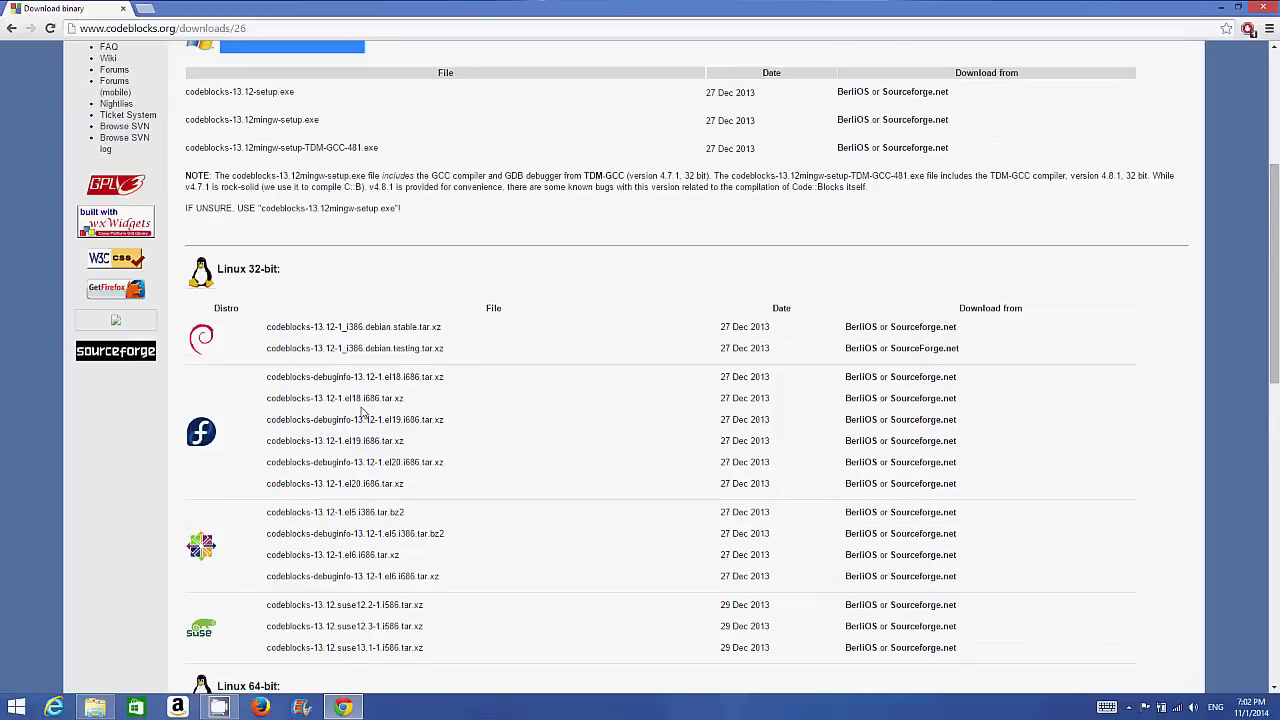
scroll(up, 3)
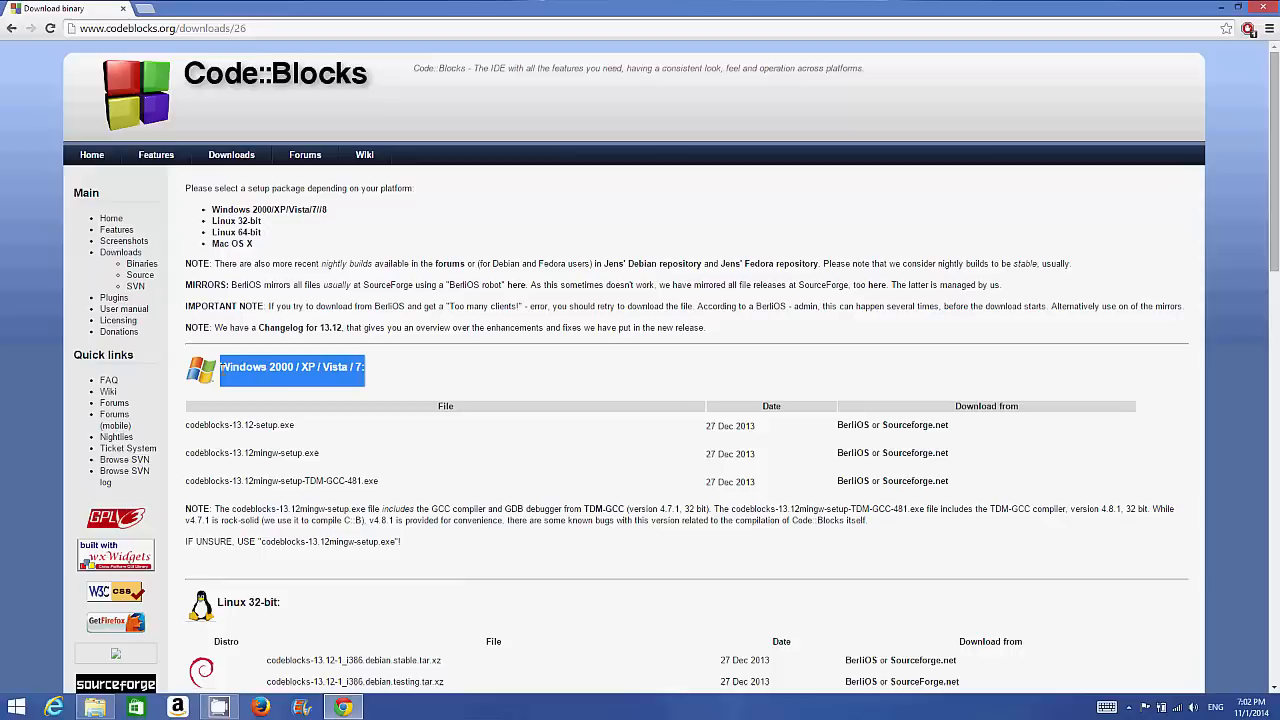
mouse_move(310, 380)
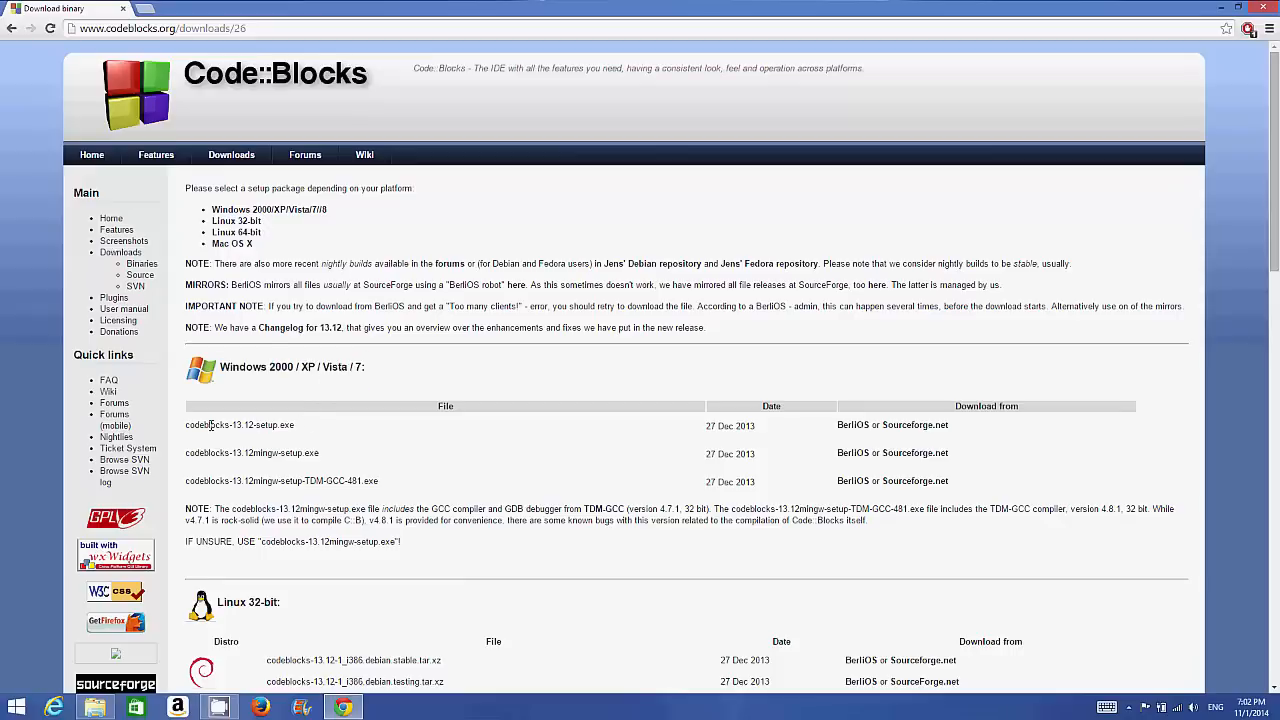
double_click(224, 424)
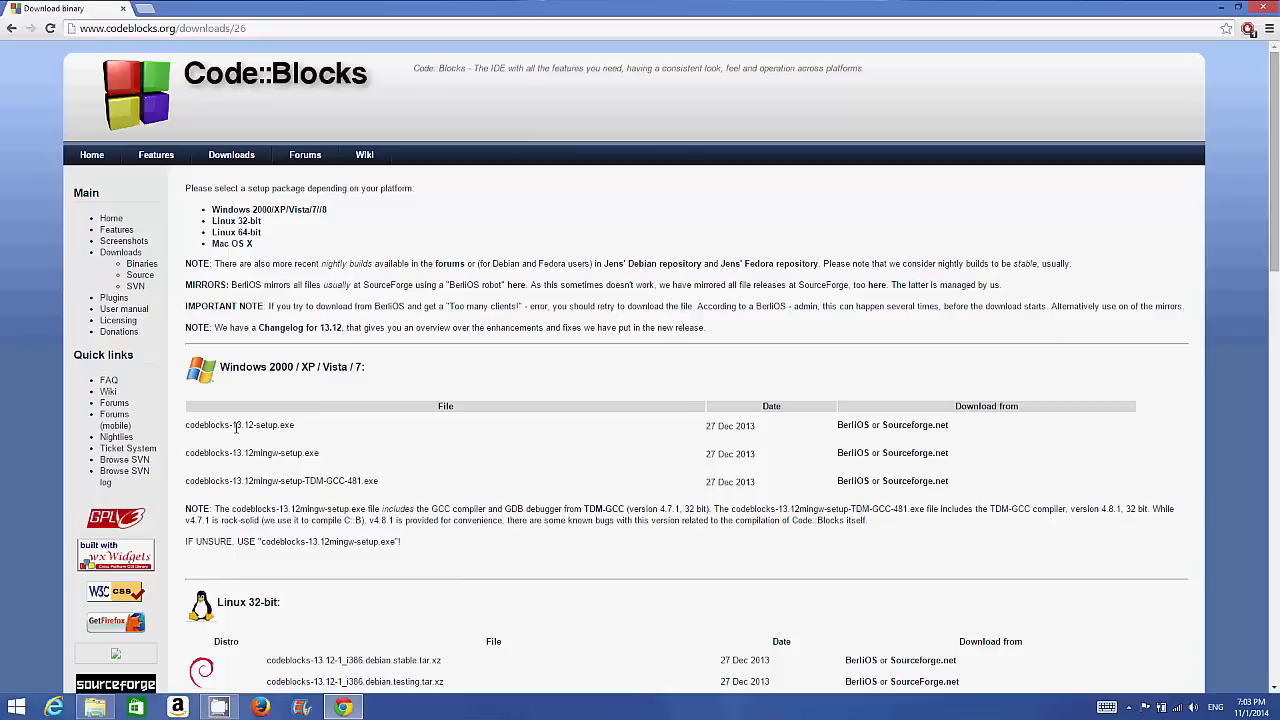
mouse_move(256, 428)
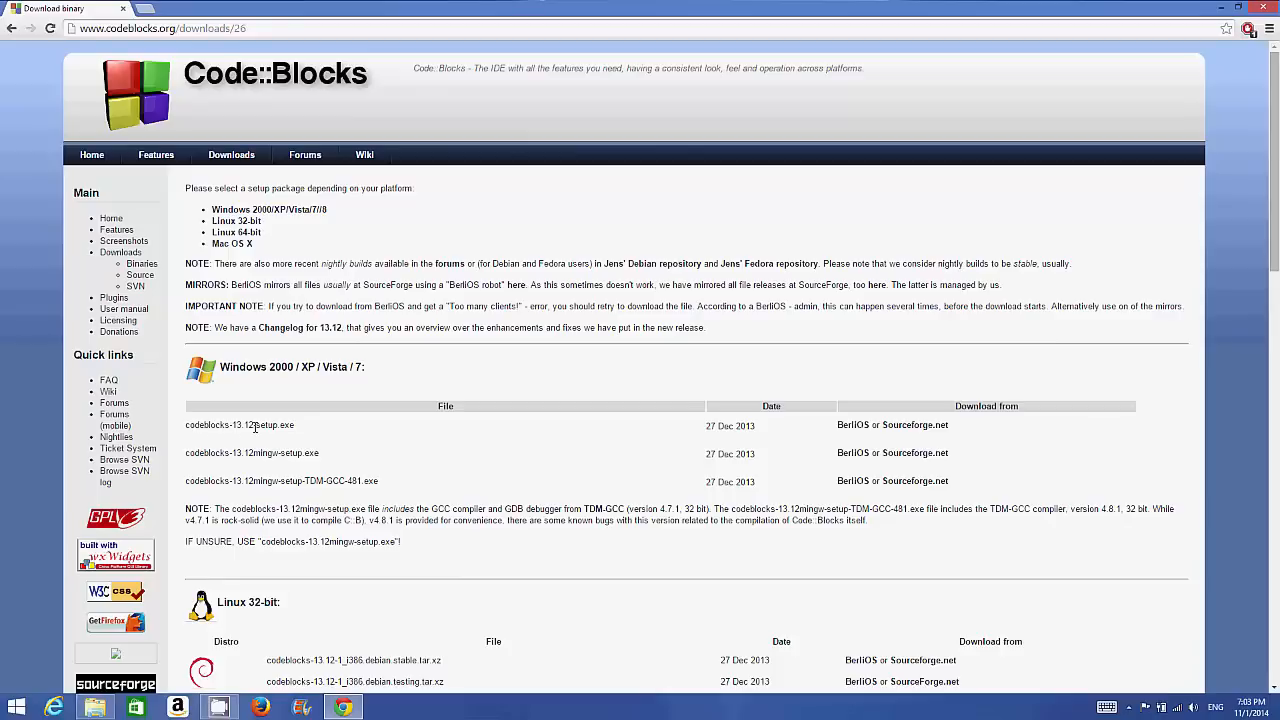
double_click(240, 424)
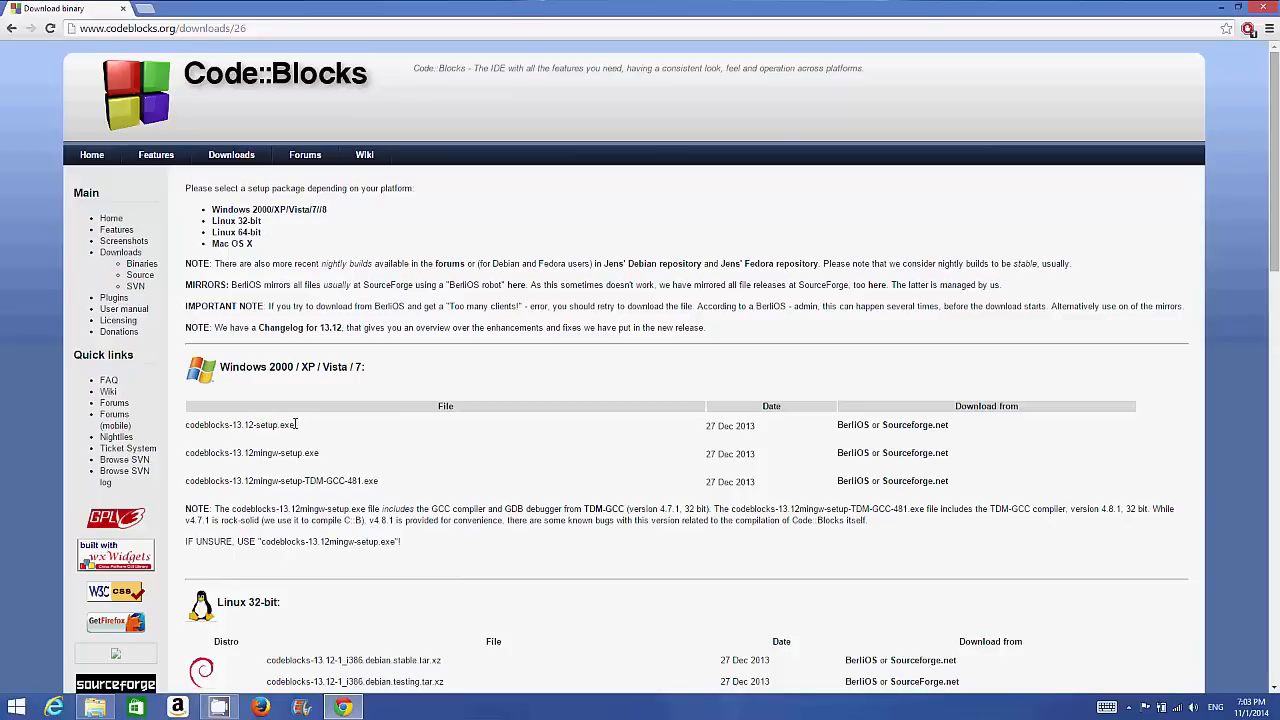
mouse_move(198, 452)
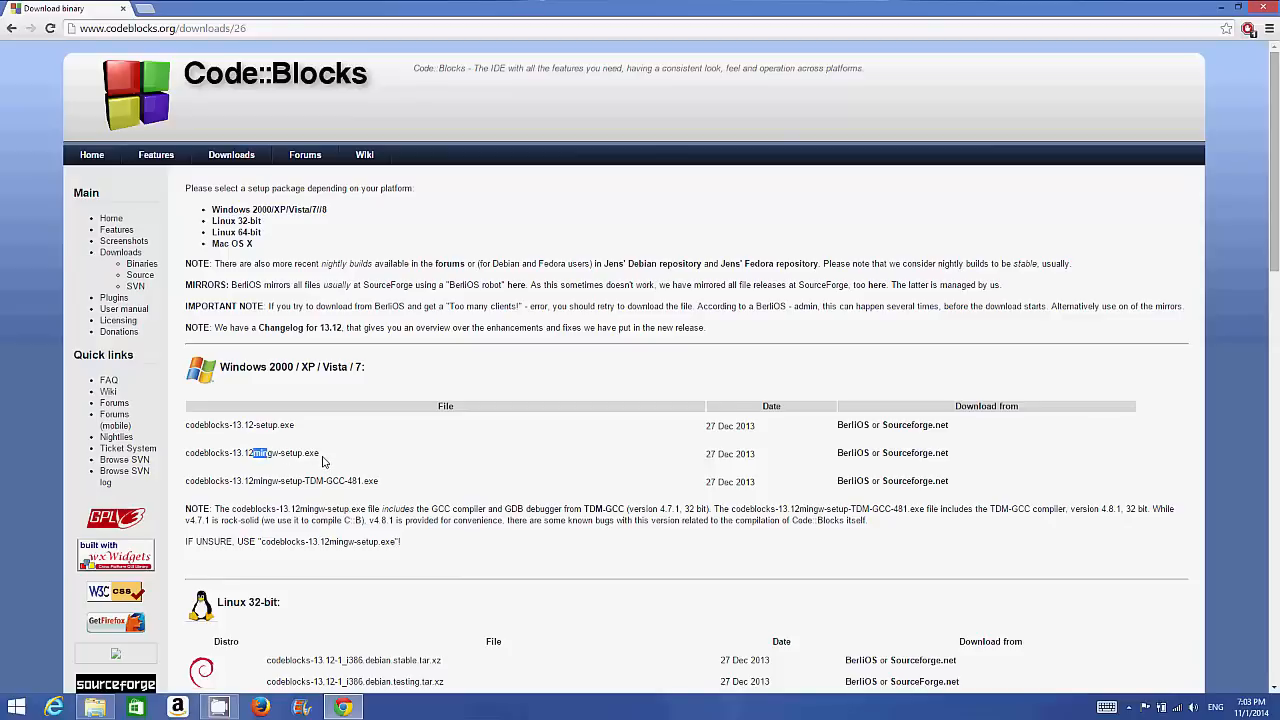
double_click(276, 452)
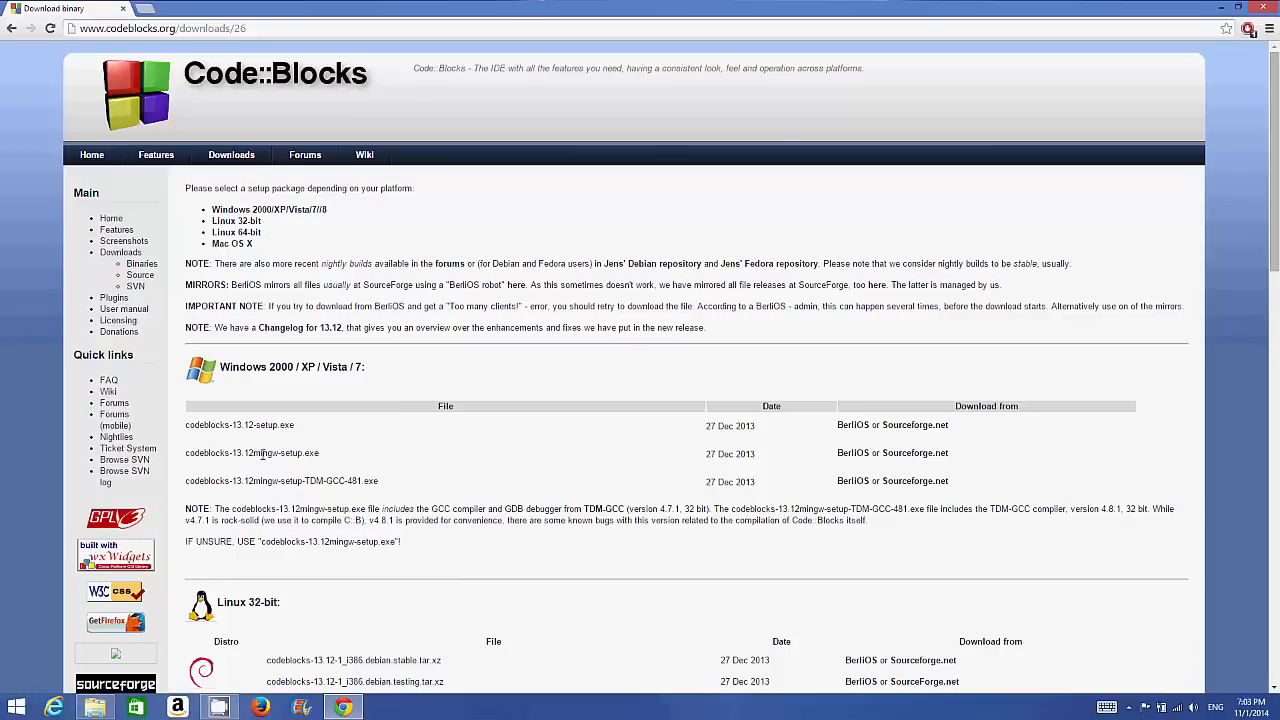
double_click(264, 452)
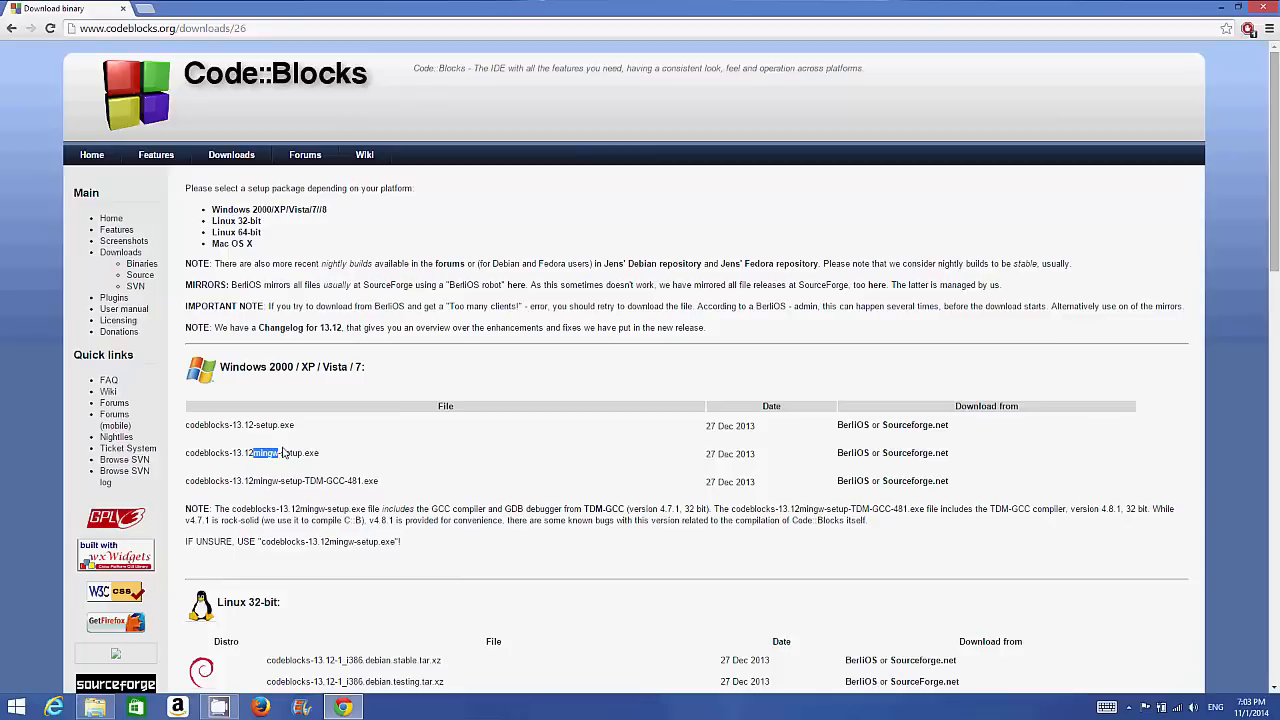
triple_click(260, 452)
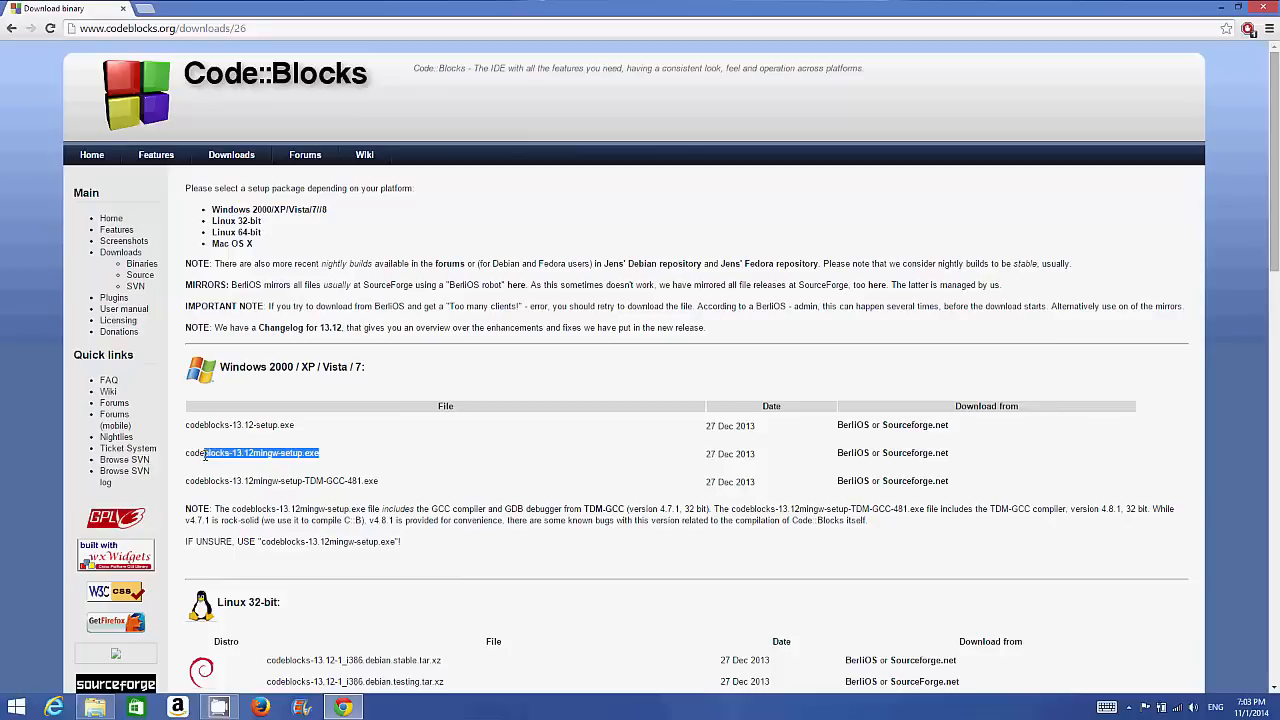
double_click(252, 452)
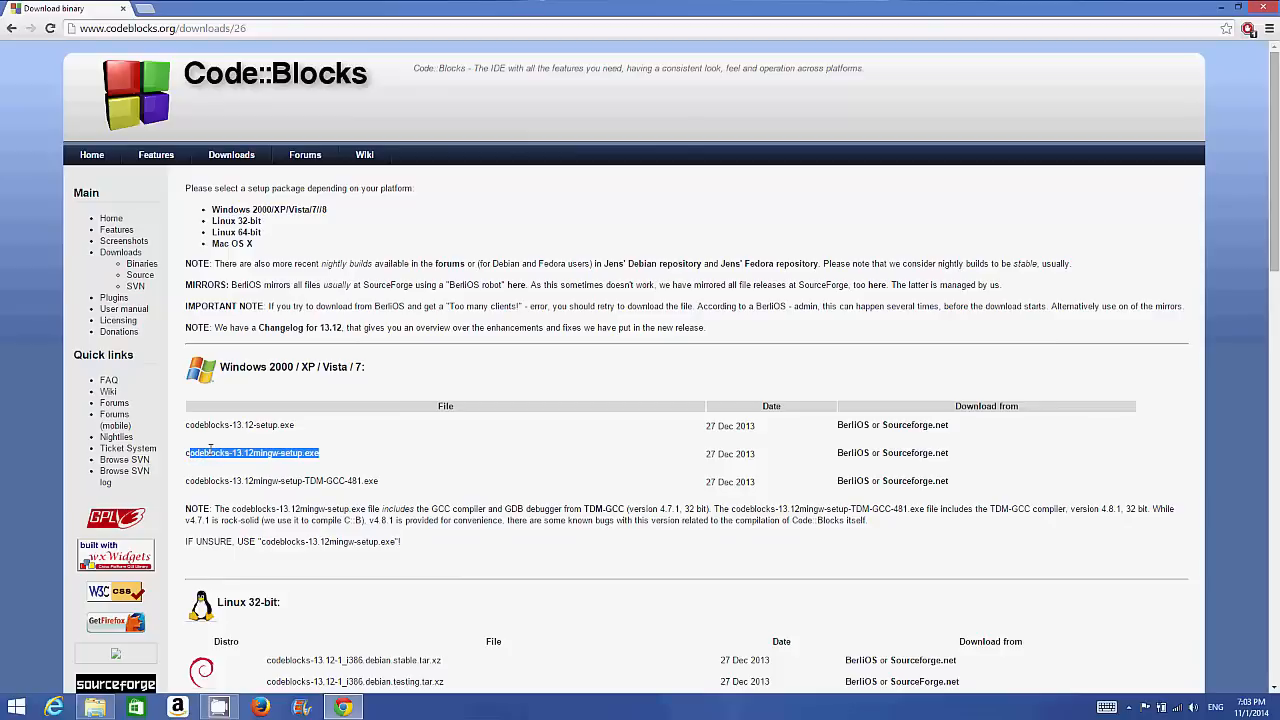
mouse_move(256, 444)
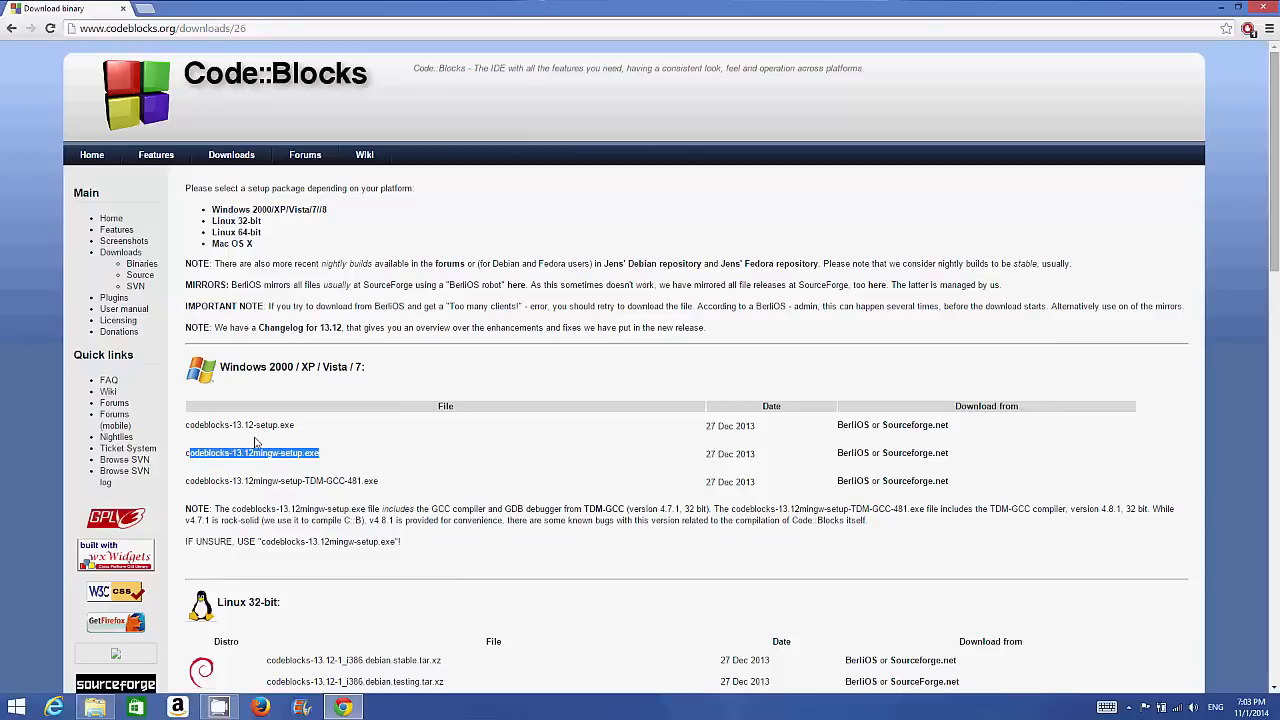
mouse_move(332, 452)
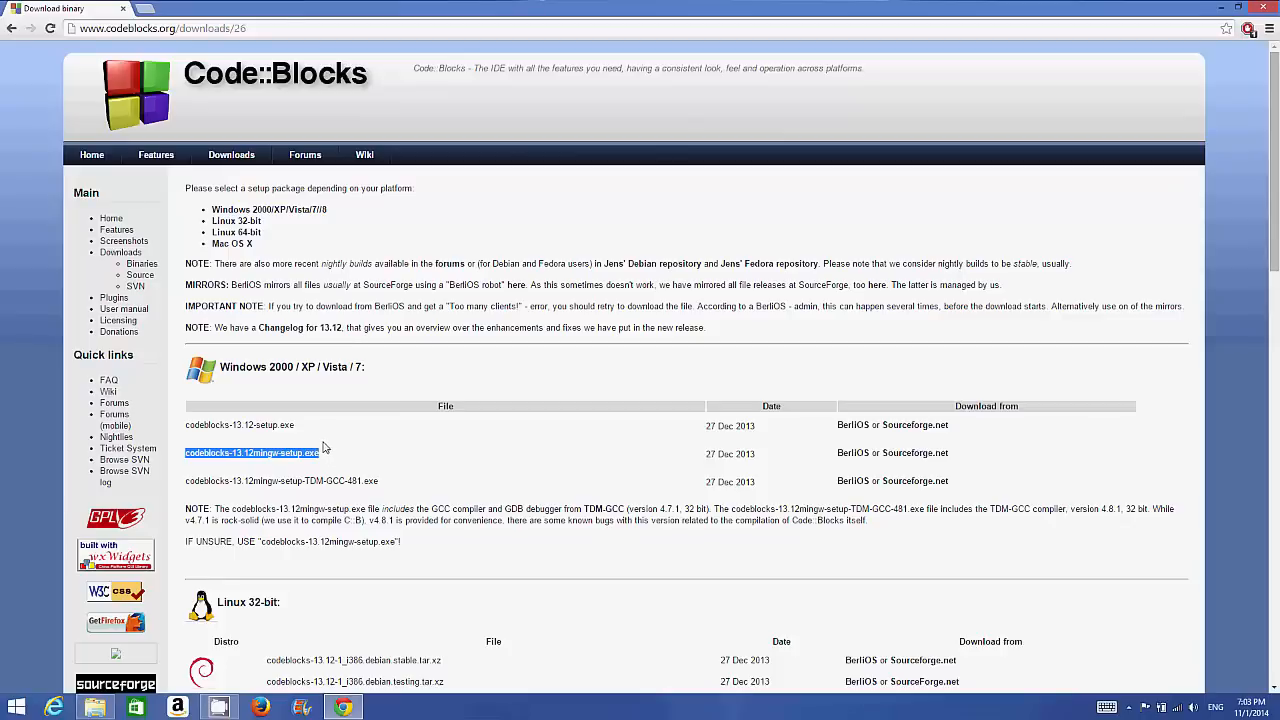
mouse_move(334, 460)
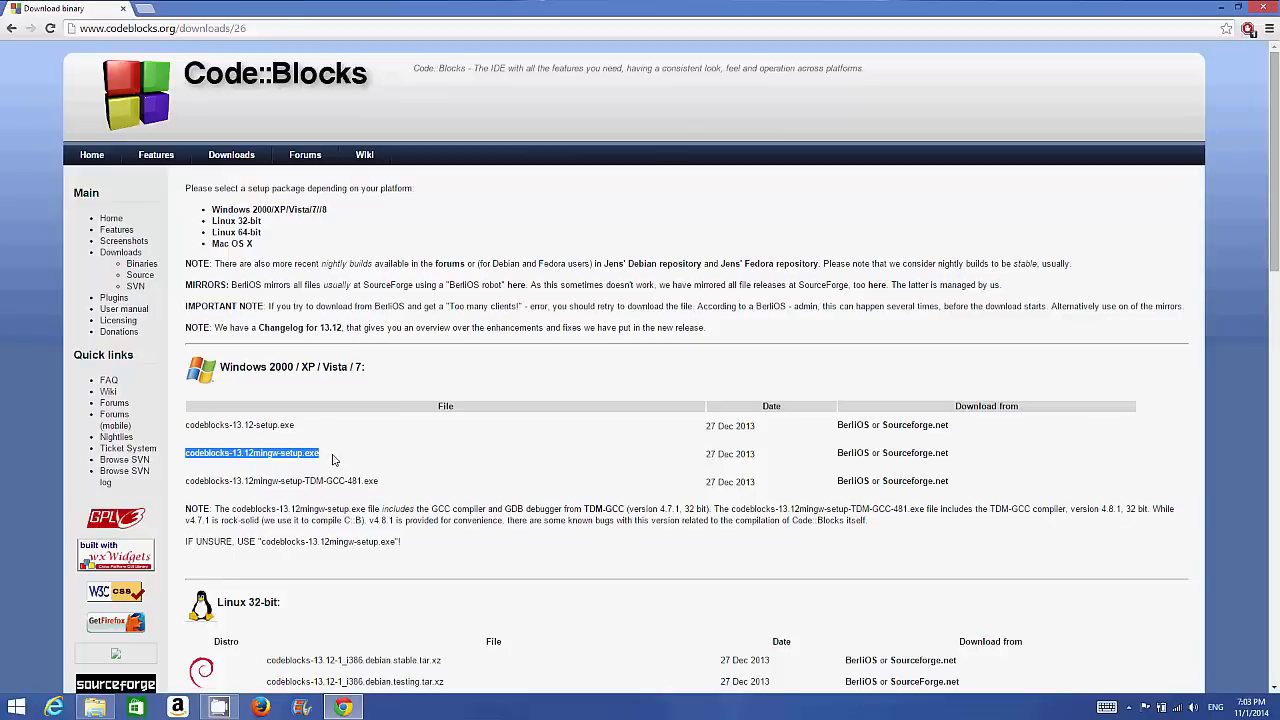
mouse_move(916, 452)
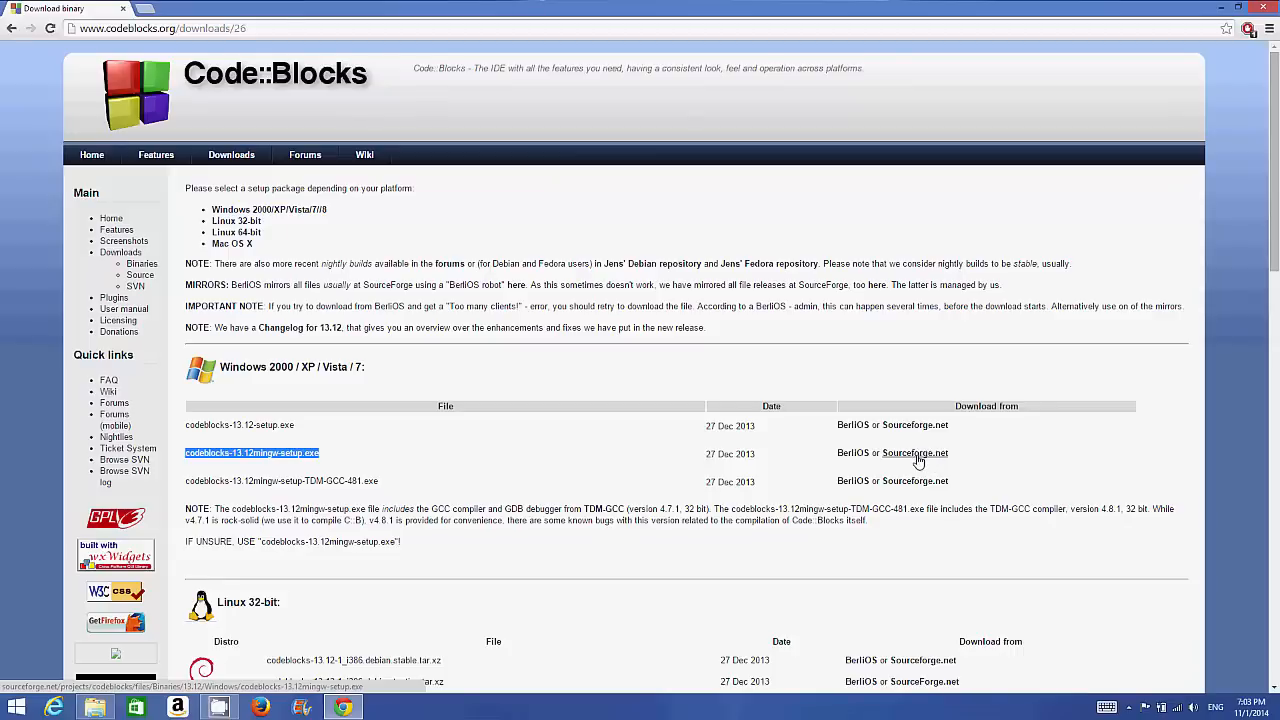
- Download the codeblocks-13.12mingw-setup installer from SourceForge
click(914, 452)
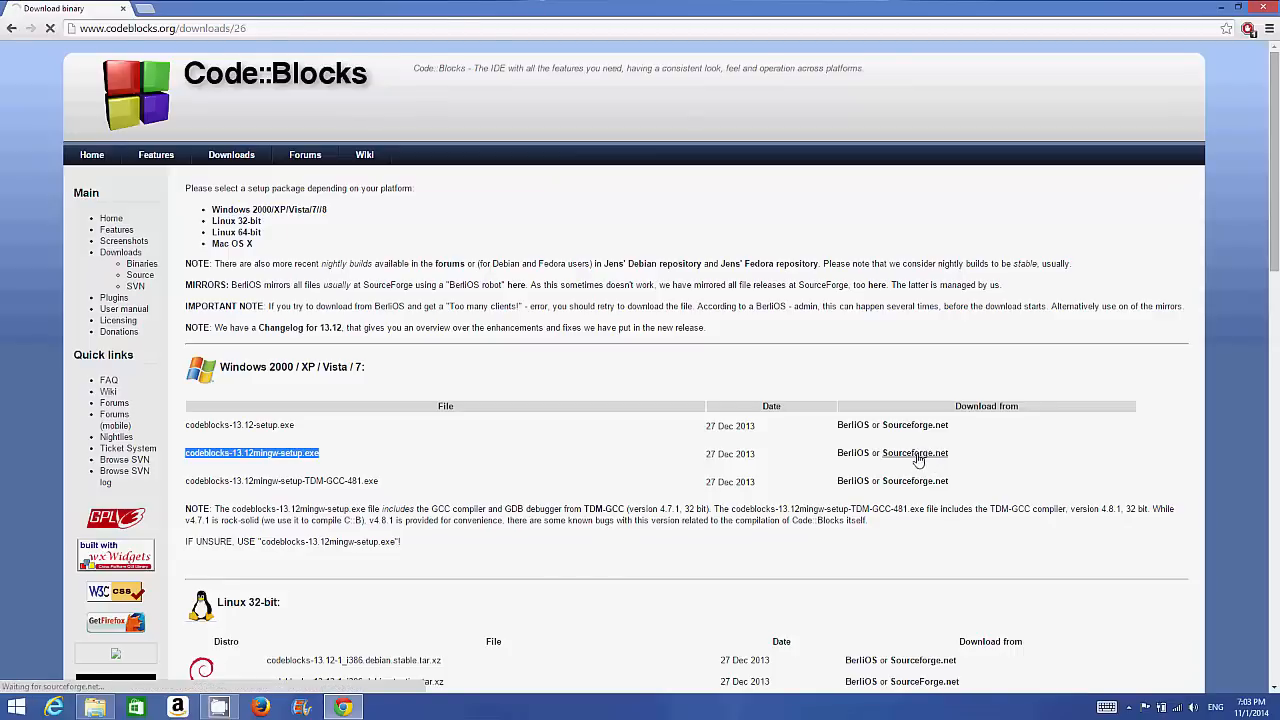
click(914, 452)
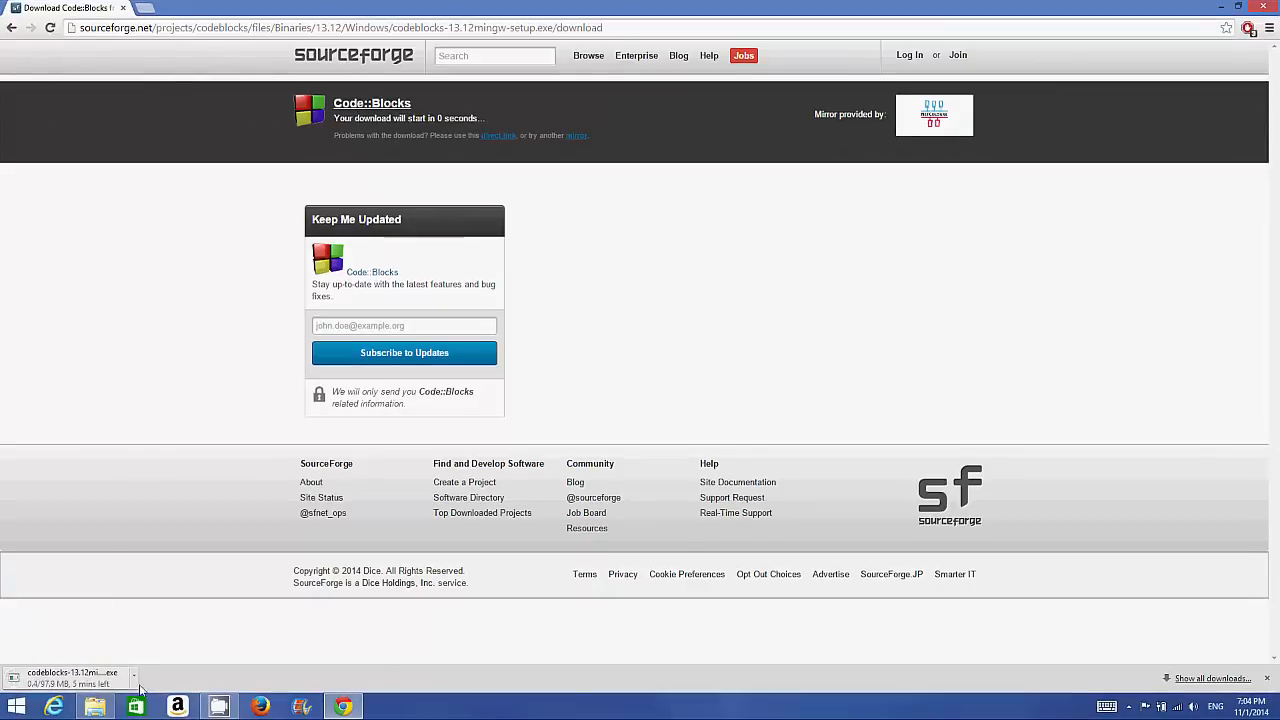
click(132, 678)
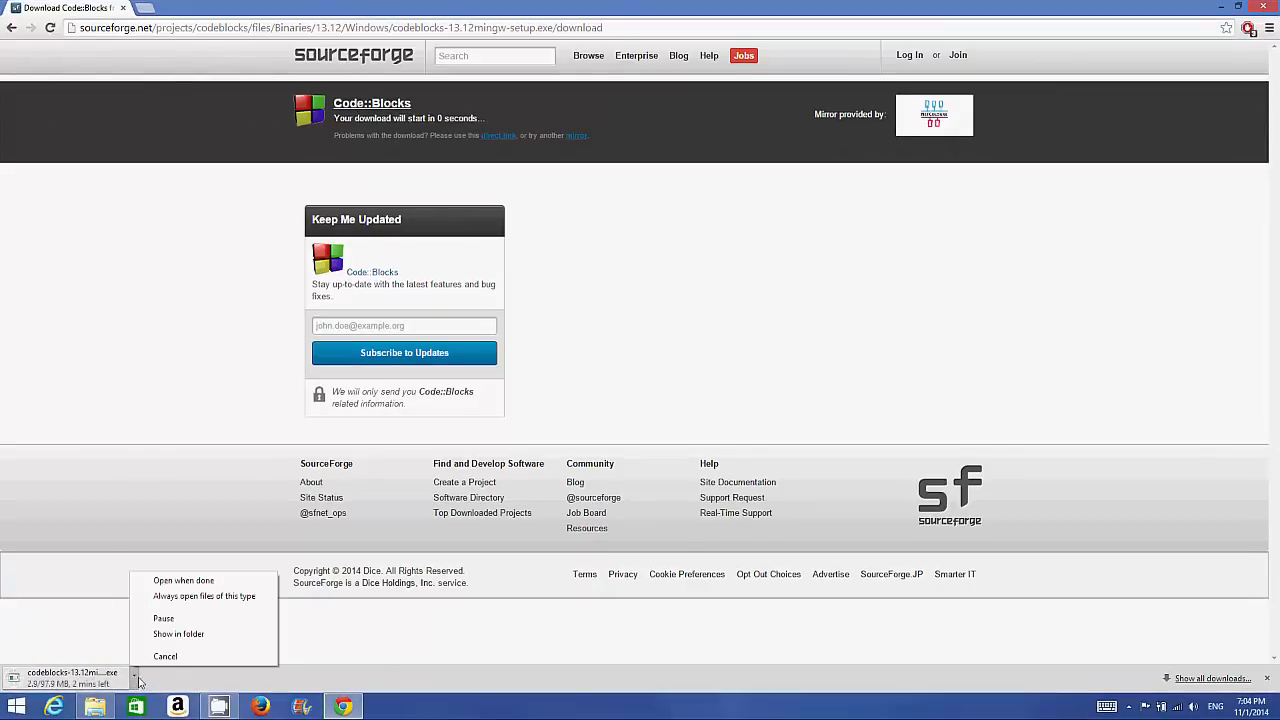
click(164, 656)
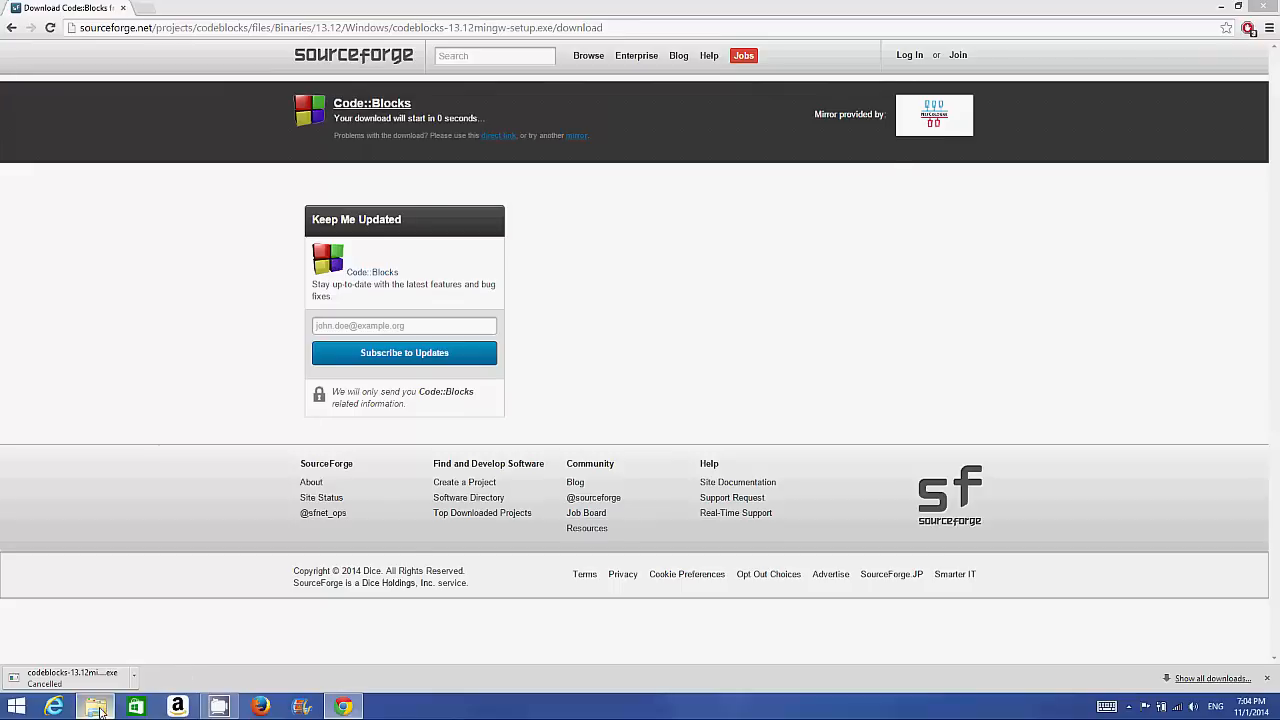
- Show the installer in the Downloads\codeblocks folder and minimize Chrome
click(96, 708)
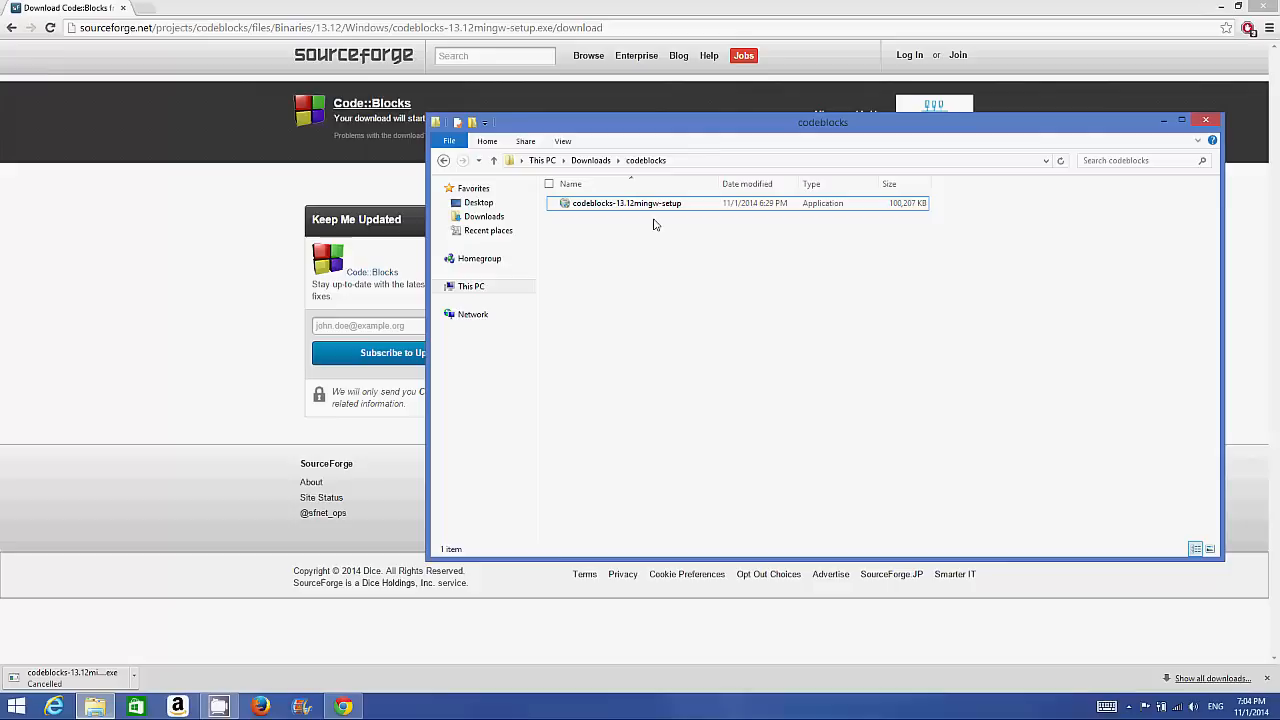
click(626, 204)
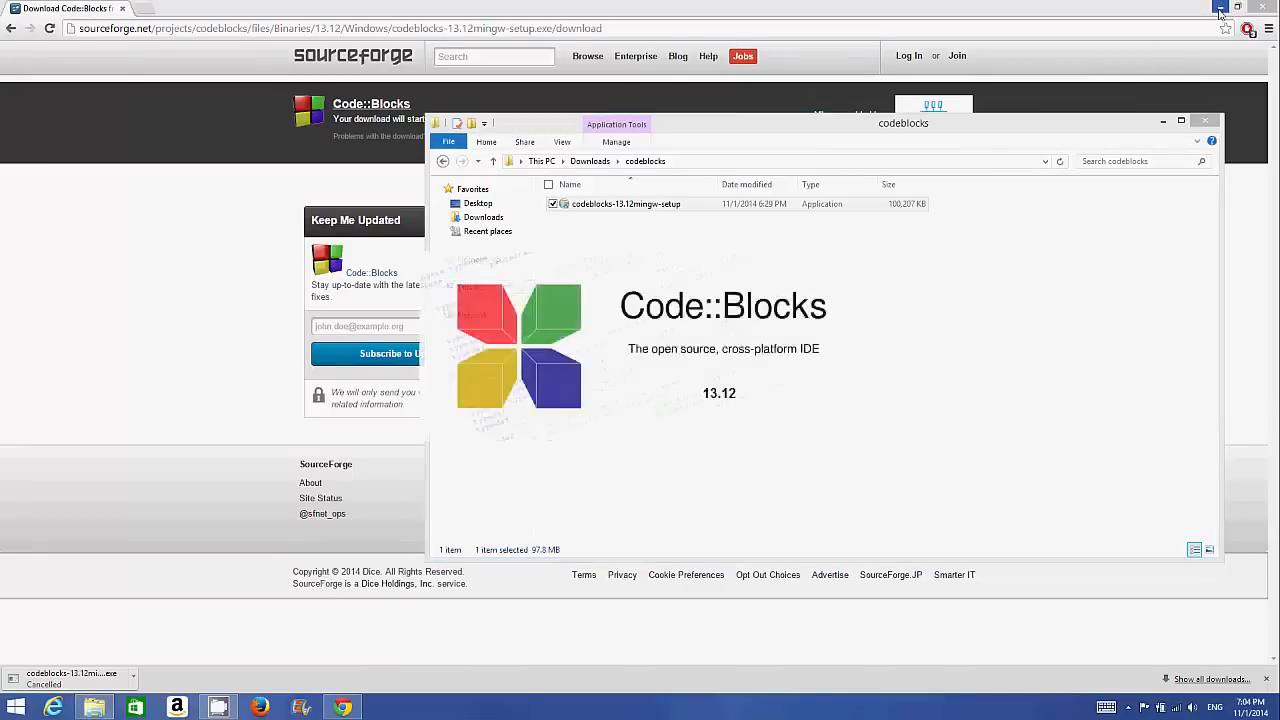
click(1220, 8)
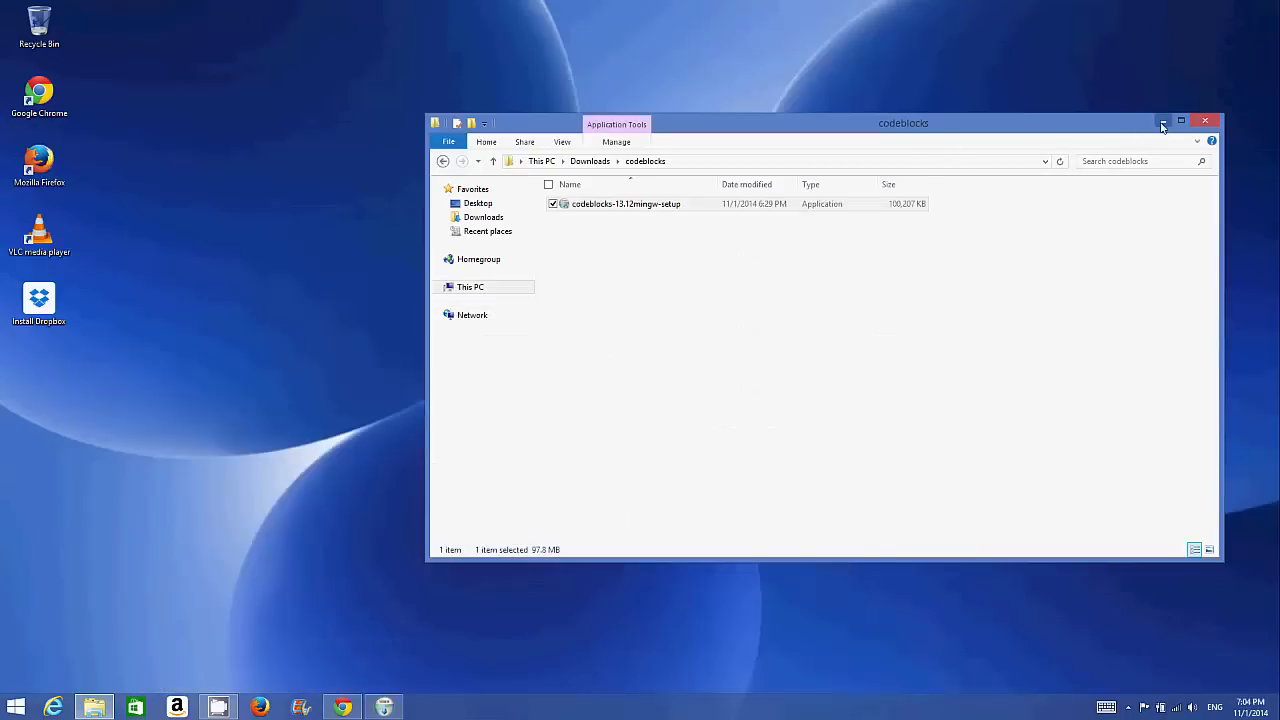
- Launch the setup, accept the license, keep all components and default folder, start installing
double_click(624, 204)
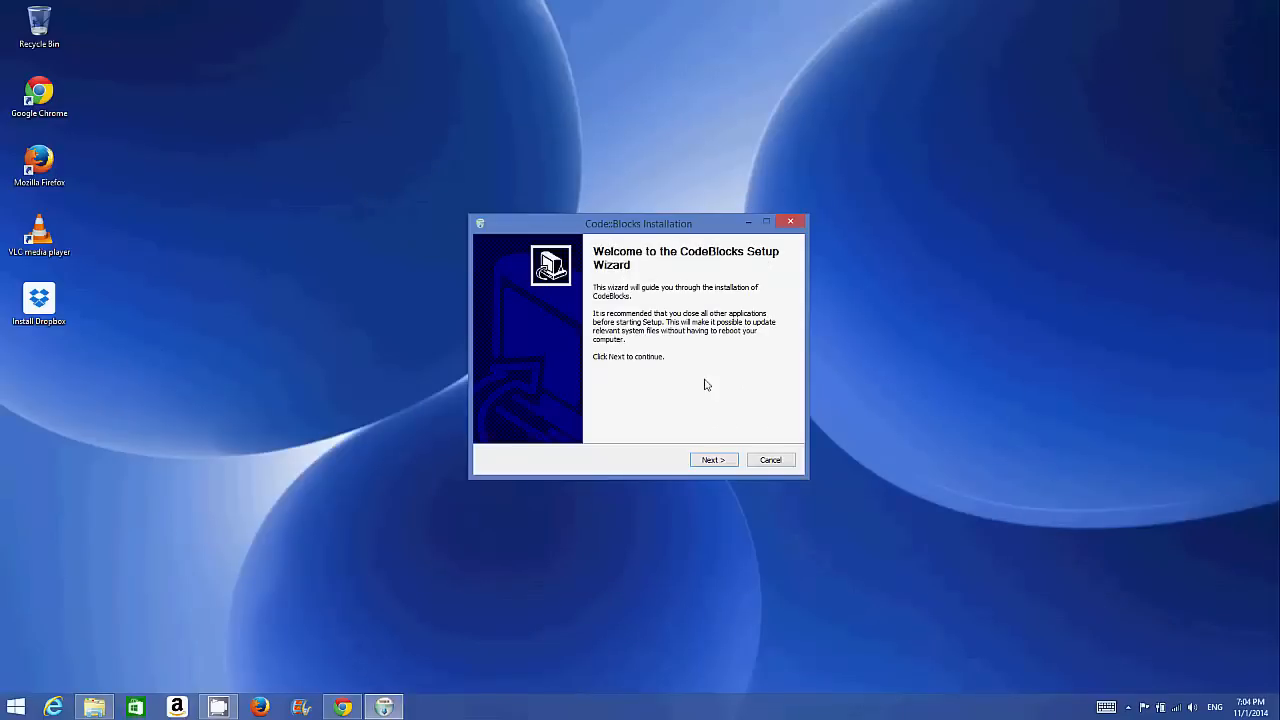
click(712, 458)
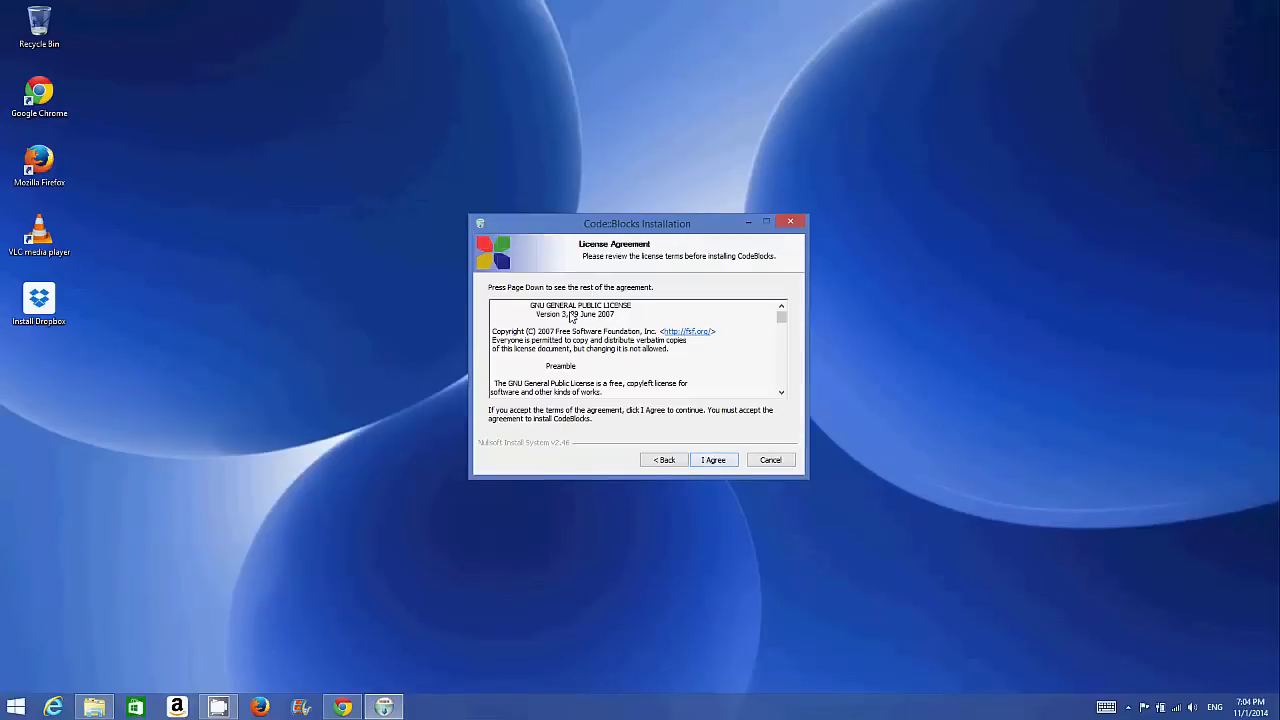
scroll(down, 3)
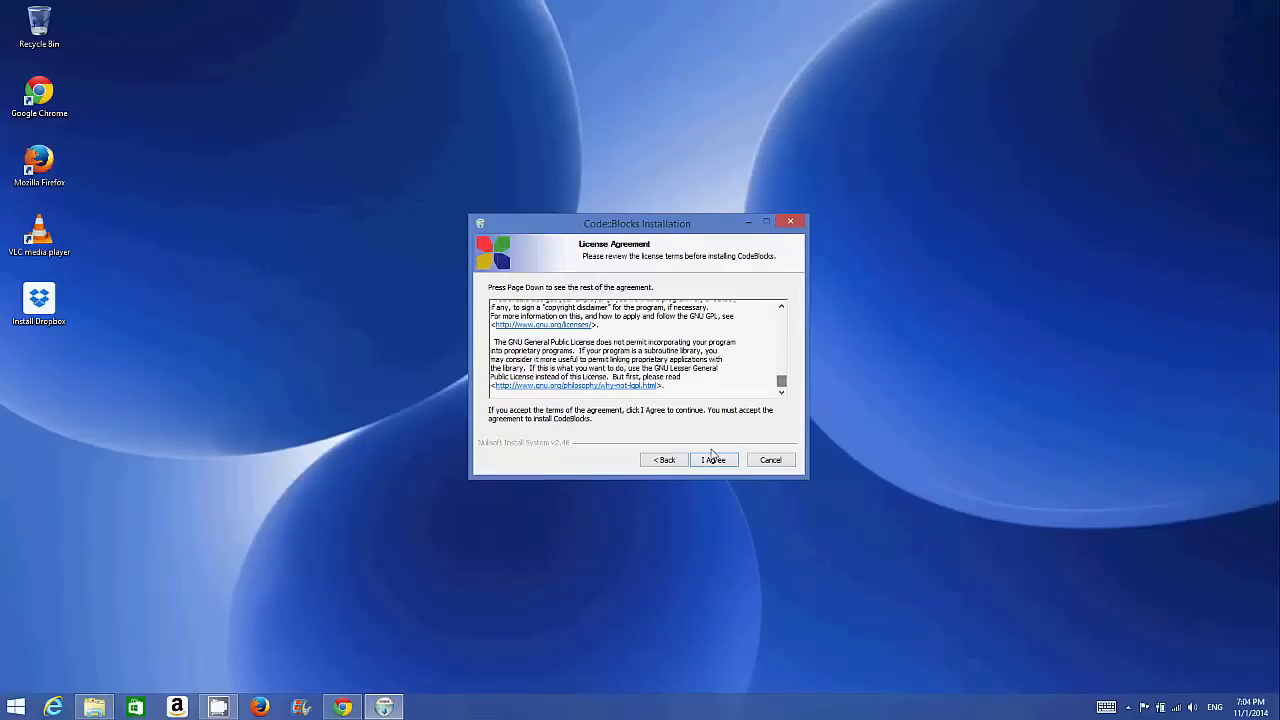
click(714, 460)
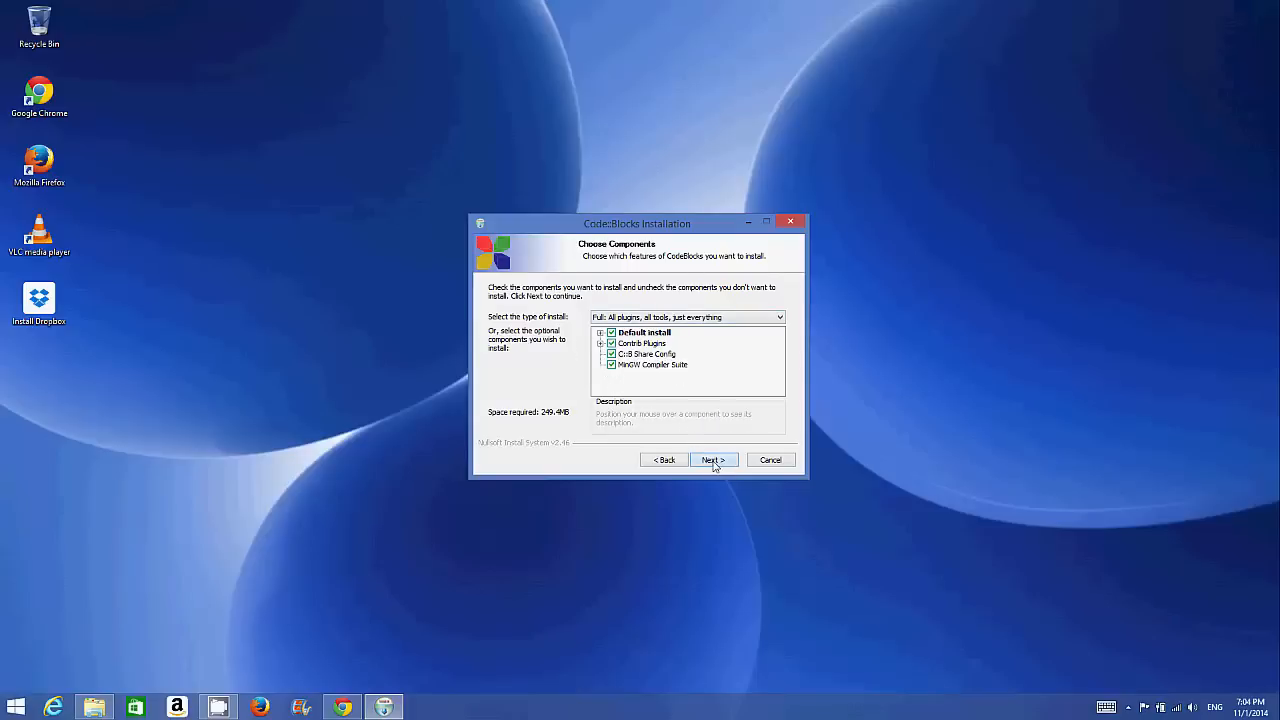
click(712, 460)
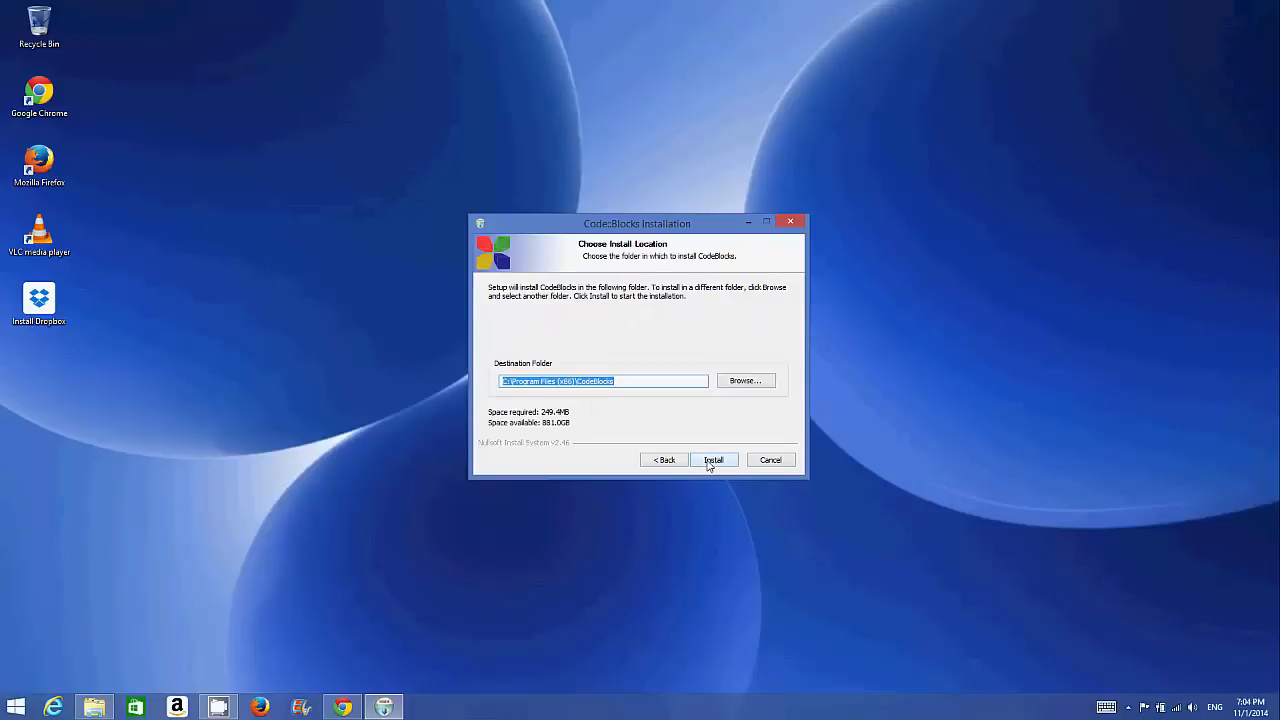
click(712, 460)
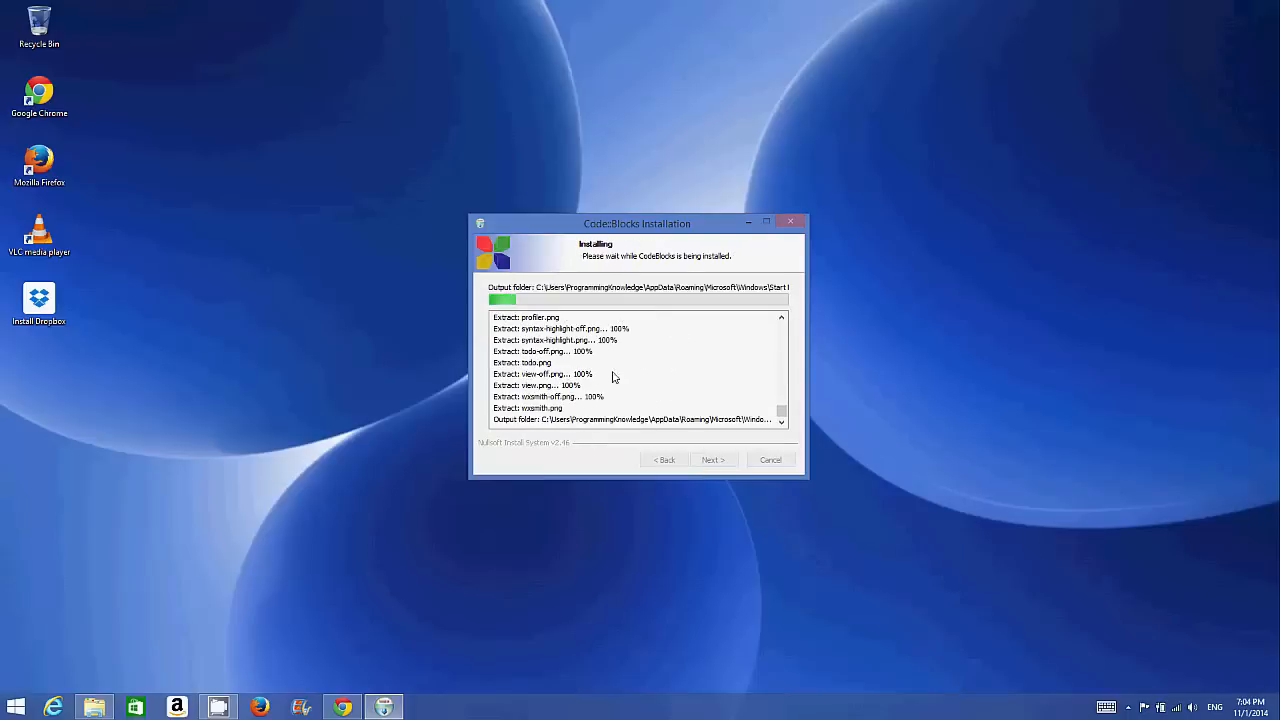
mouse_move(684, 360)
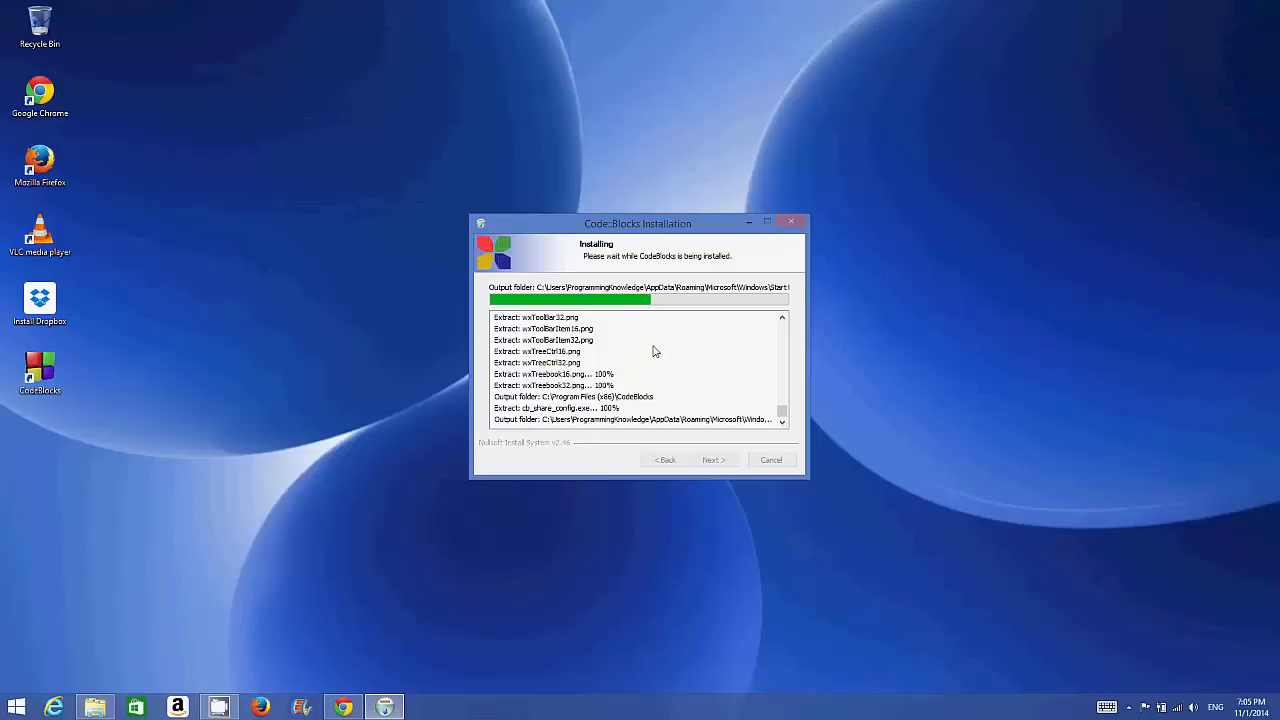
mouse_move(646, 348)
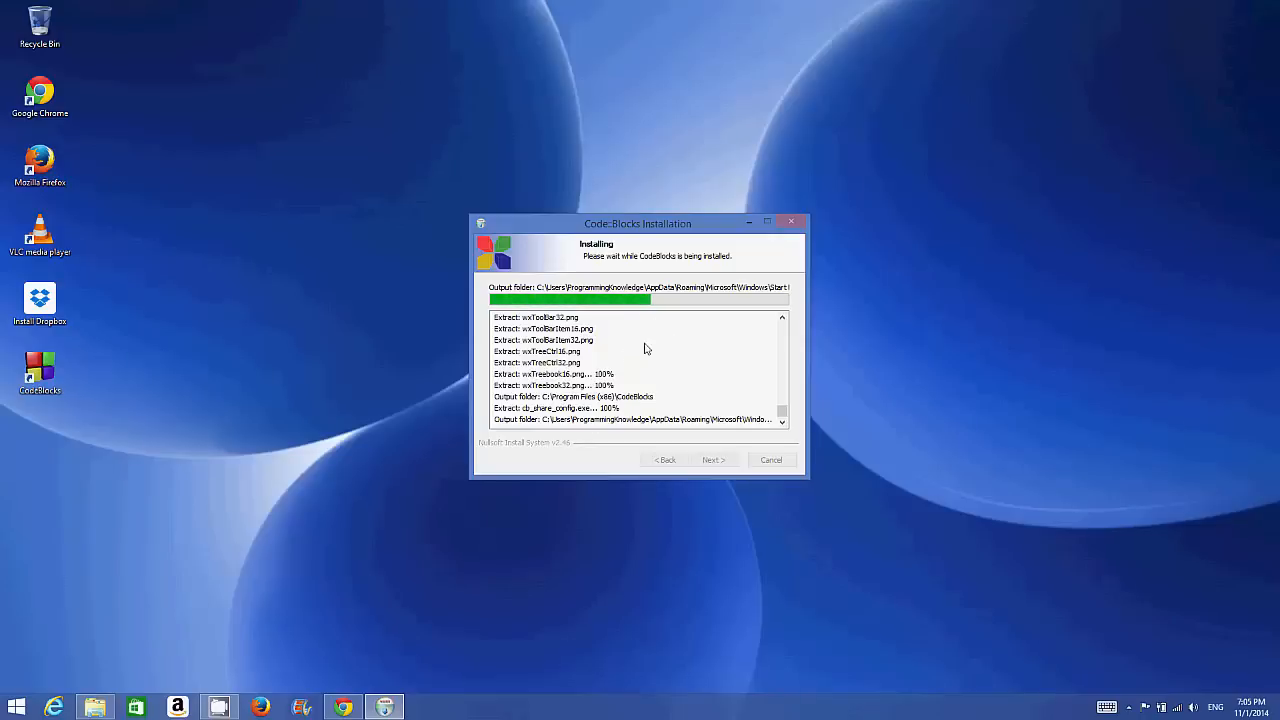
mouse_move(658, 336)
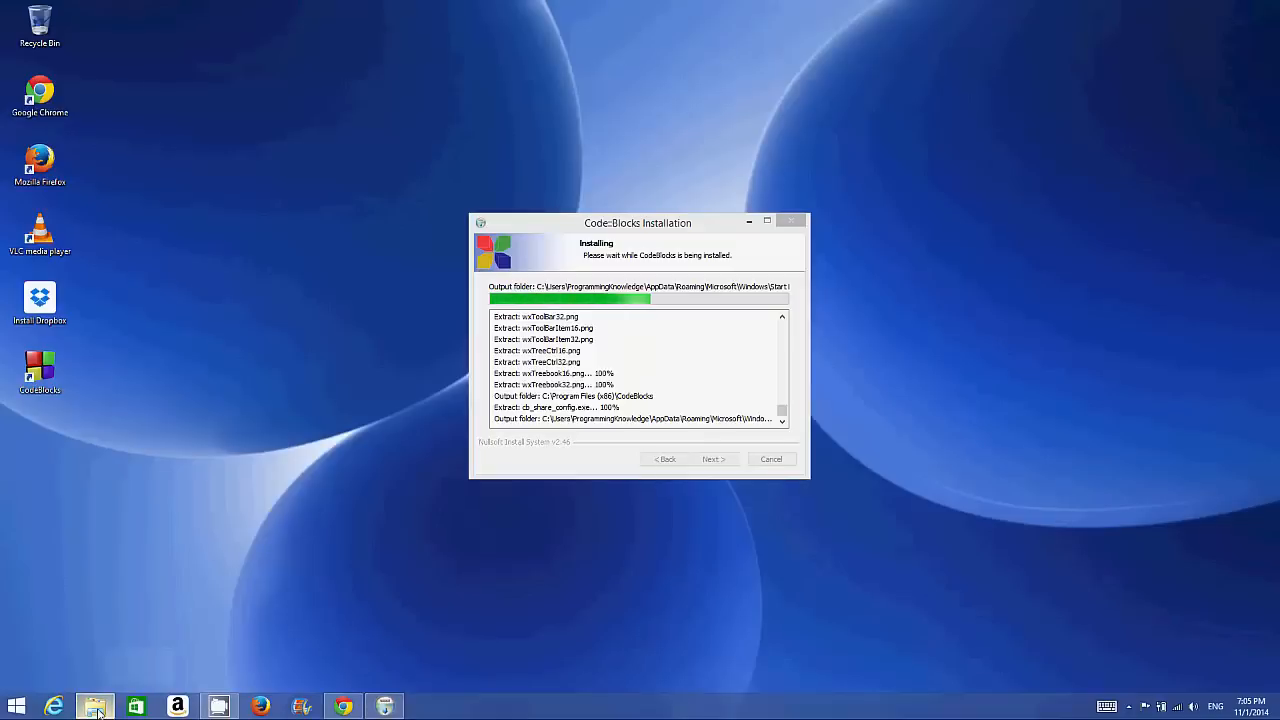
- Browse to C:\Program Files (x86)\CodeBlocks and into its MinGW compiler folder
click(96, 708)
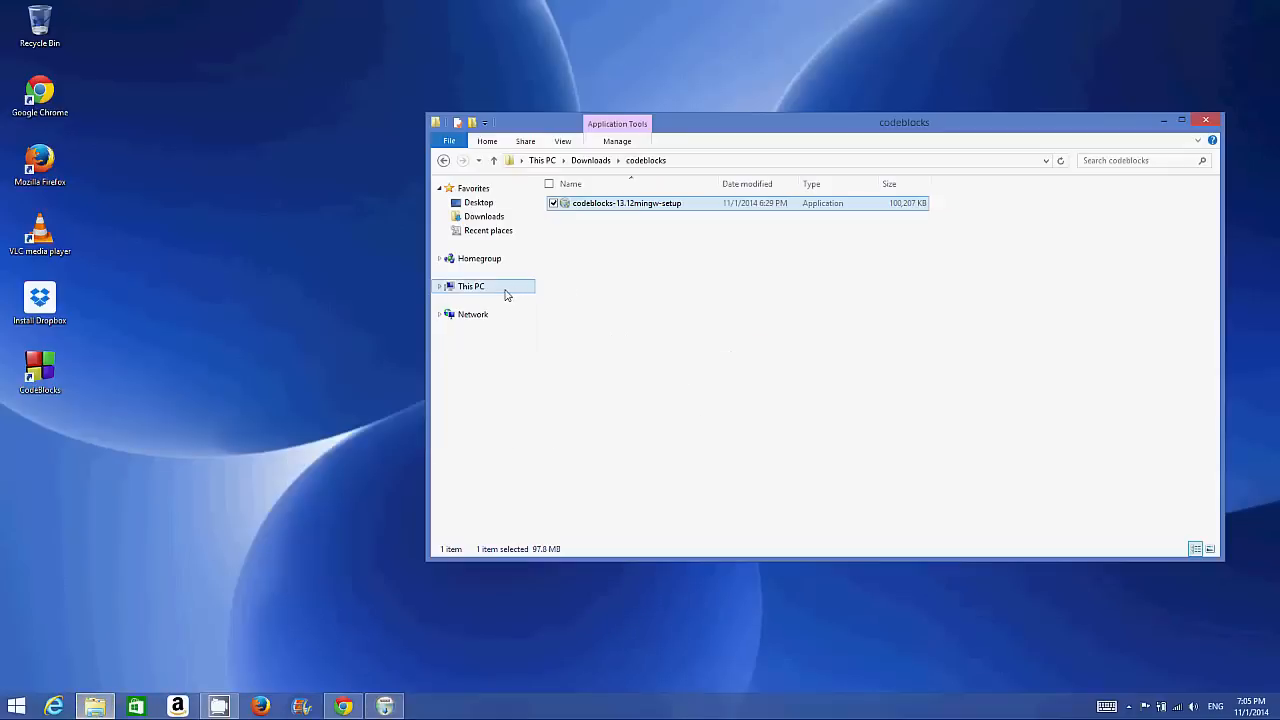
click(472, 286)
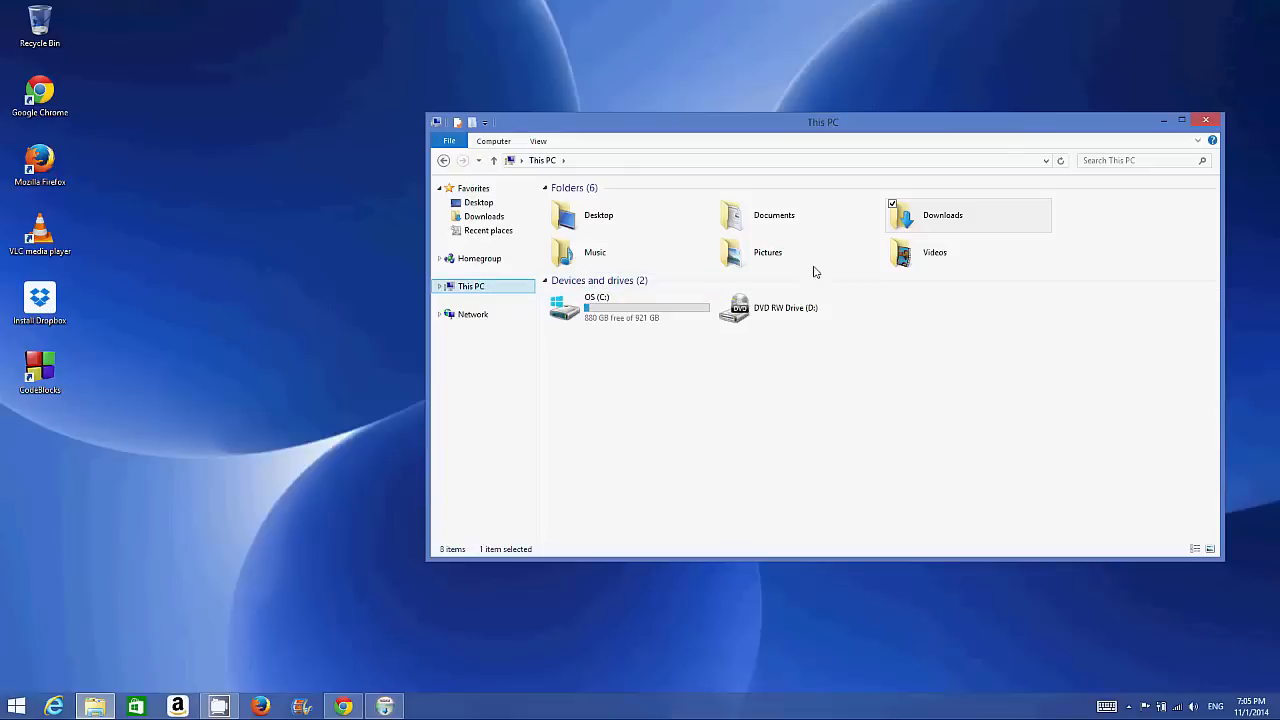
click(624, 308)
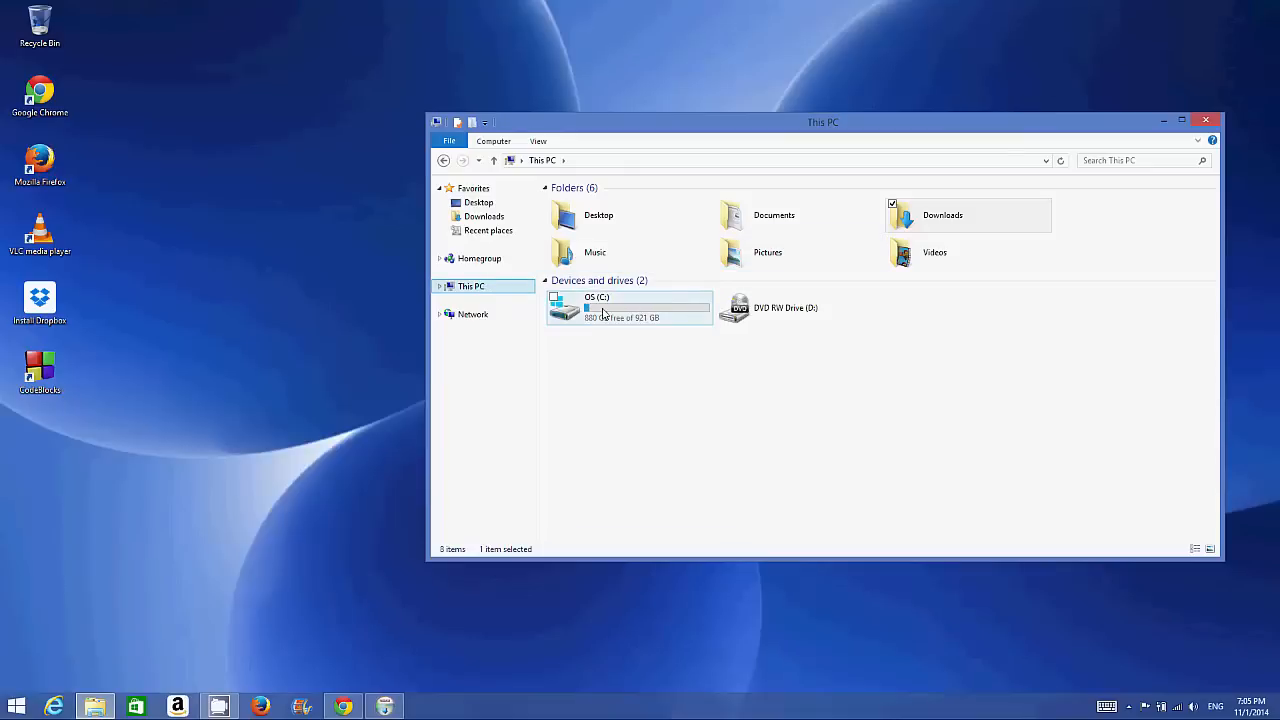
double_click(596, 308)
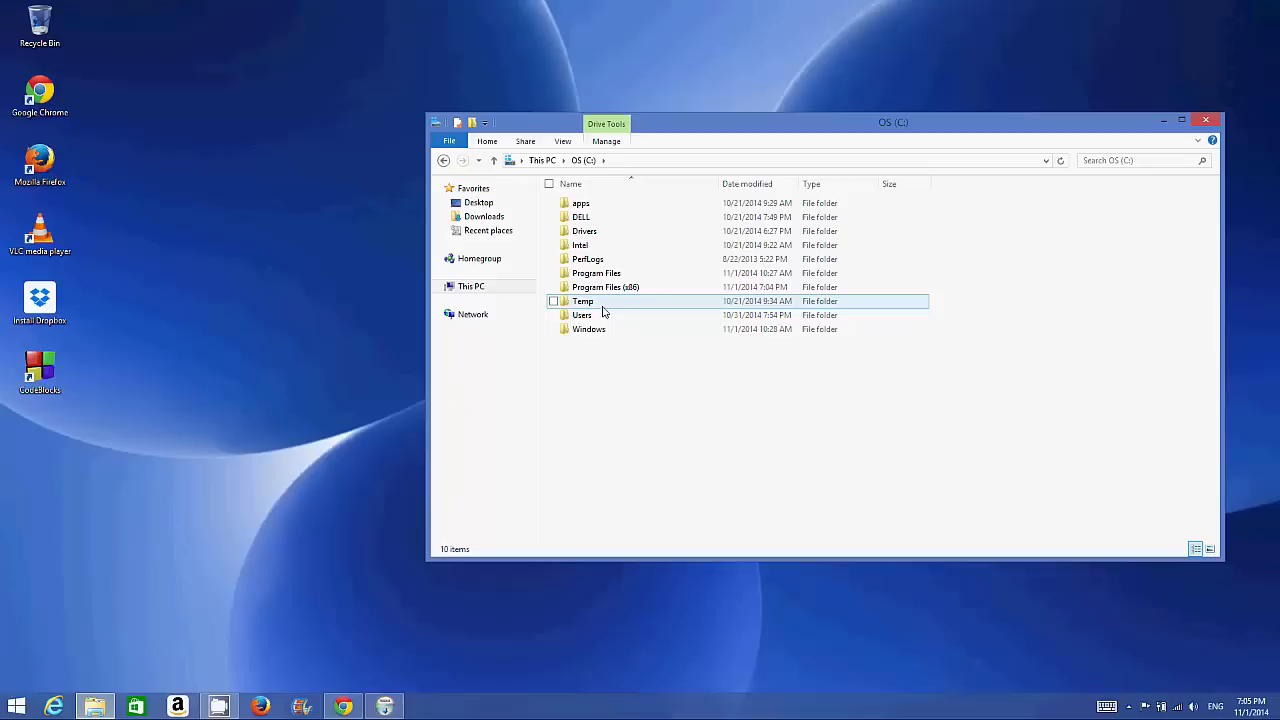
double_click(604, 288)
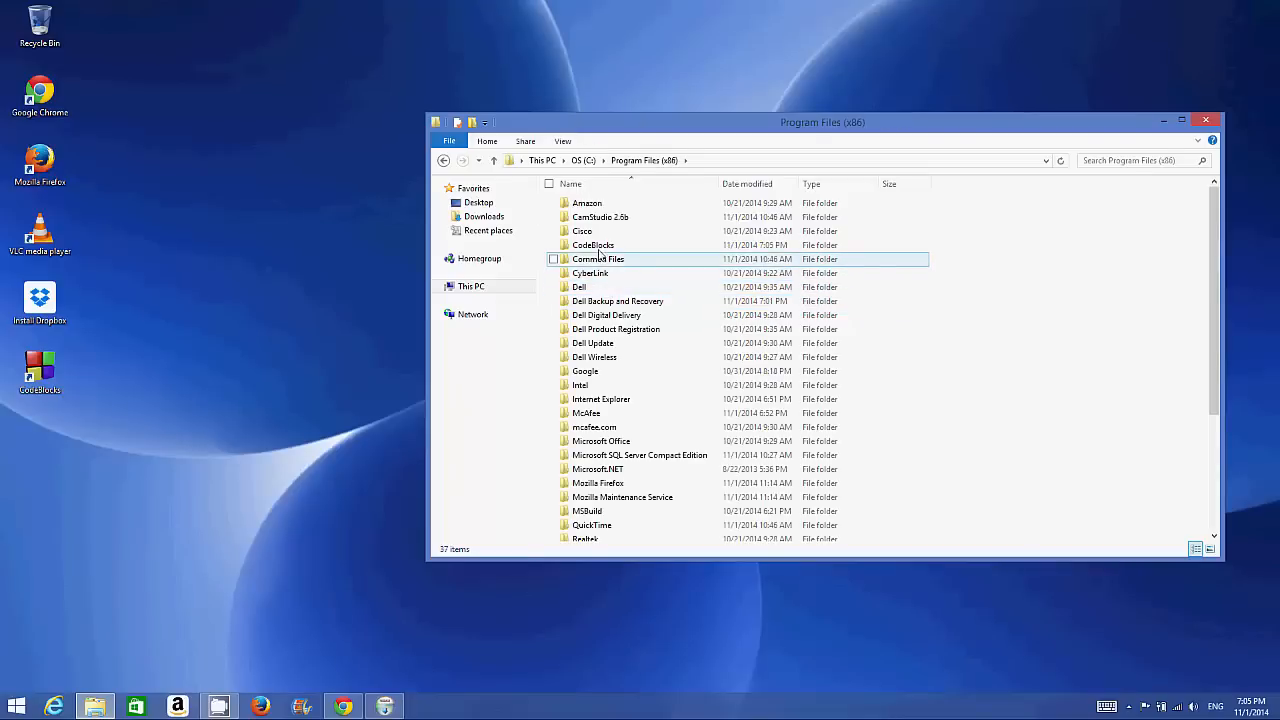
double_click(592, 244)
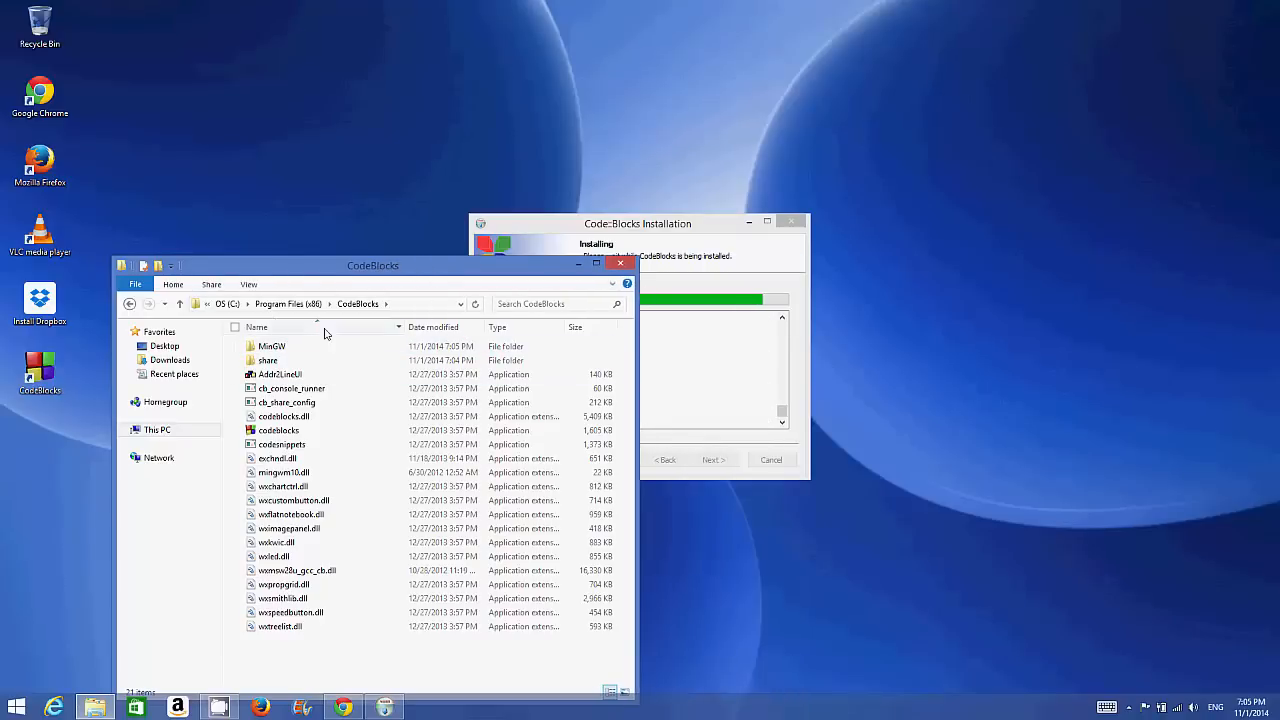
double_click(272, 344)
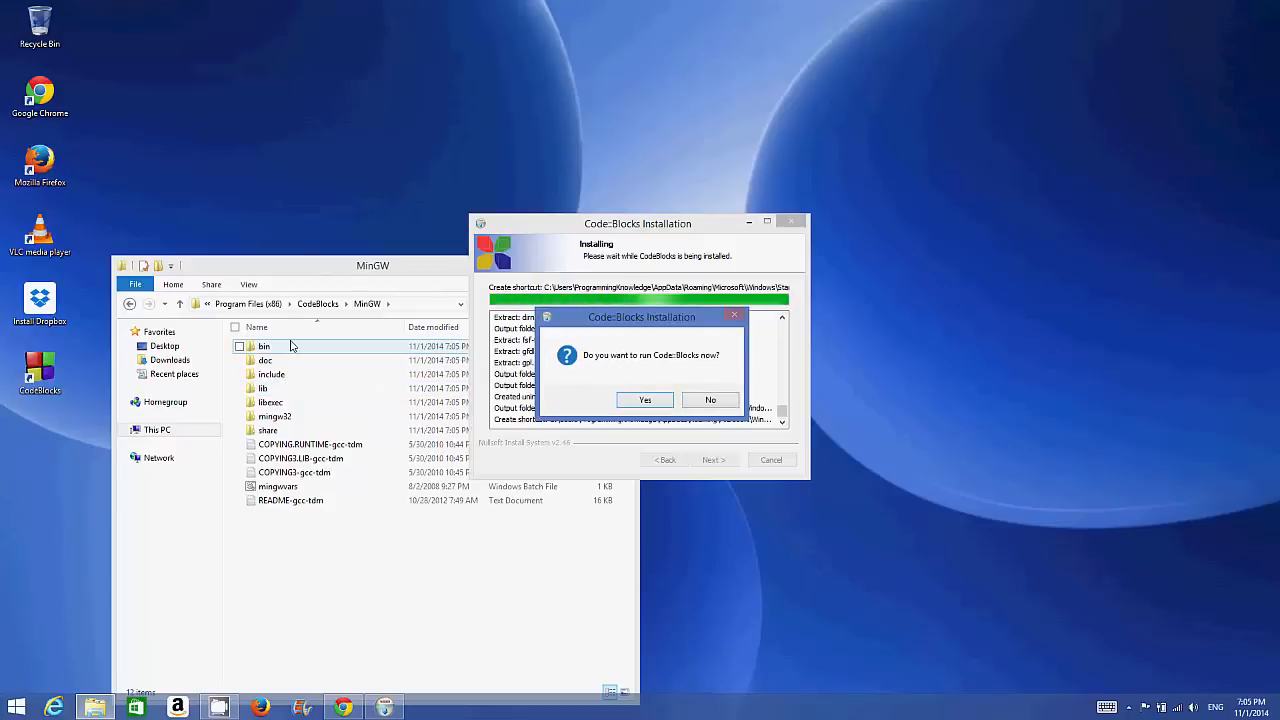
mouse_move(358, 312)
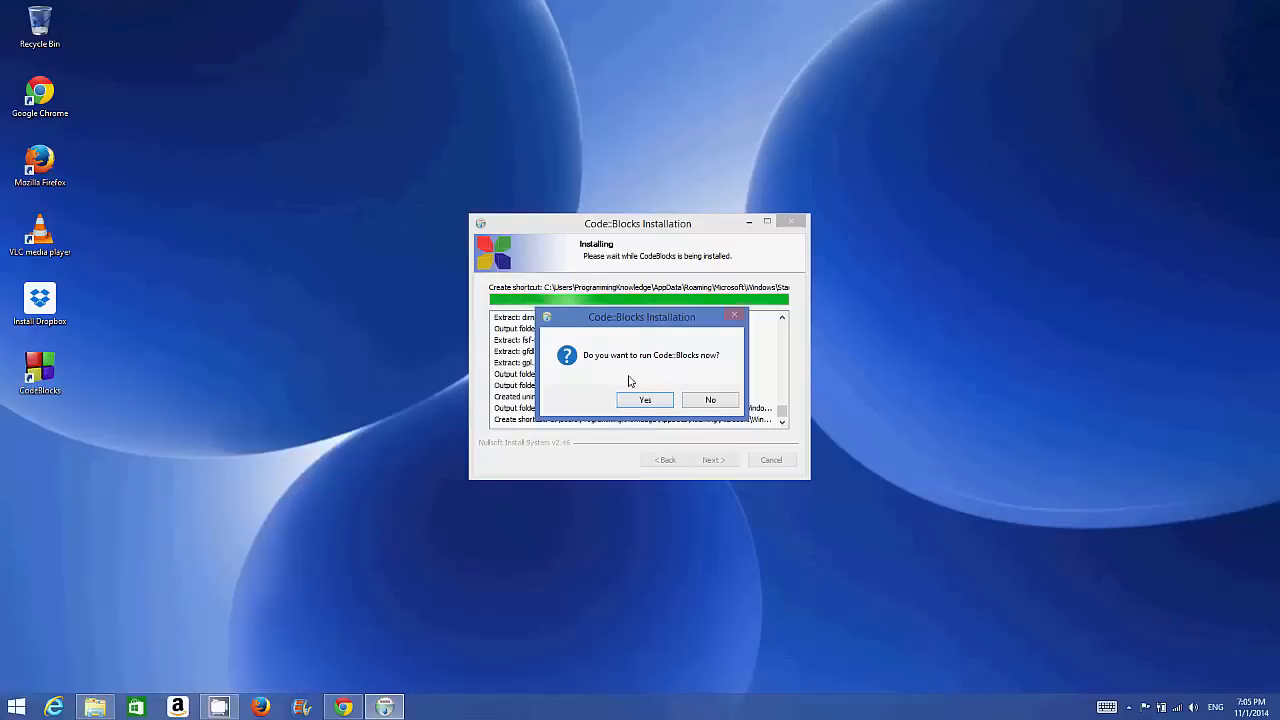
mouse_move(682, 370)
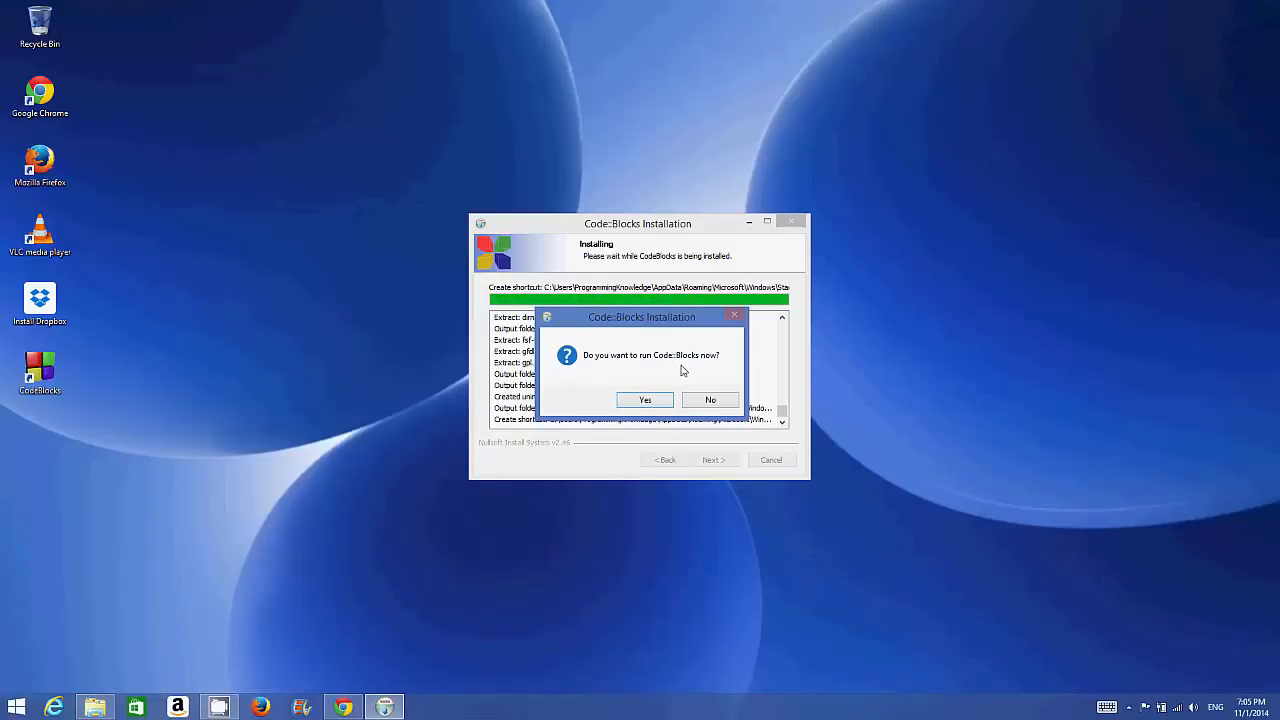
- Run Code::Blocks now and finish the setup wizard, landing on the IDE start page
click(644, 400)
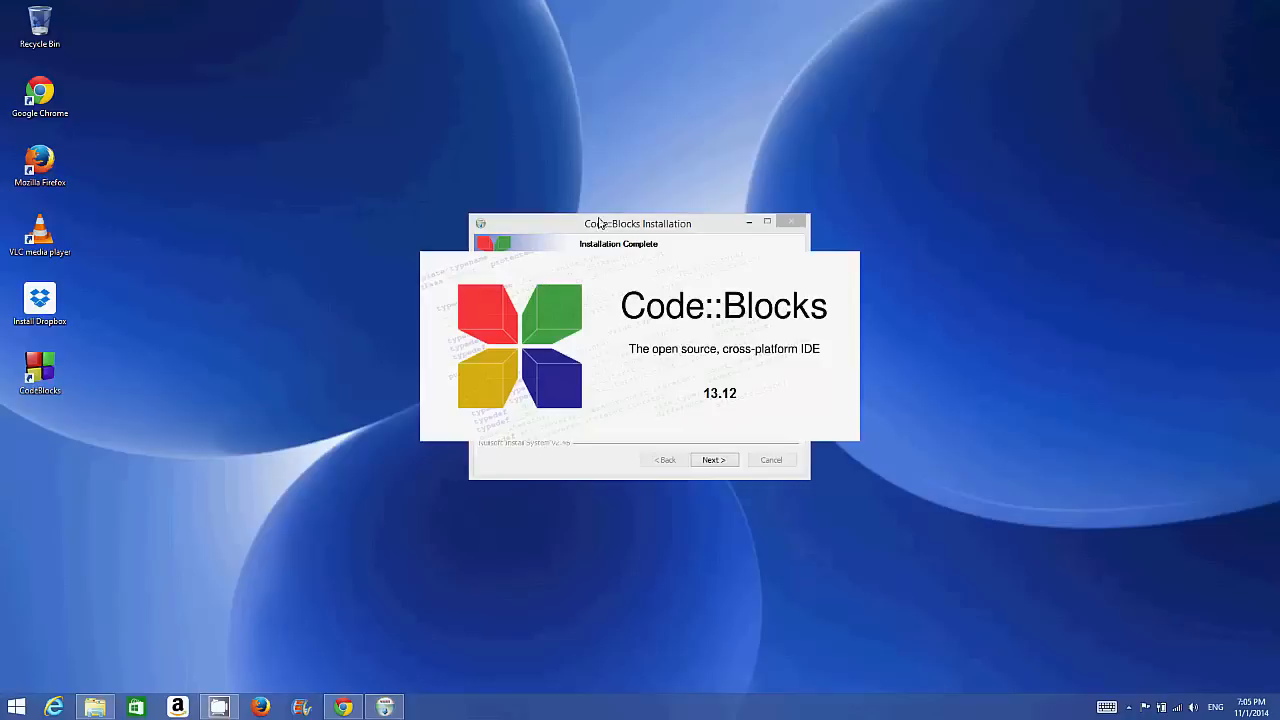
click(714, 458)
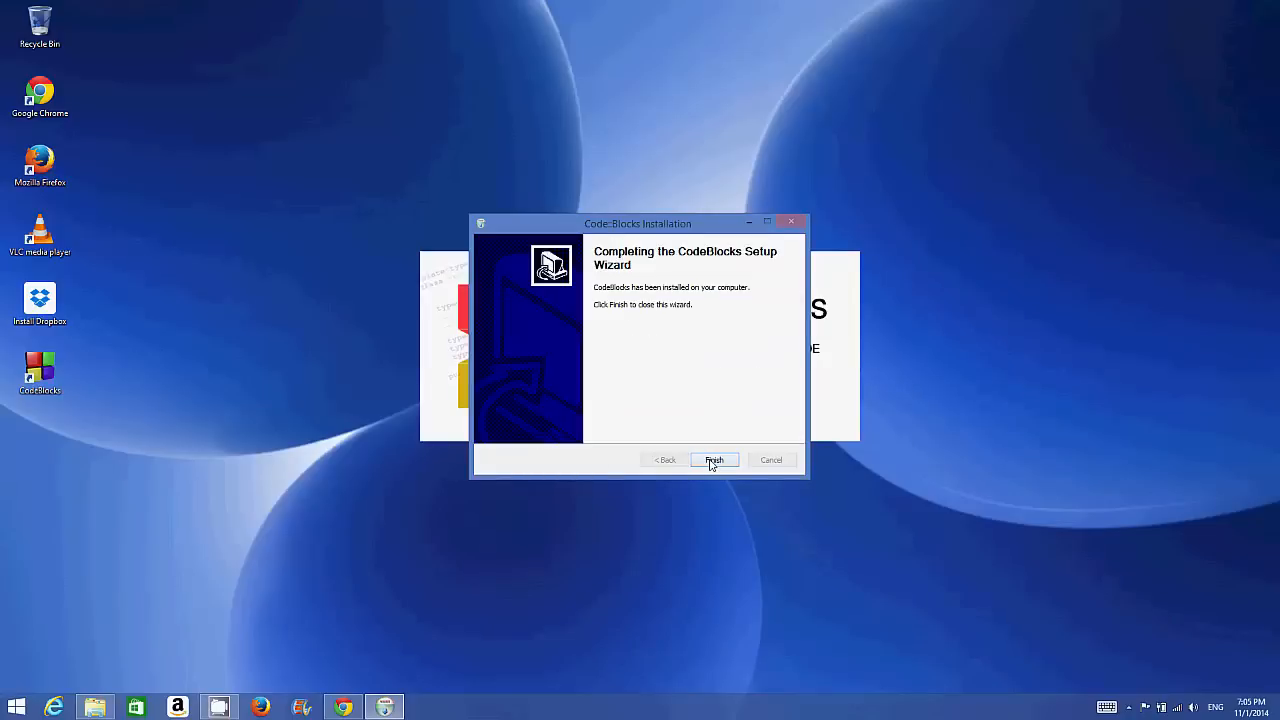
click(714, 460)
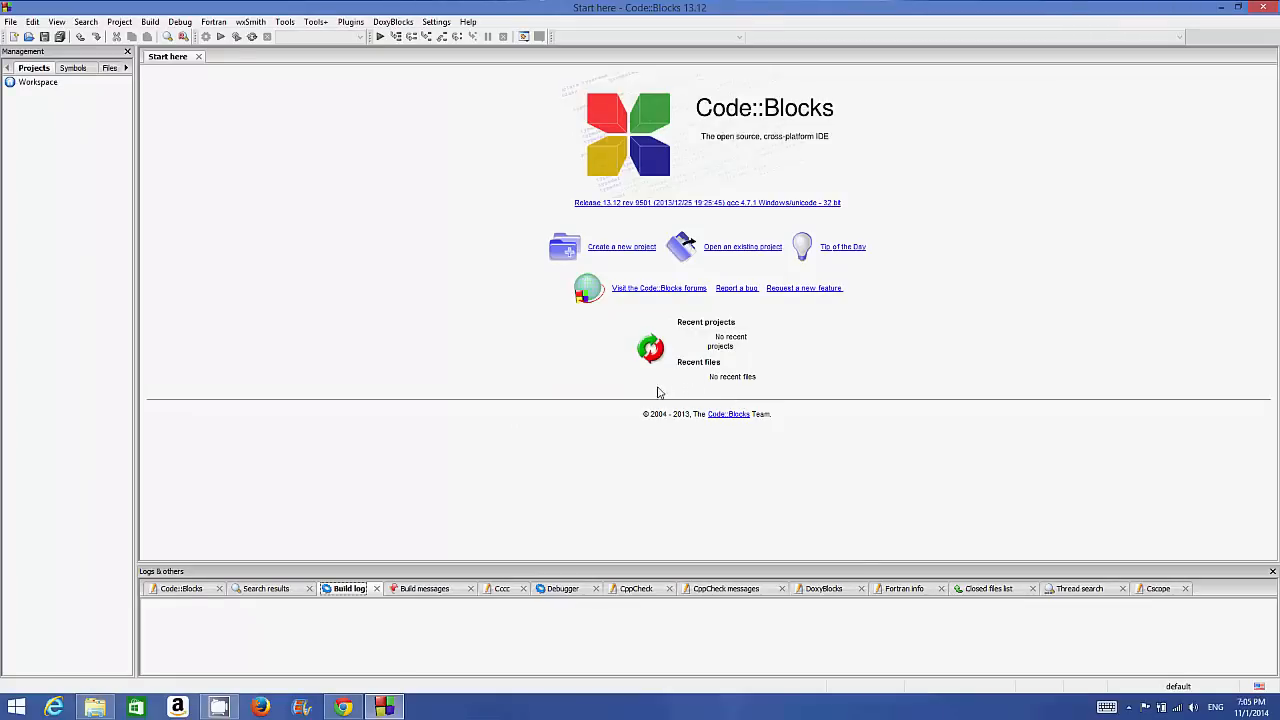
mouse_move(144, 136)
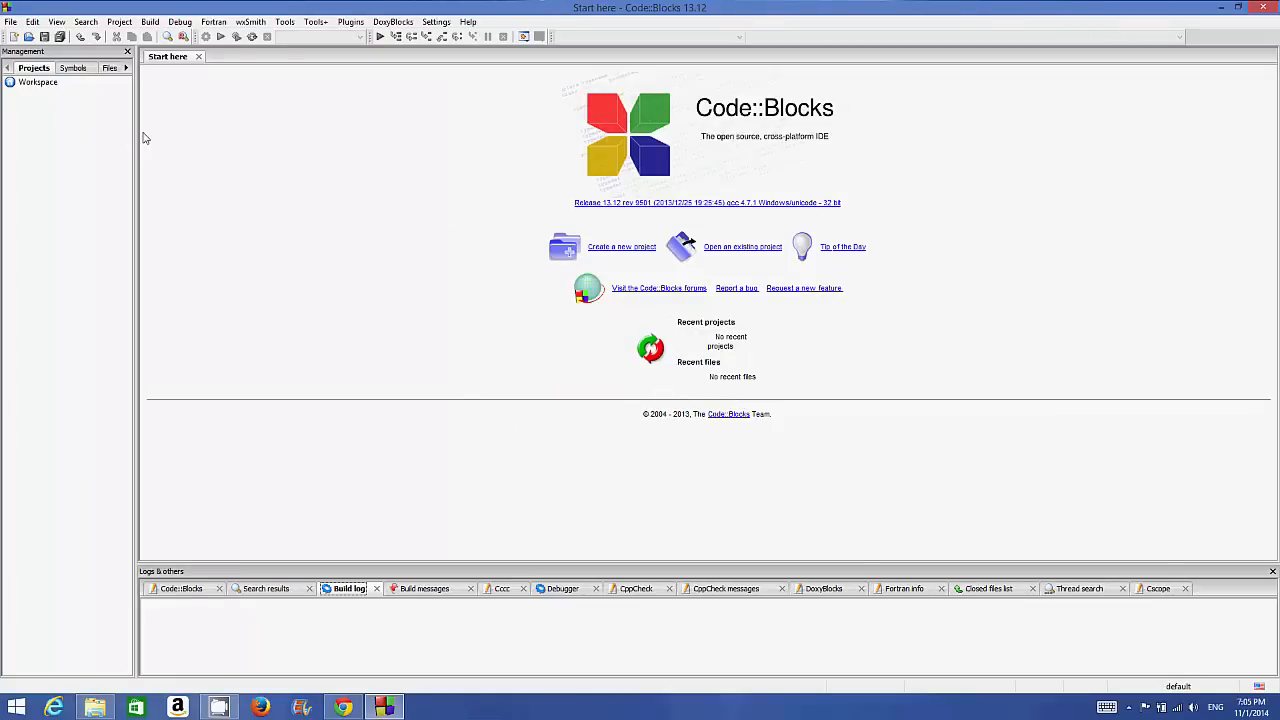
mouse_move(412, 248)
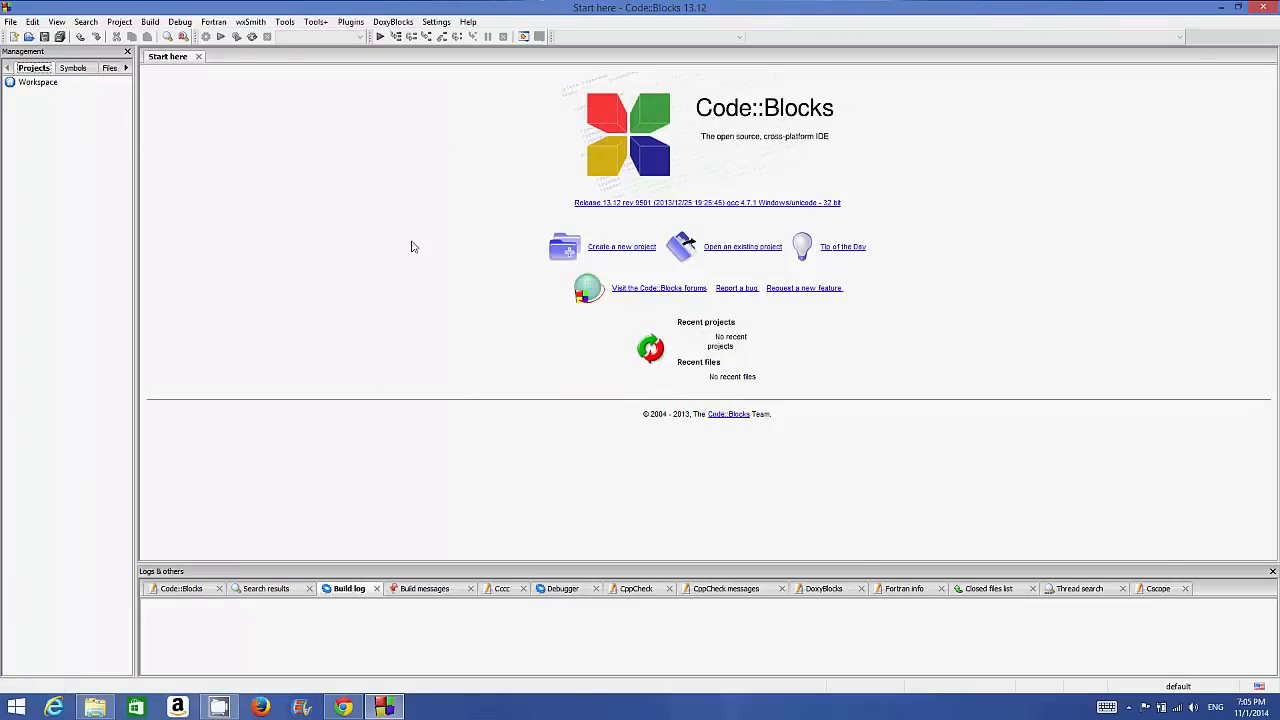
mouse_move(456, 244)
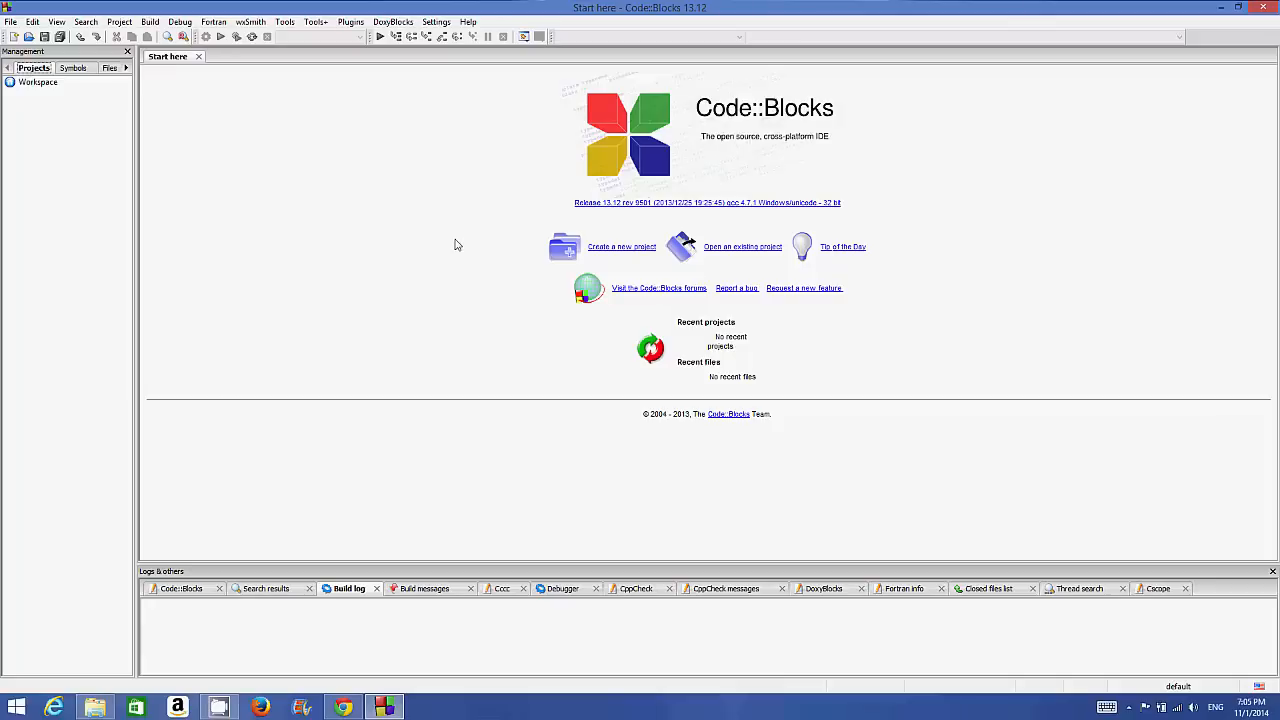
mouse_move(60, 36)
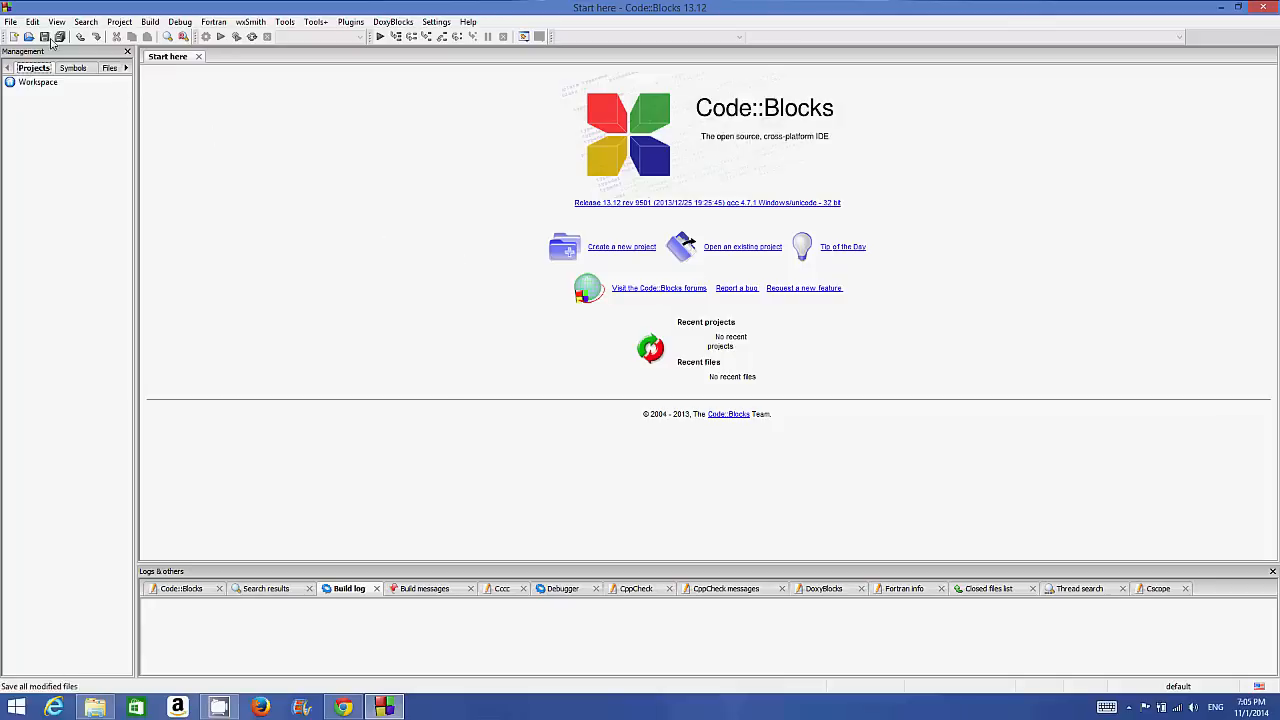
- Start a new Console application project and choose C++ as its language
click(10, 20)
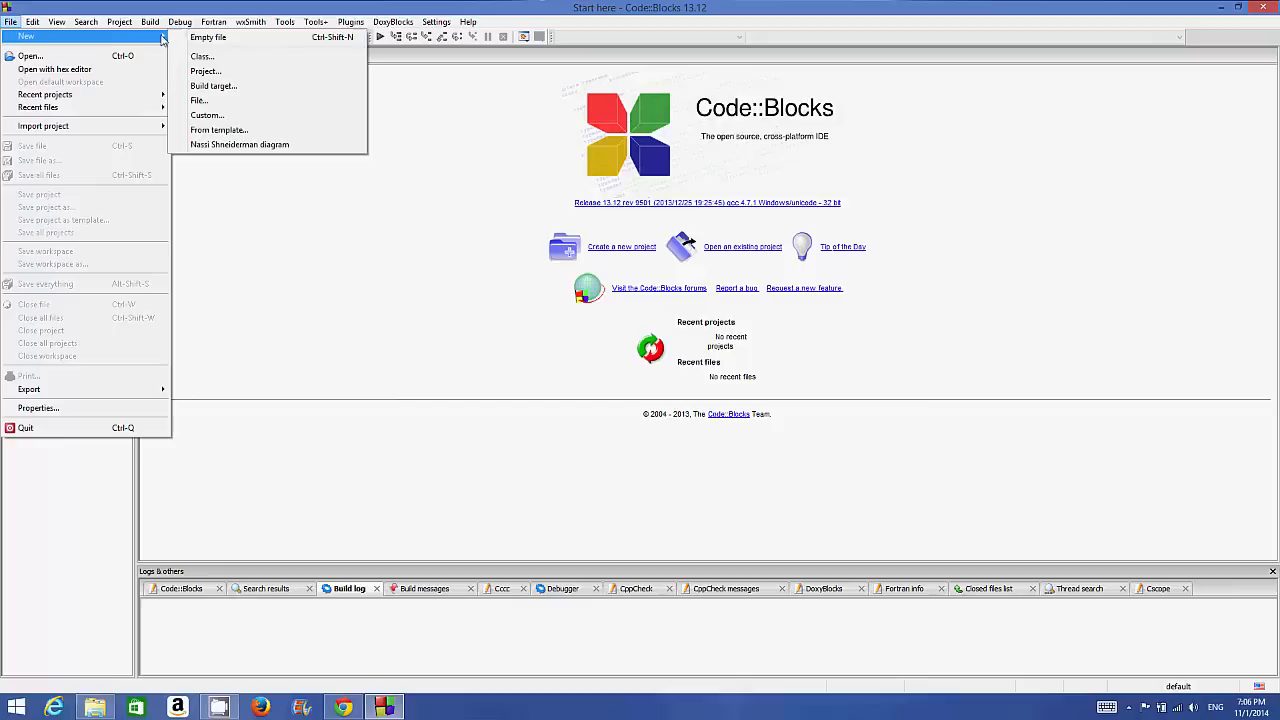
click(204, 72)
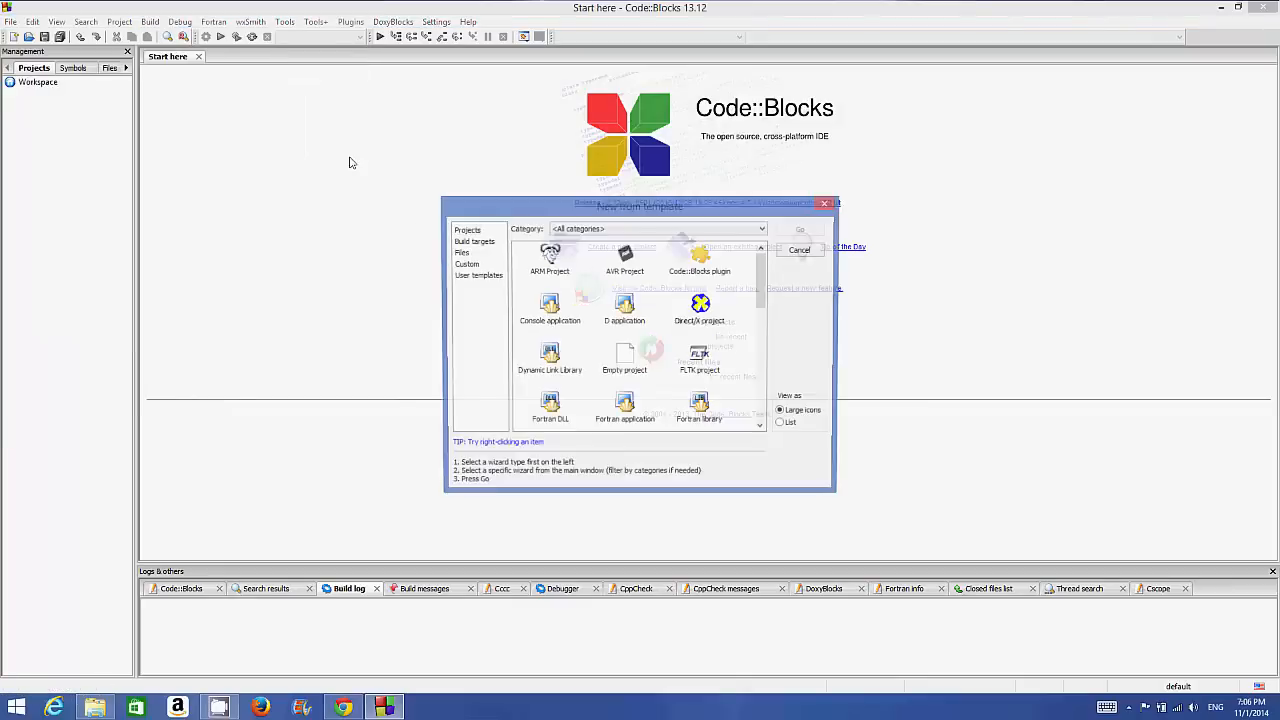
click(548, 308)
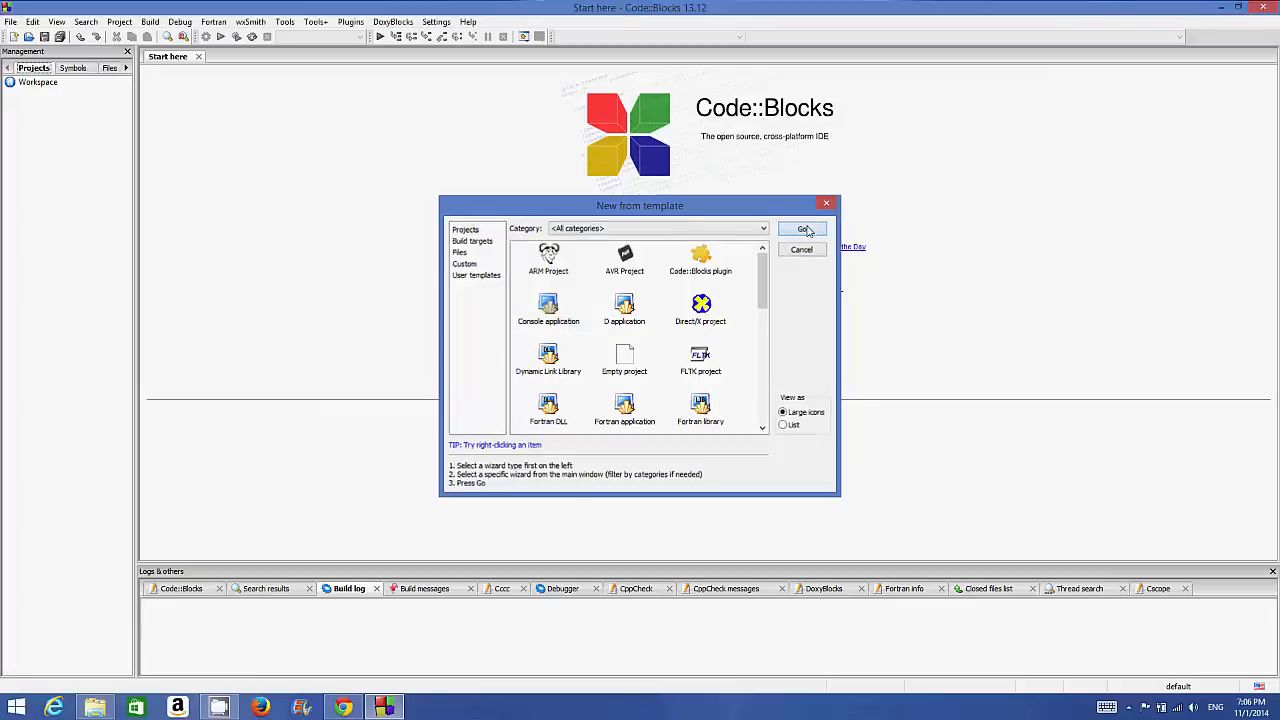
click(802, 228)
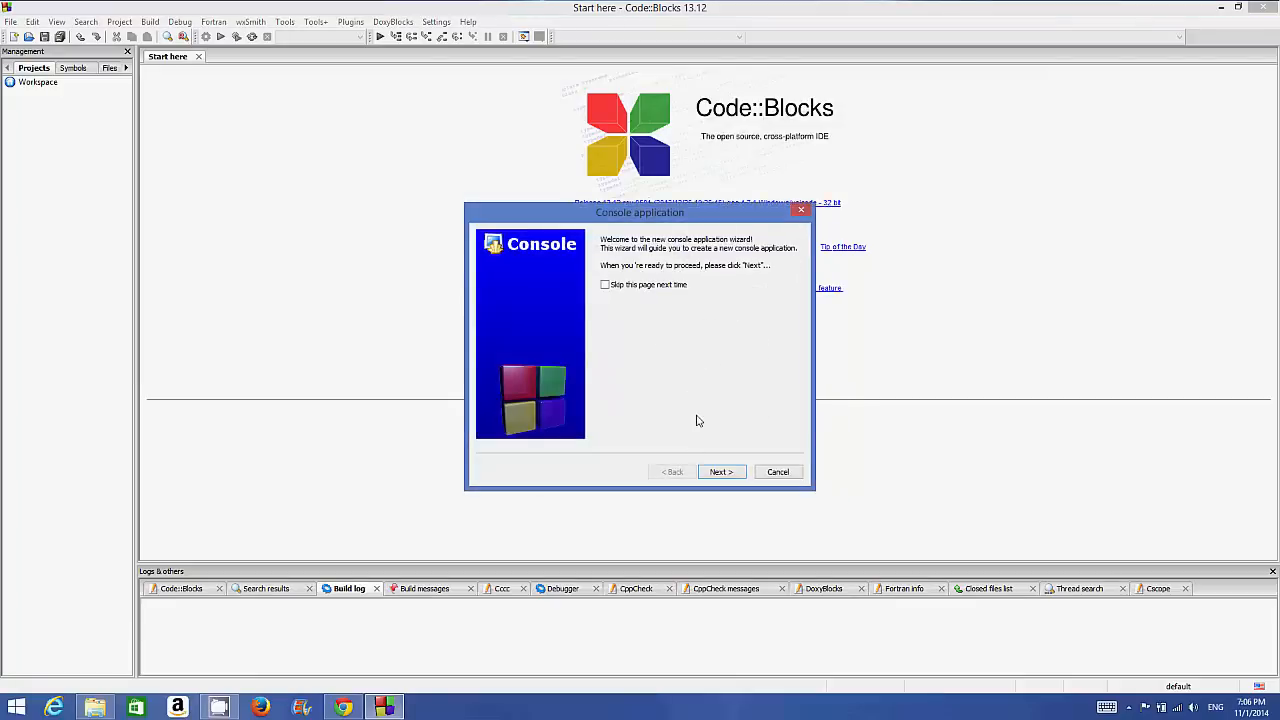
click(720, 472)
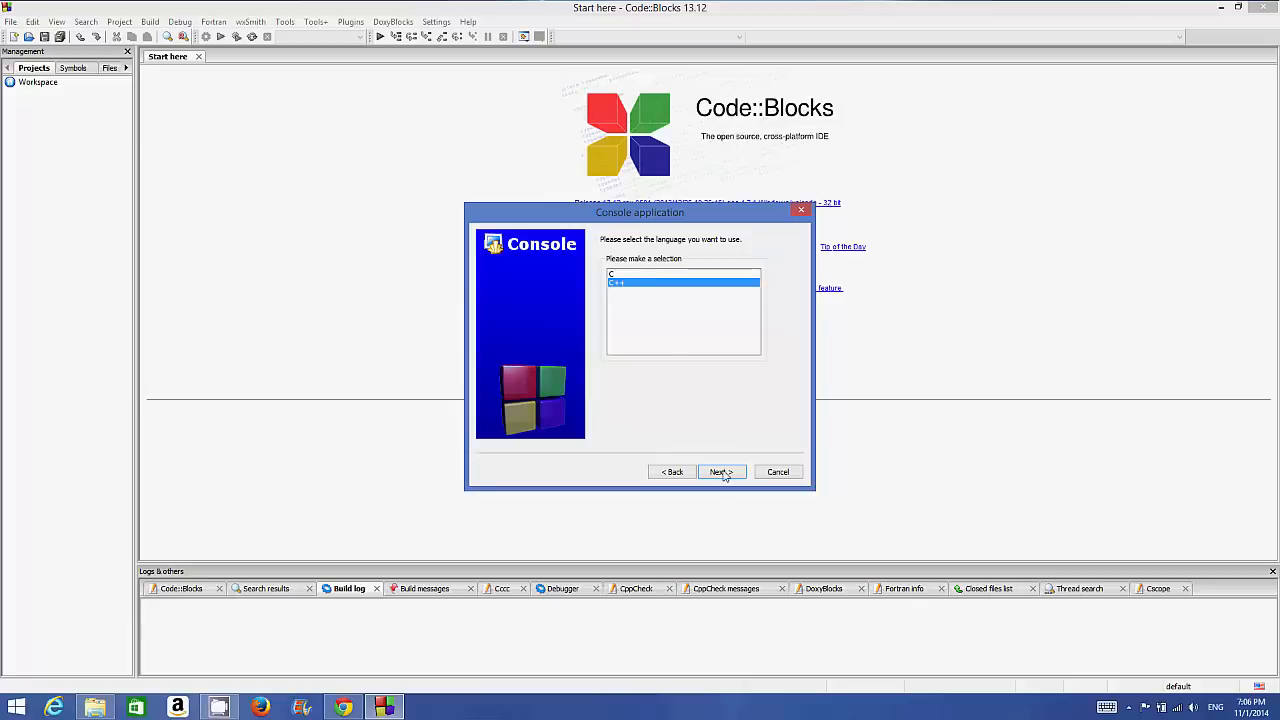
click(720, 472)
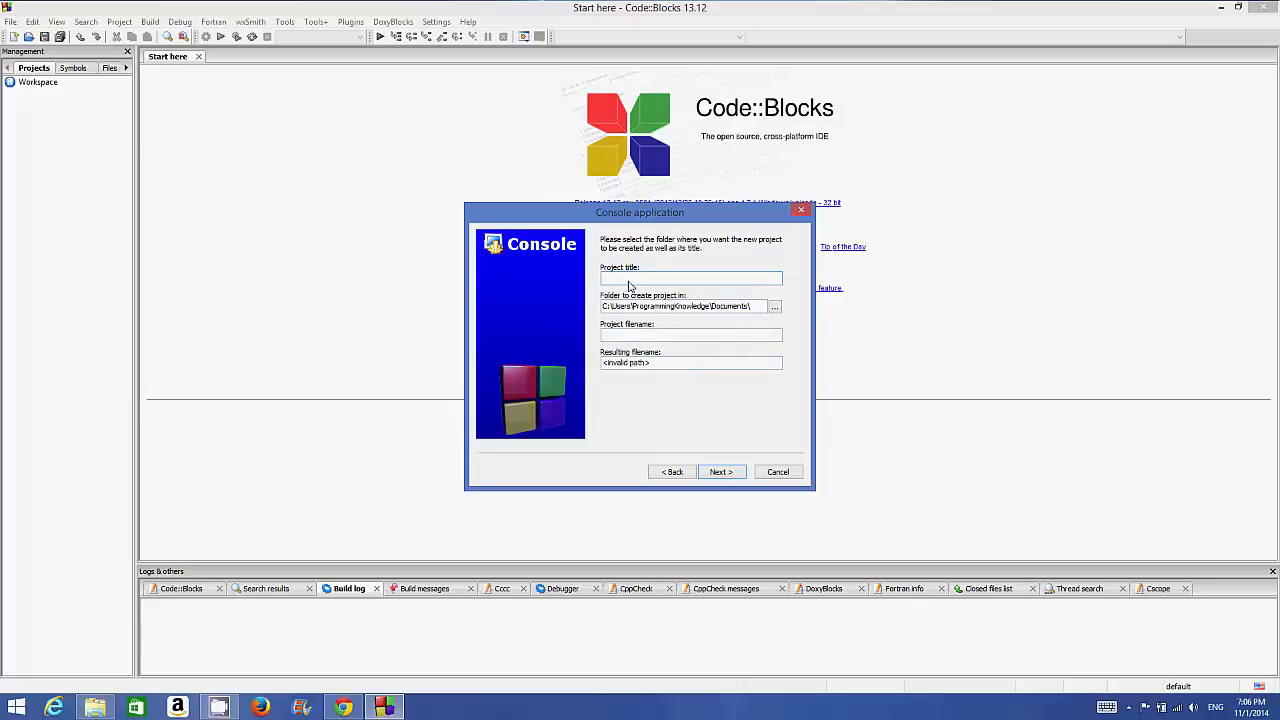
- Title the project 'Mz', keep the Documents folder and the GNU GCC compiler
text(Mzprg)
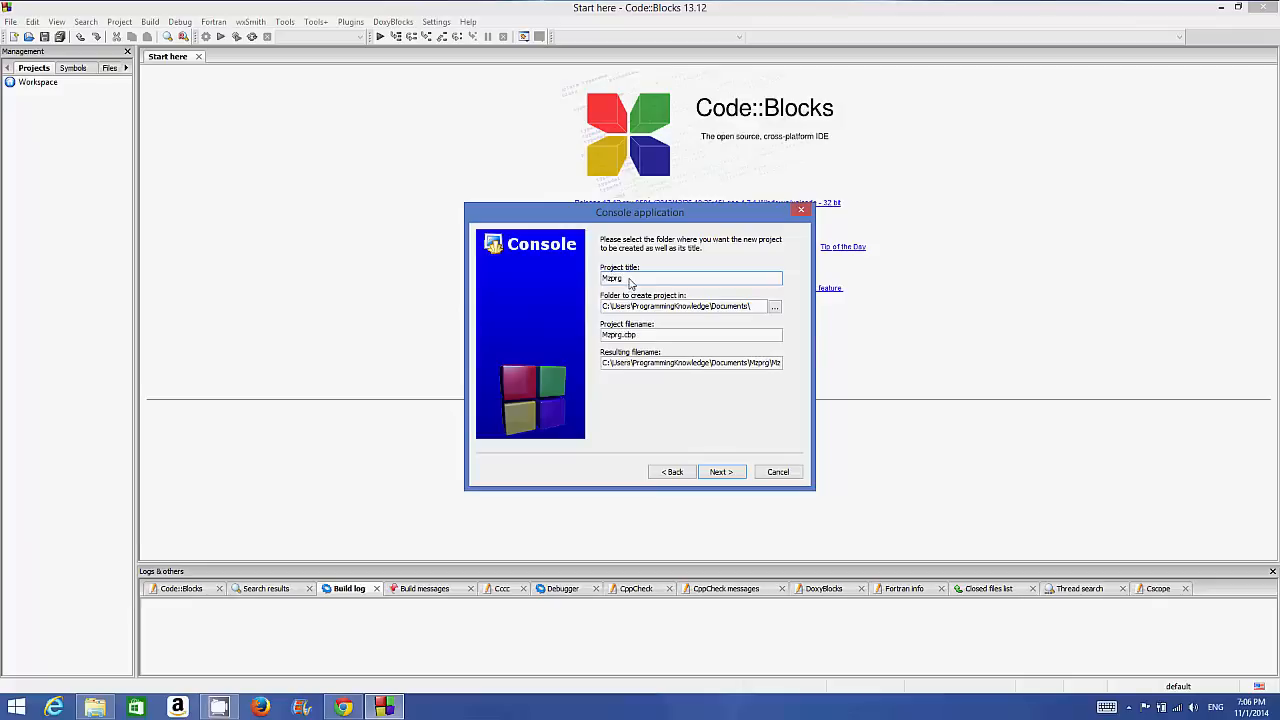
triple_click(692, 278)
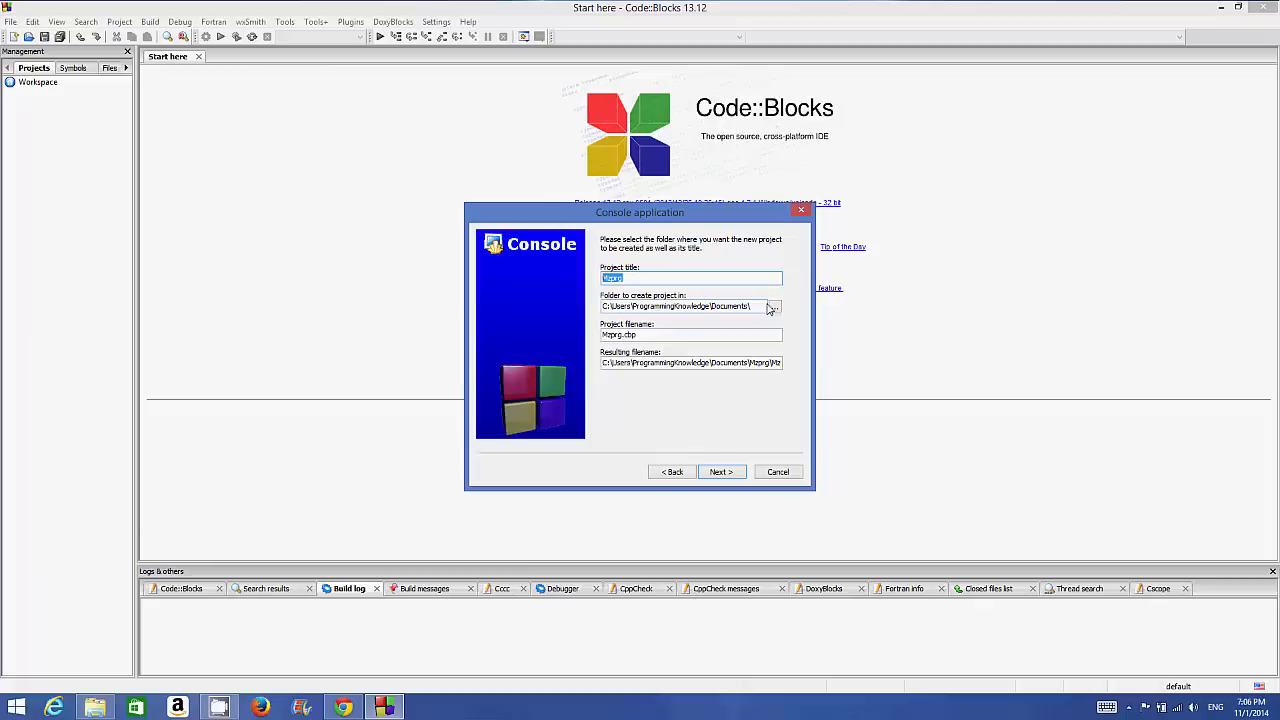
click(772, 306)
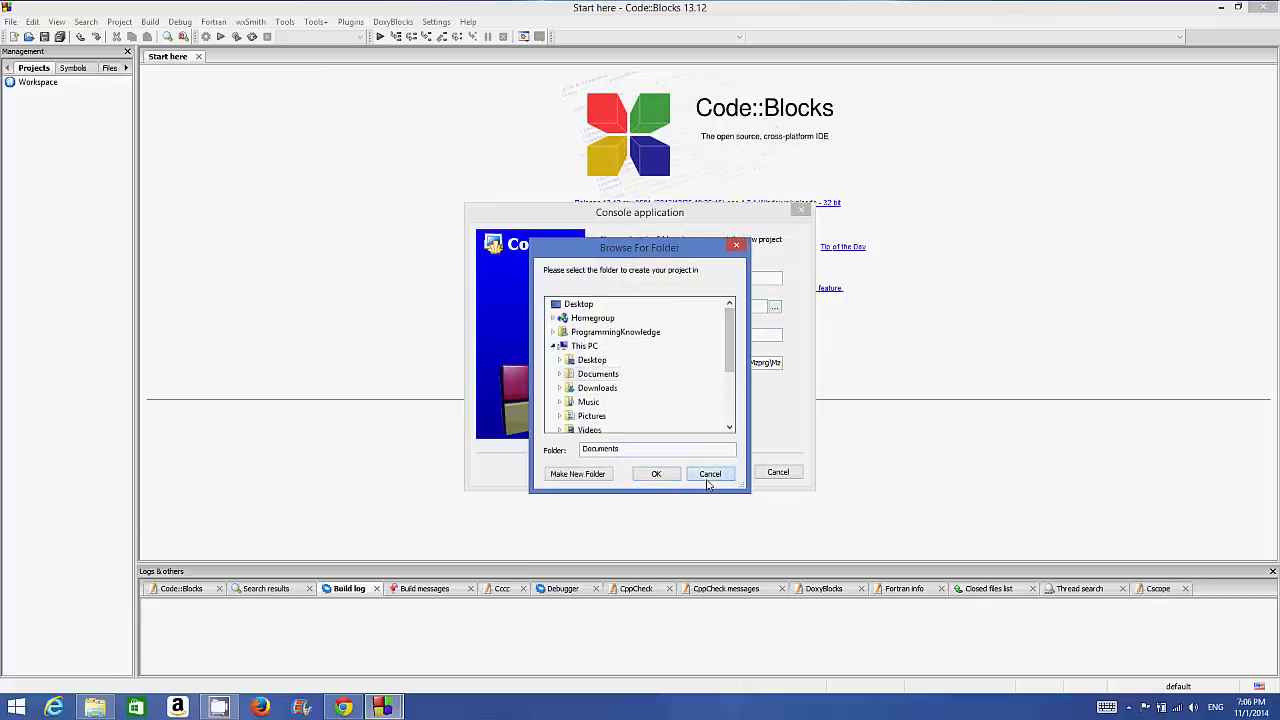
click(656, 472)
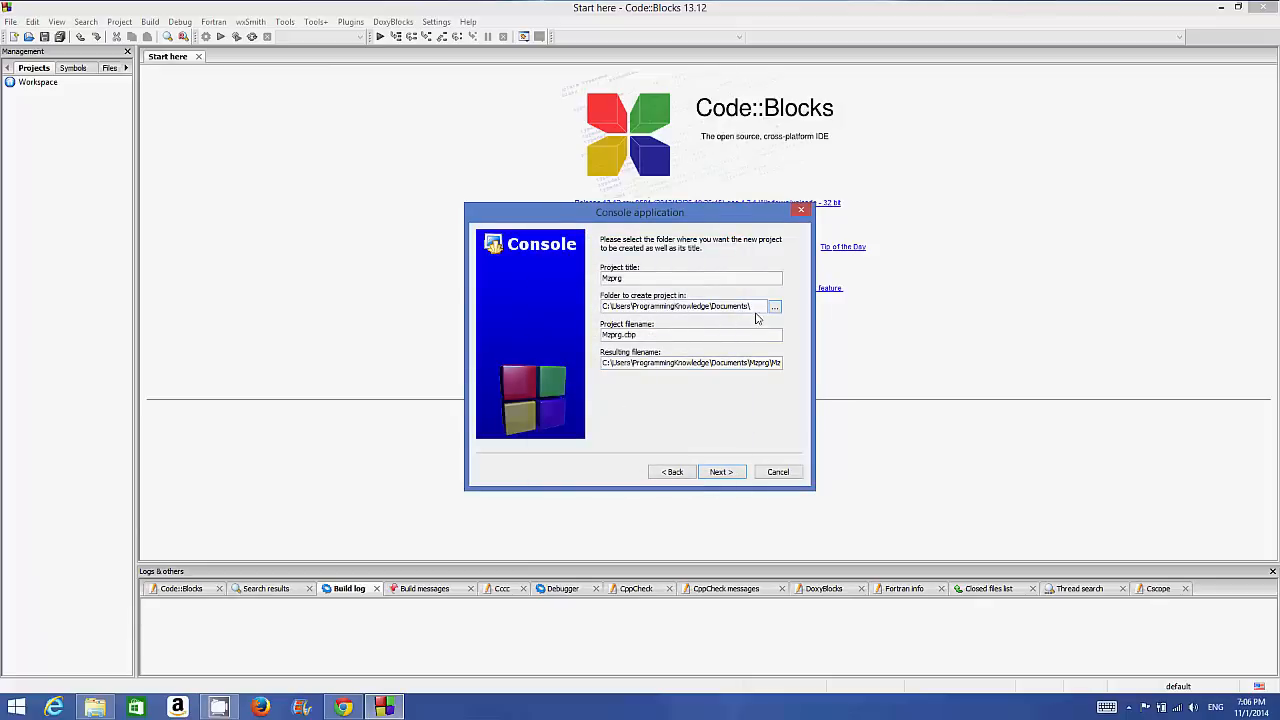
click(774, 306)
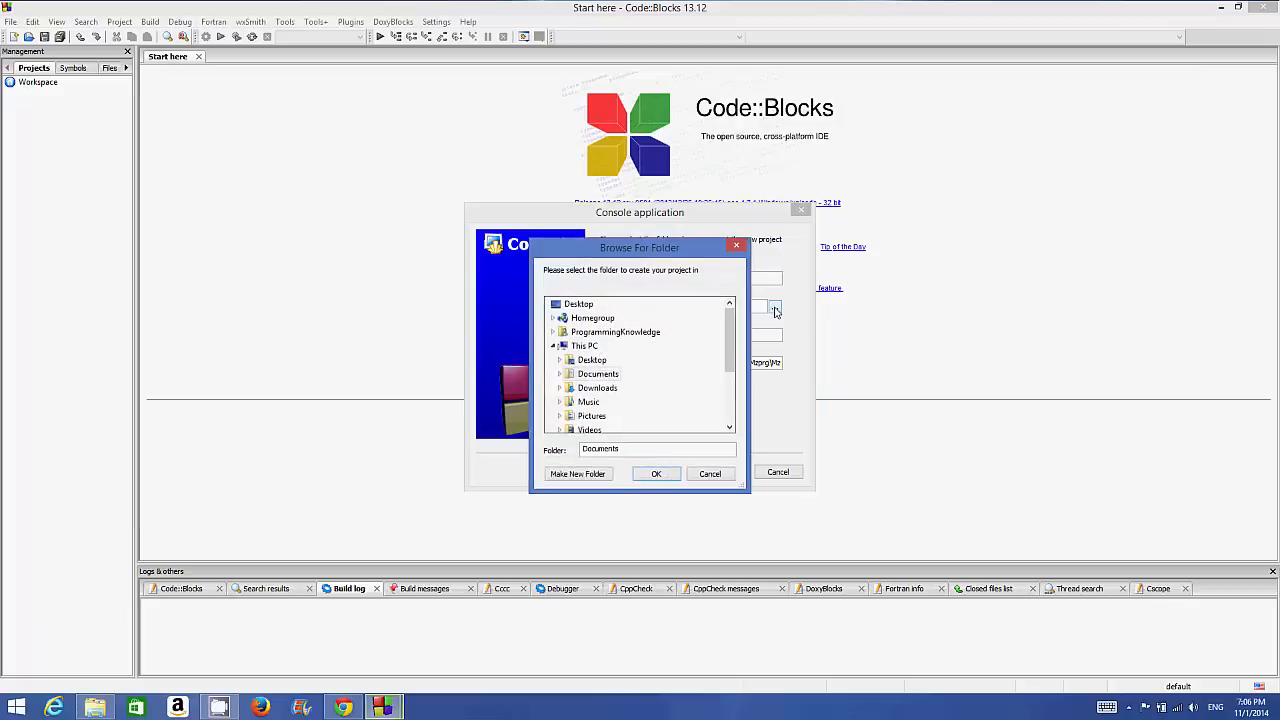
mouse_move(664, 362)
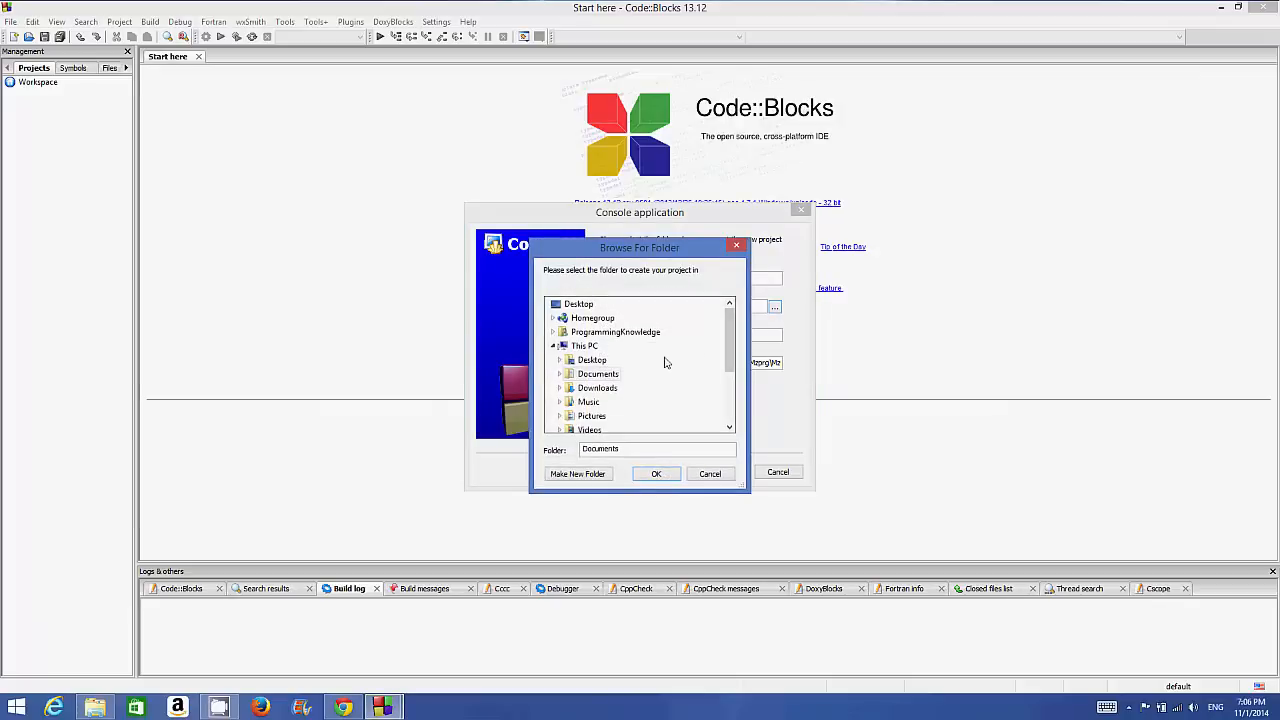
mouse_move(616, 358)
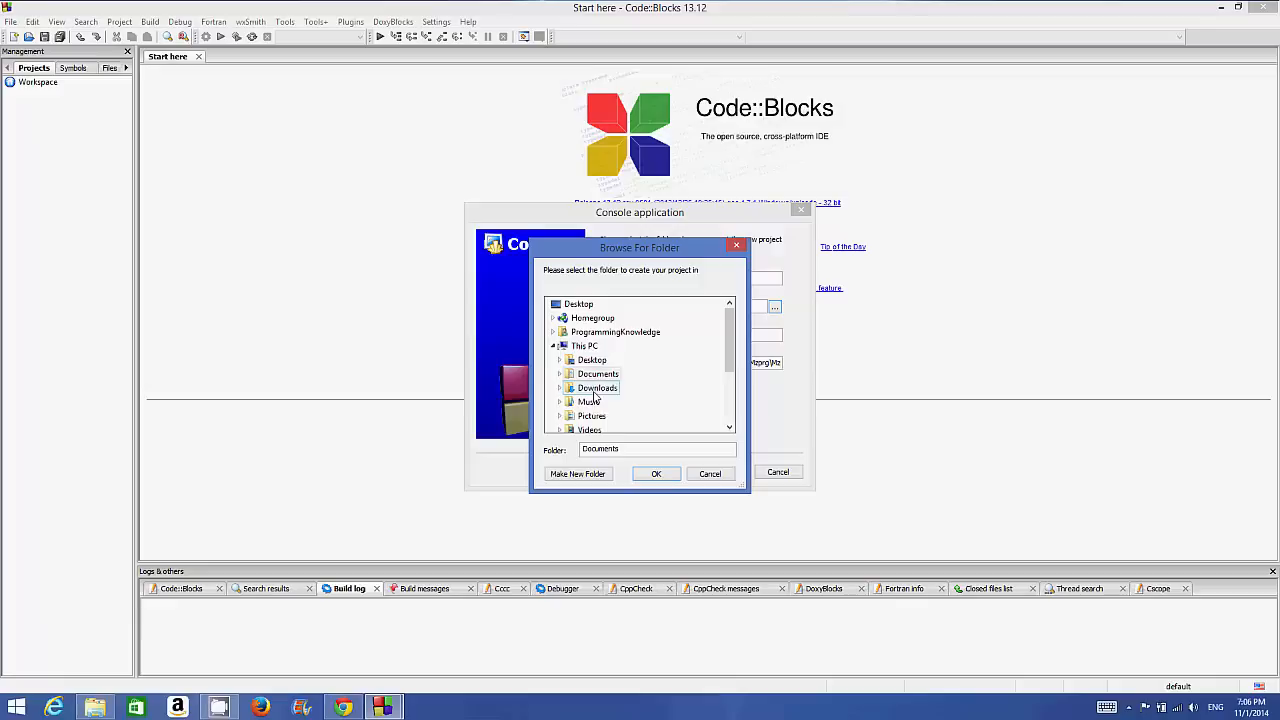
click(656, 472)
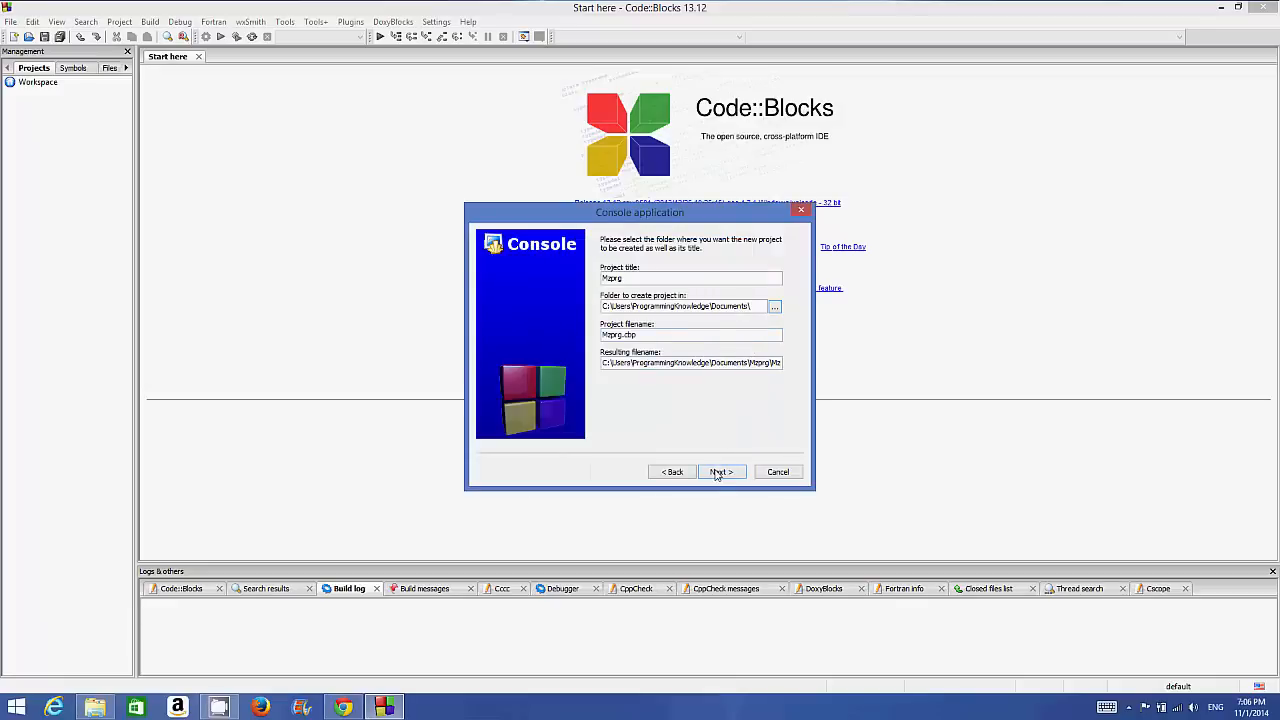
click(720, 472)
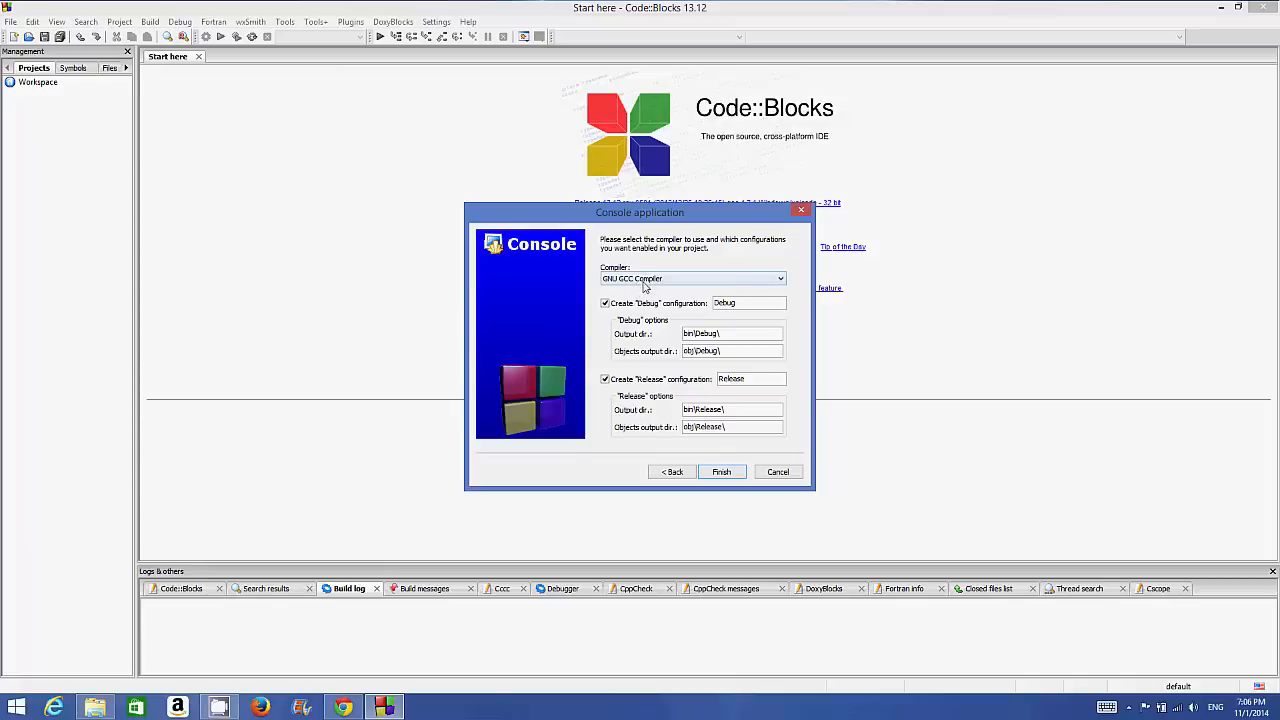
mouse_move(638, 284)
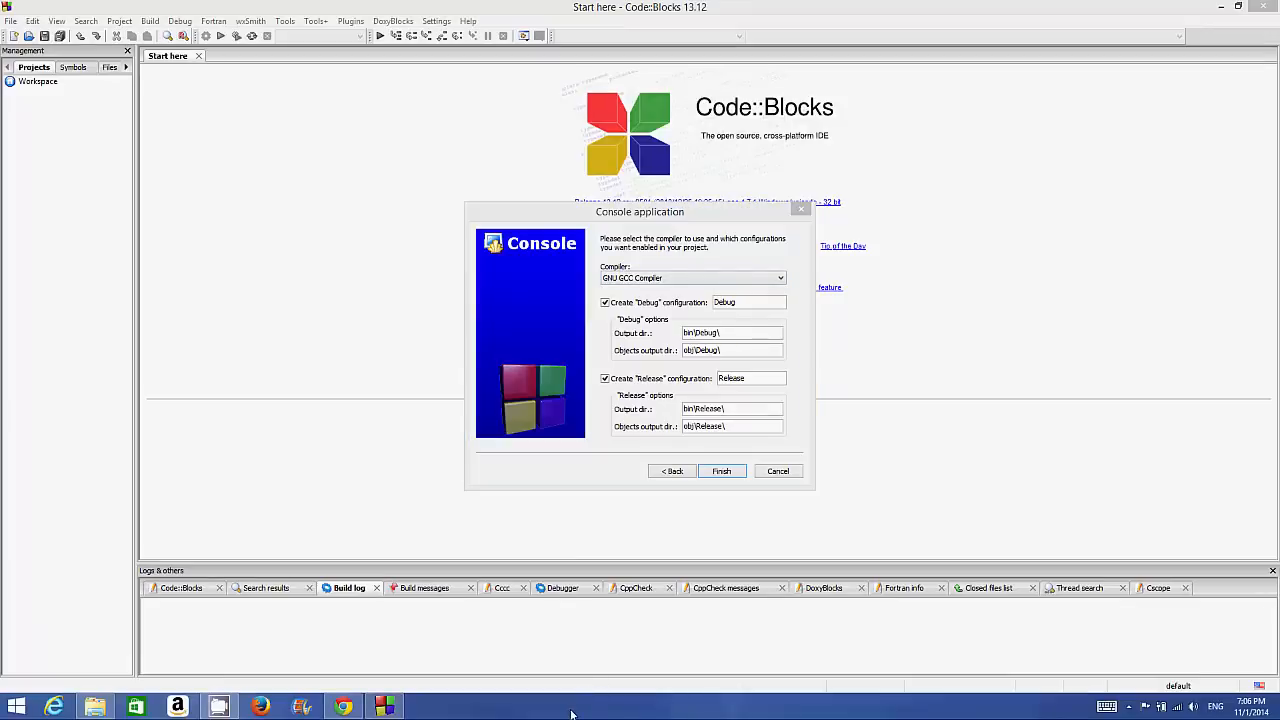
mouse_move(696, 452)
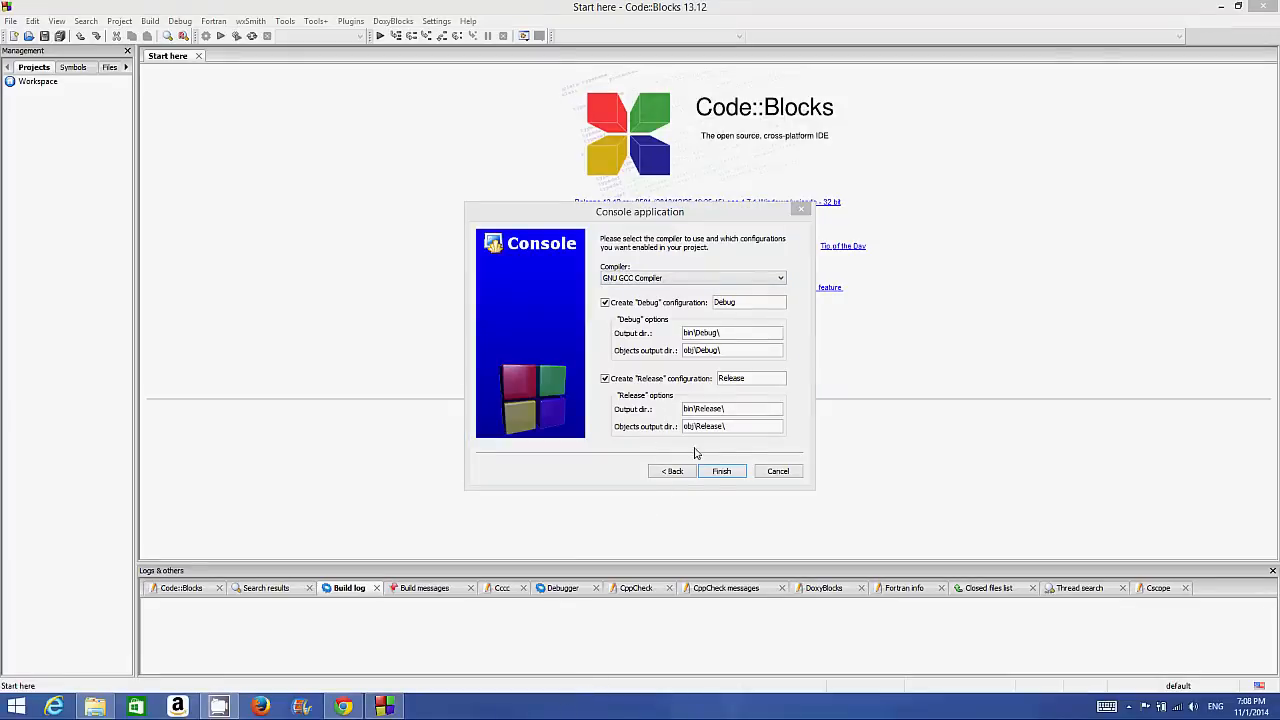
click(720, 472)
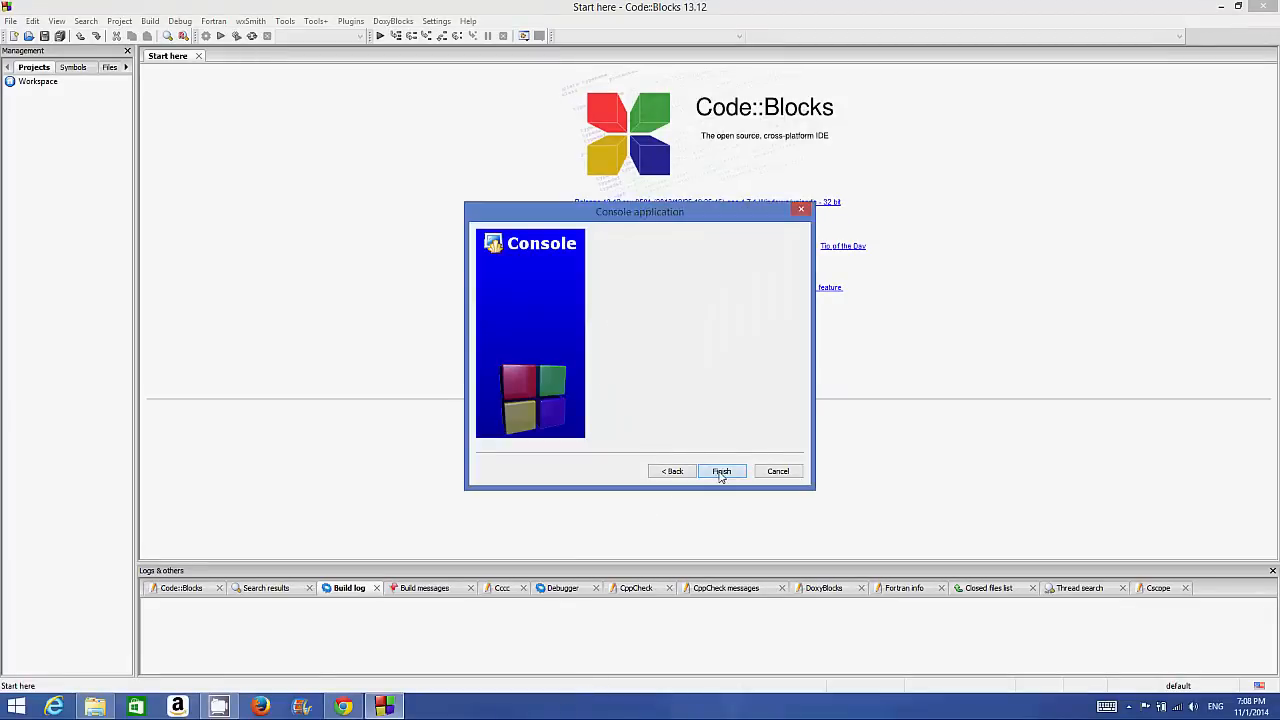
- Finish the project and open its generated main.cpp Hello world program from Sources
click(720, 472)
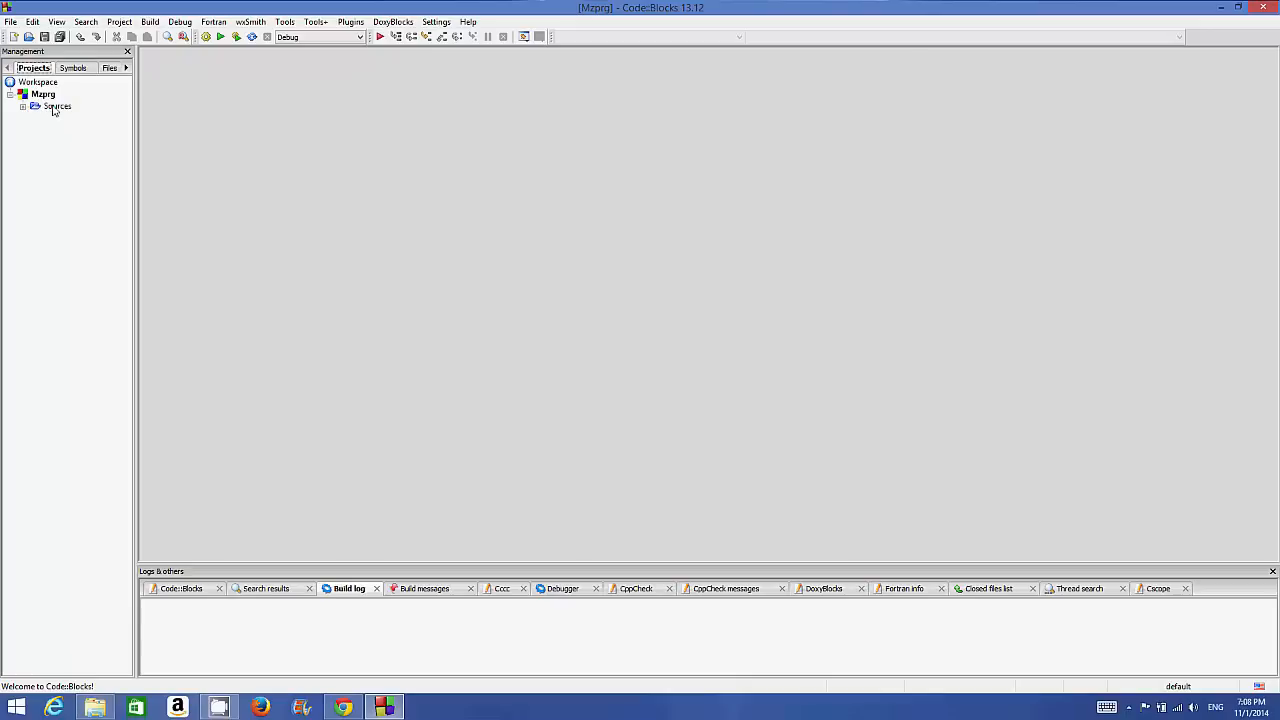
click(24, 108)
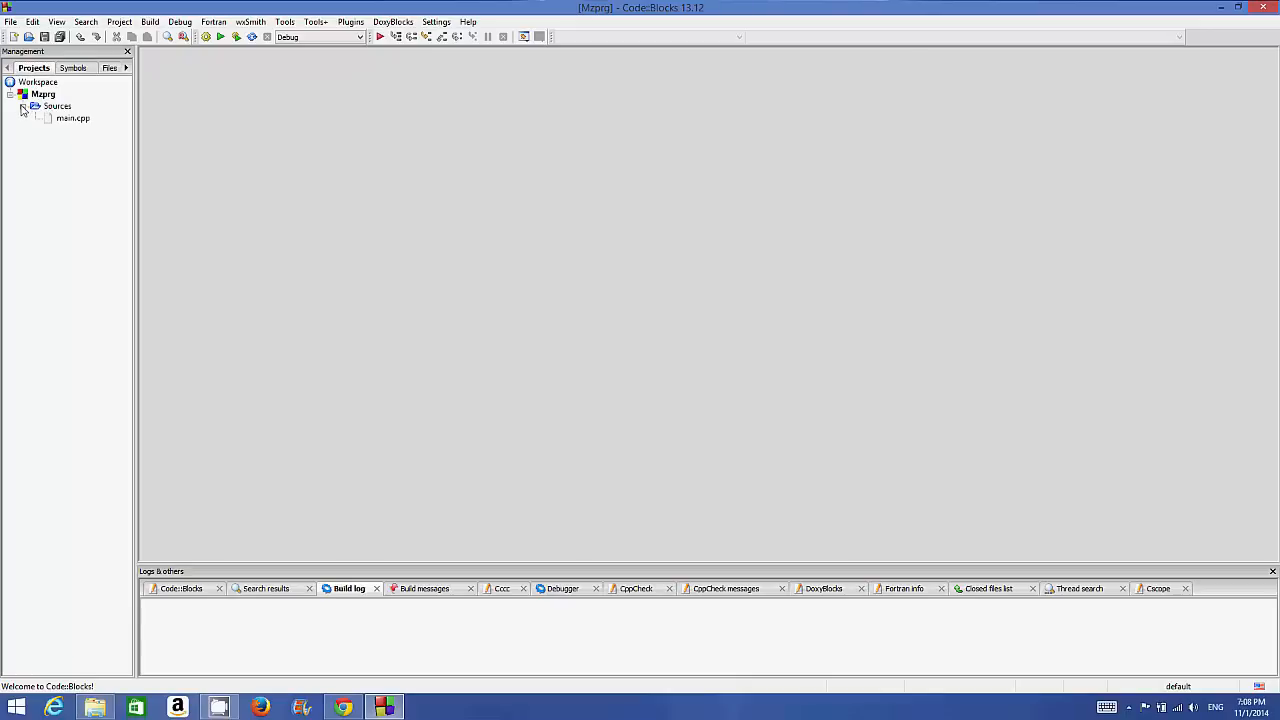
mouse_move(72, 122)
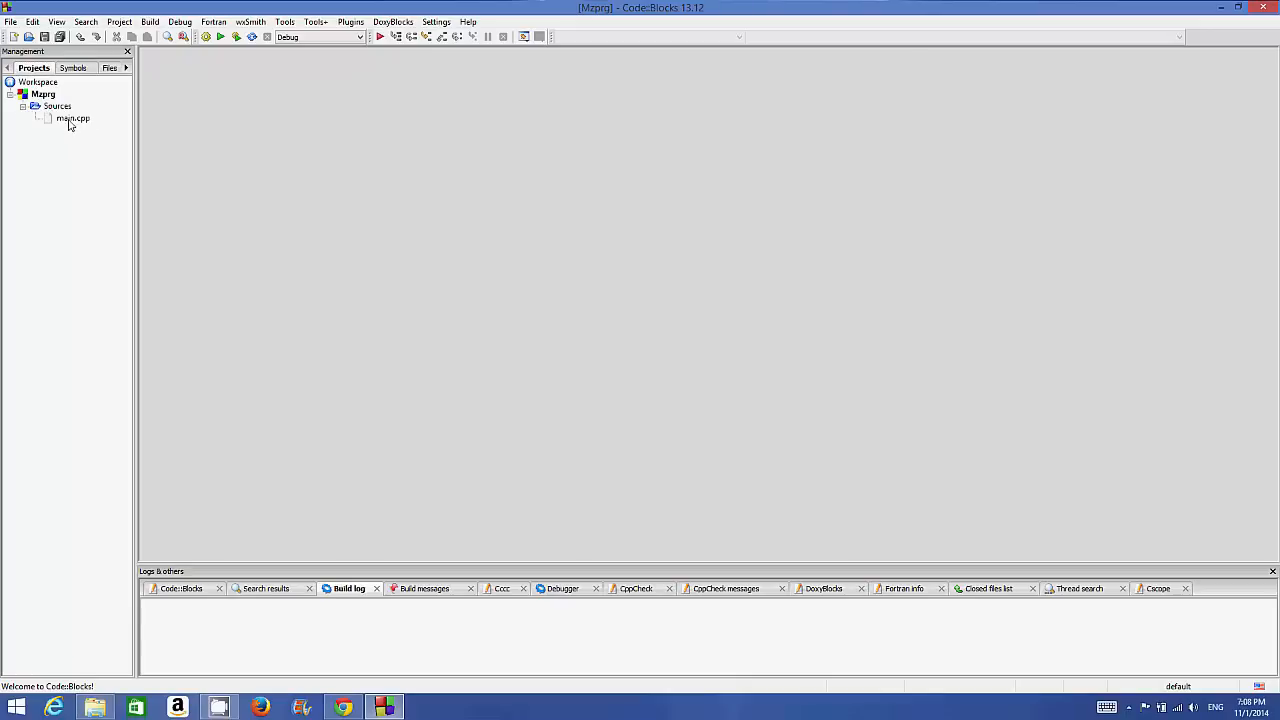
double_click(72, 118)
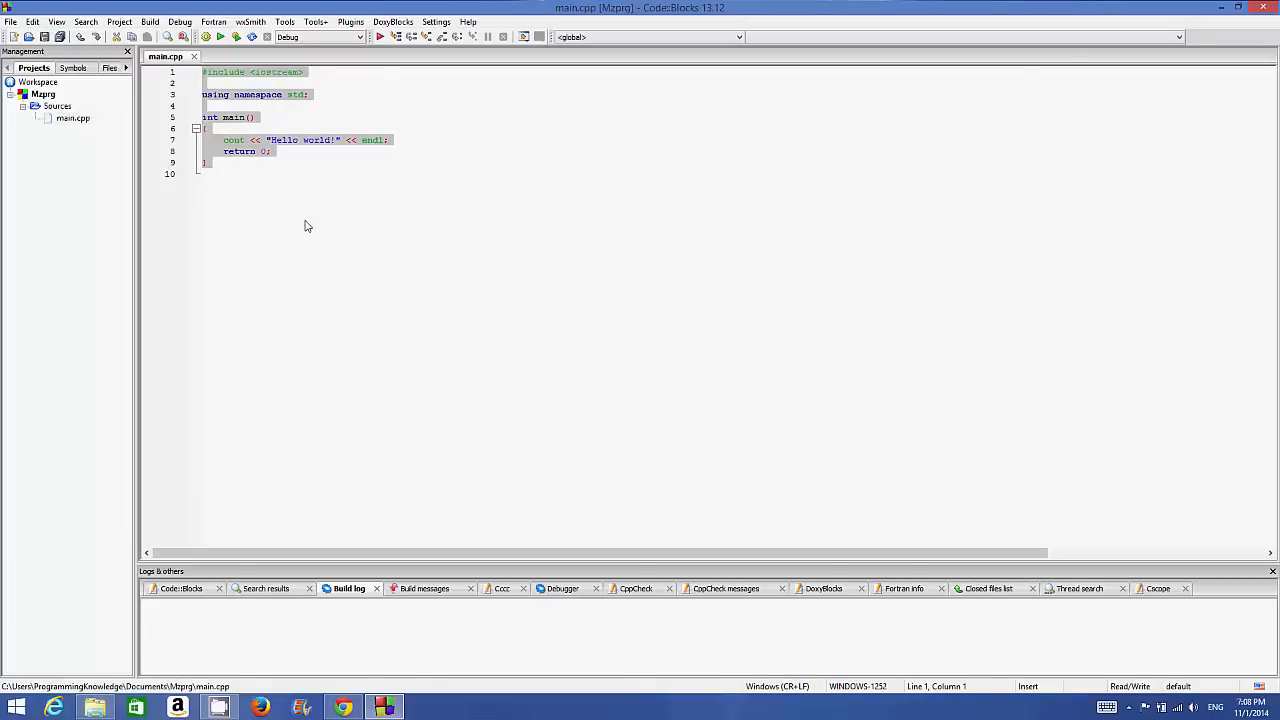
click(308, 186)
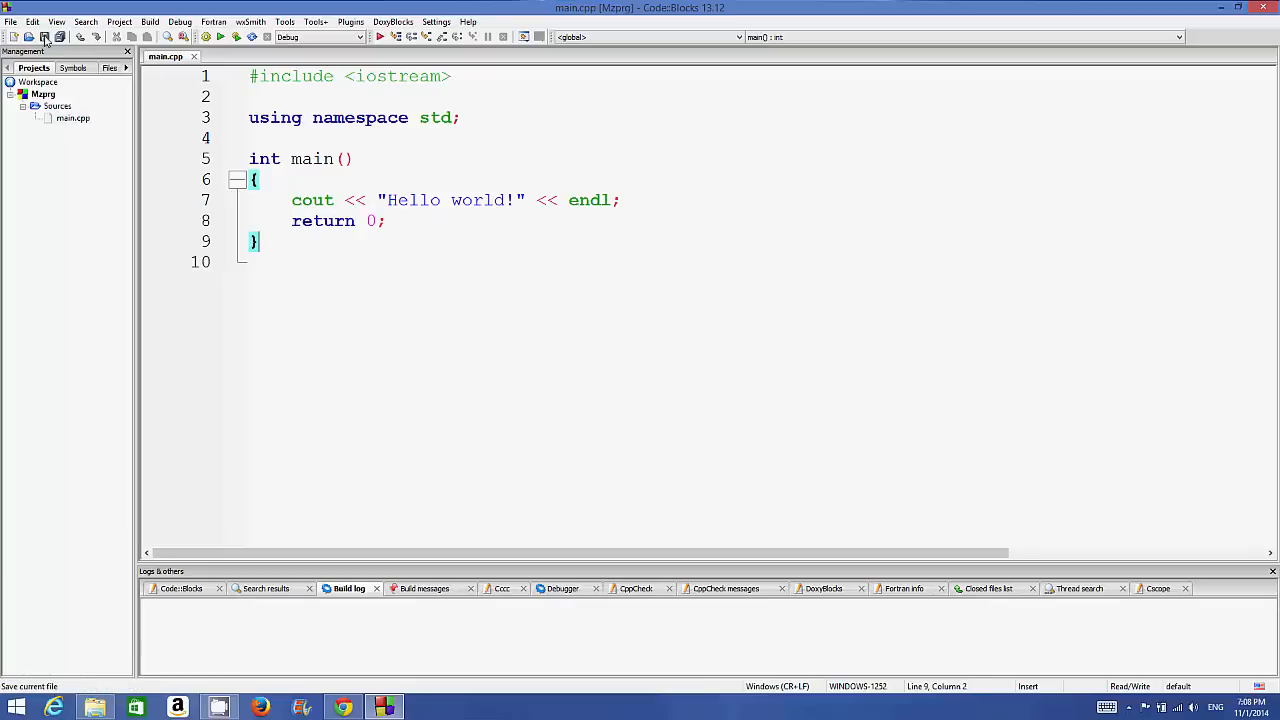
- Save main.cpp and build the project with zero errors in the build log
click(60, 36)
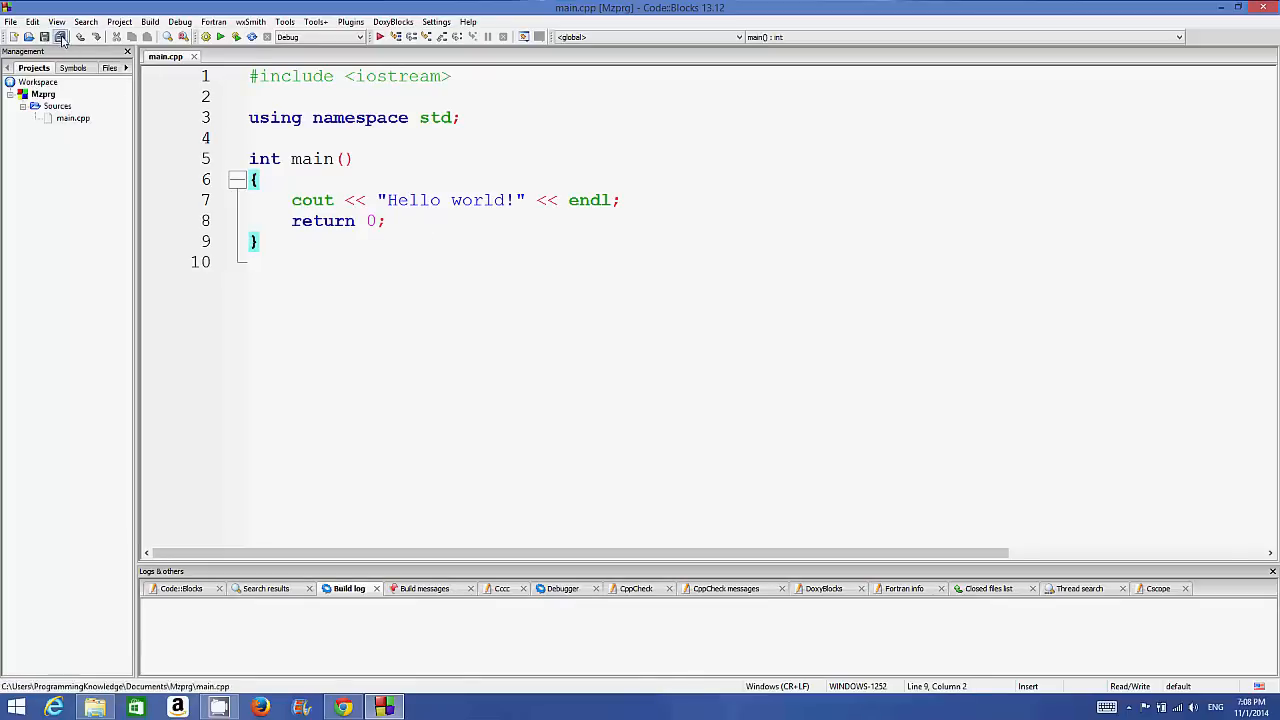
mouse_move(206, 36)
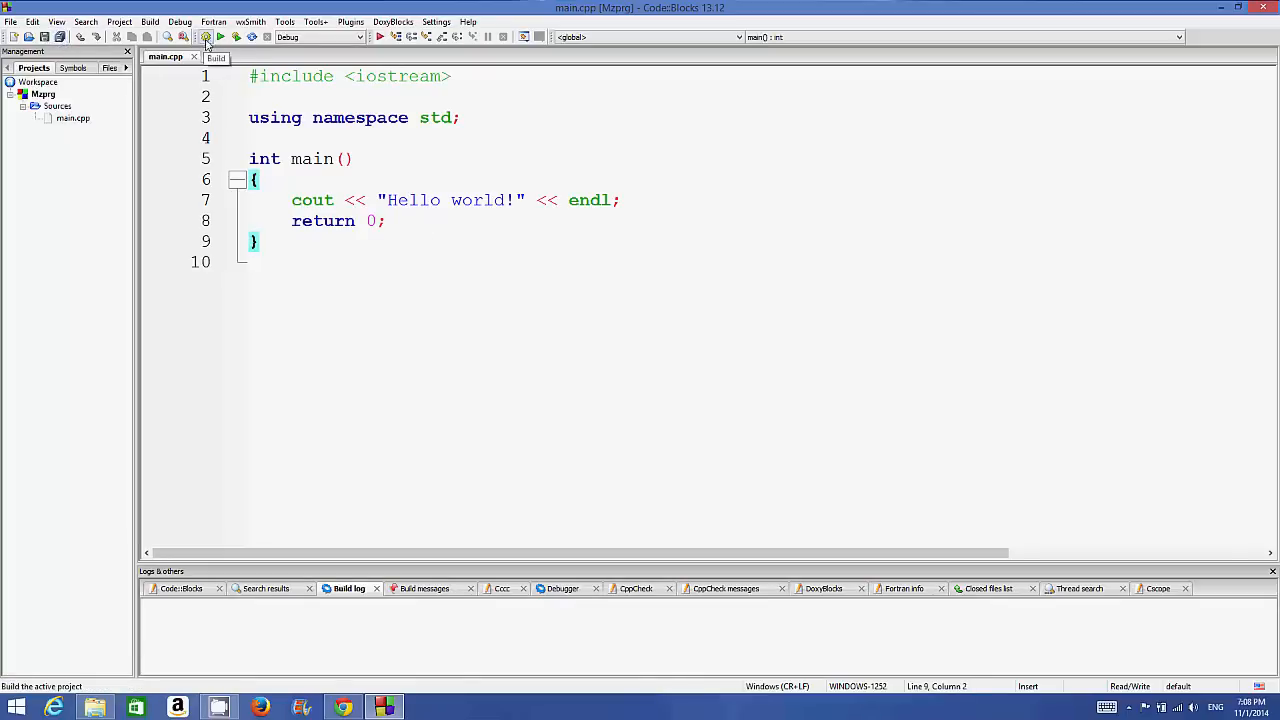
click(206, 36)
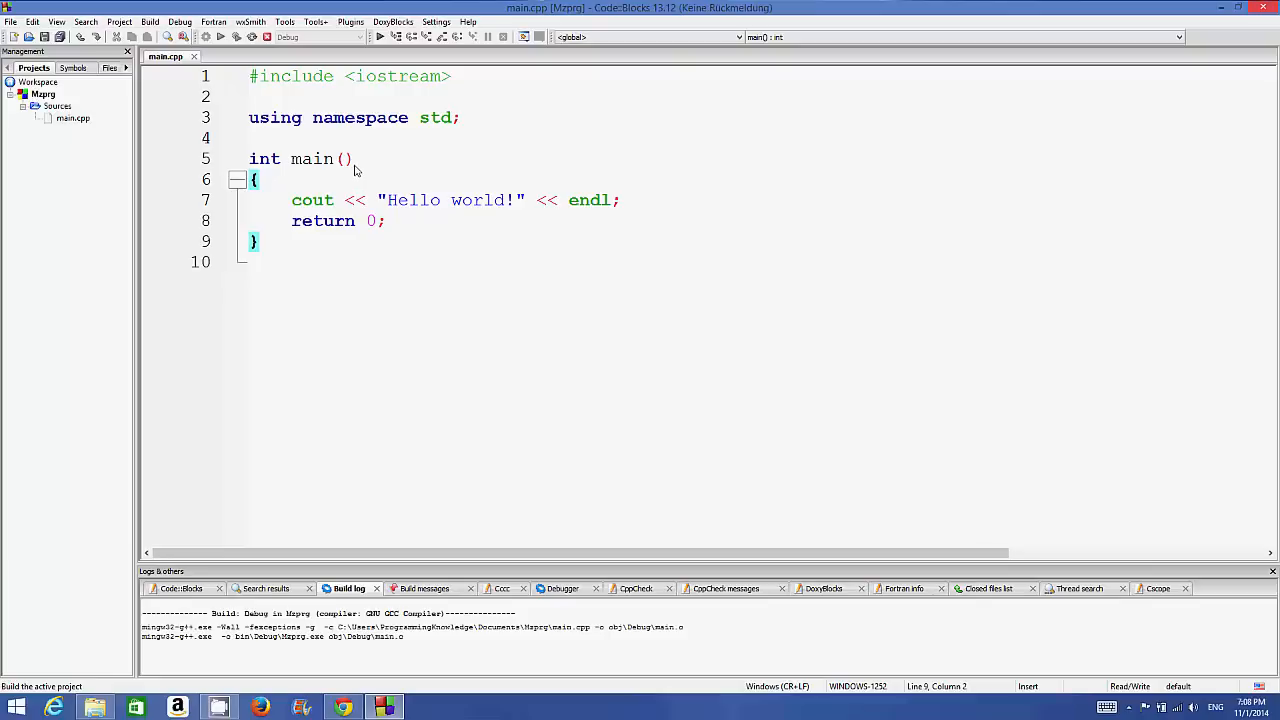
mouse_move(404, 316)
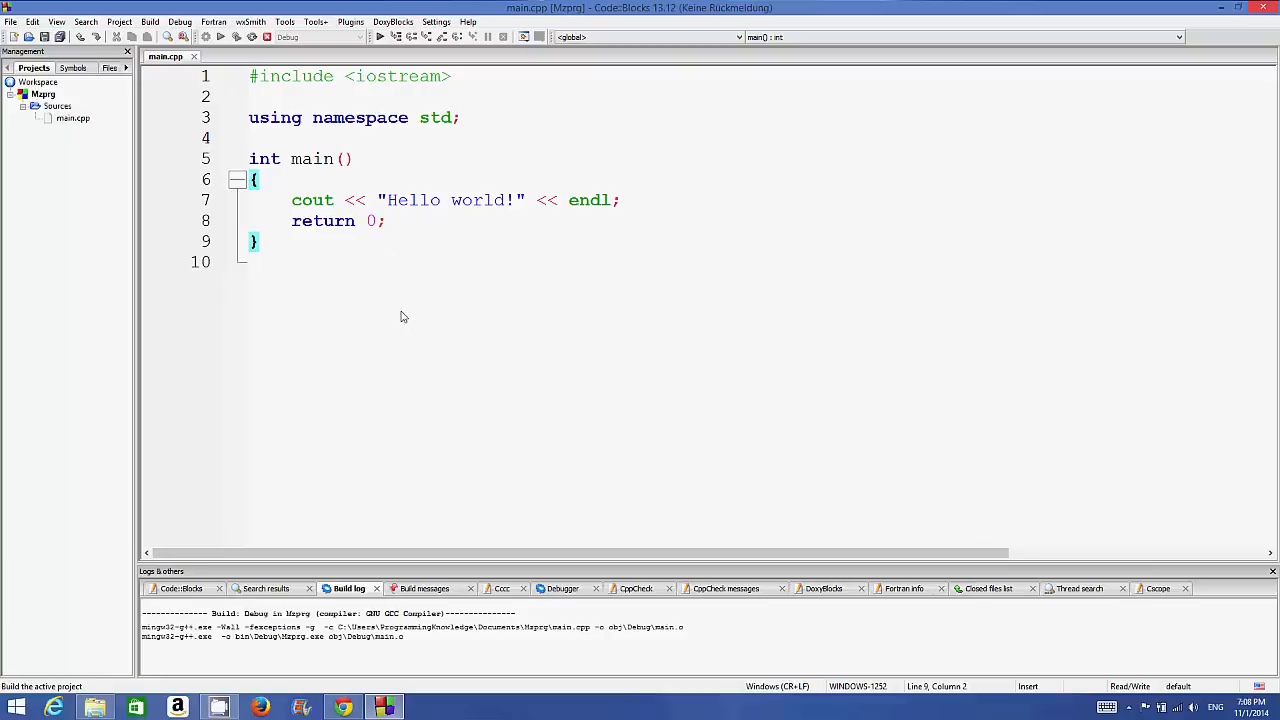
mouse_move(388, 292)
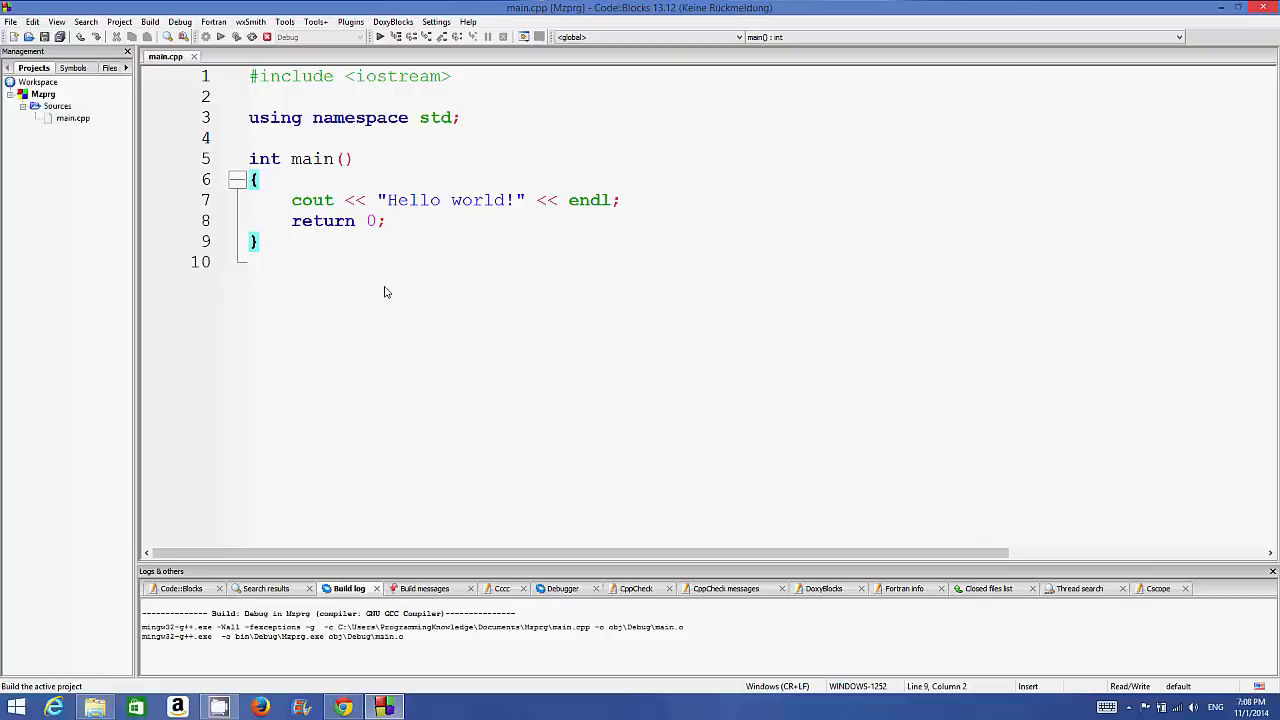
click(206, 36)
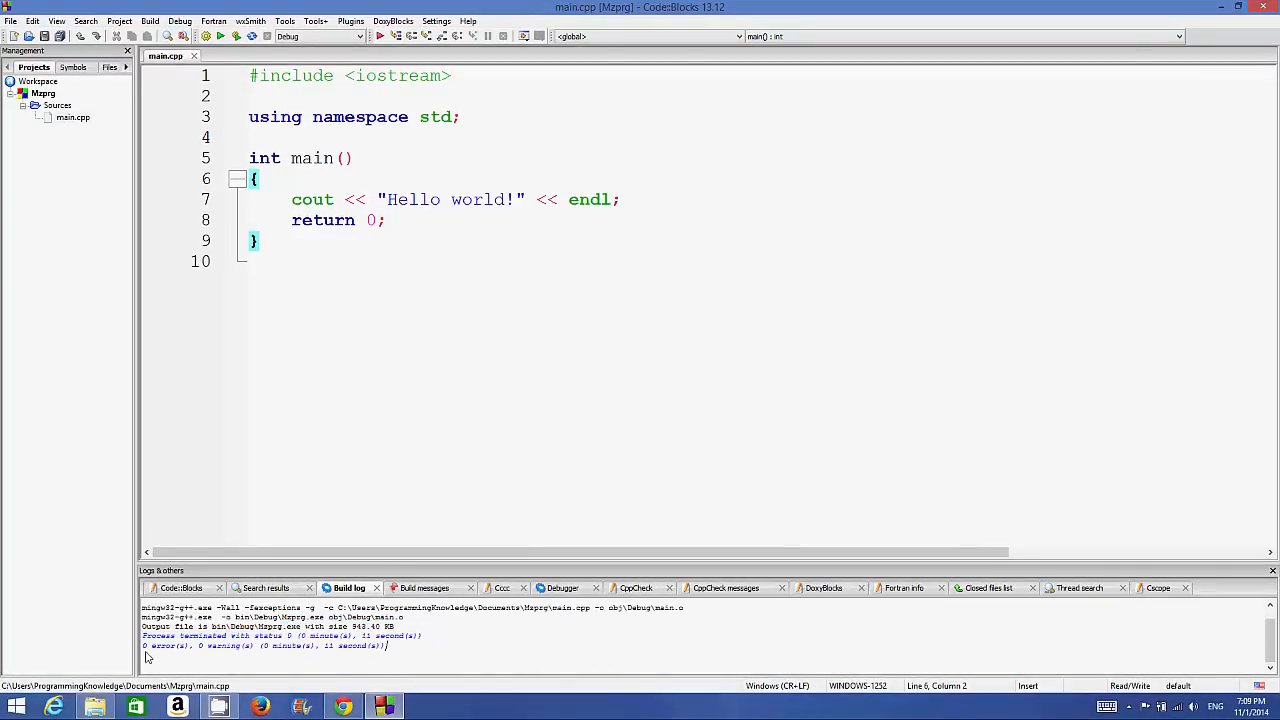
double_click(220, 644)
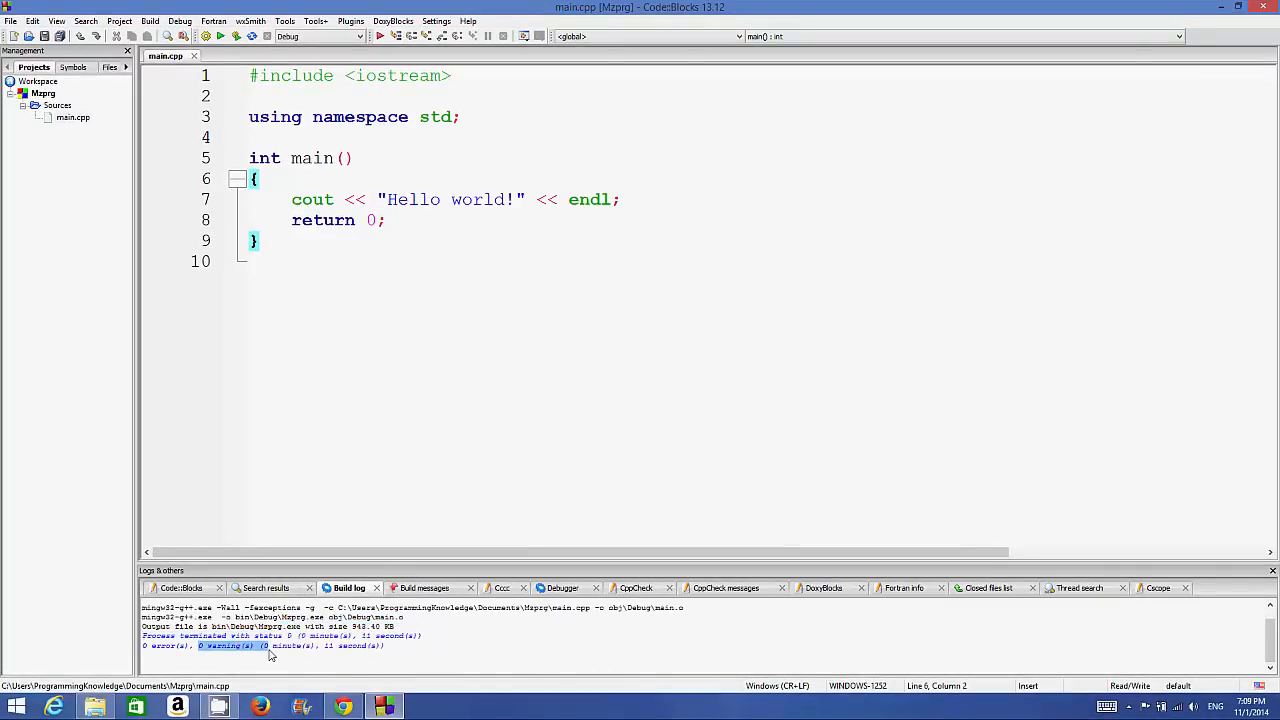
- Run the program so the console prints Hello world!, then close the console
click(220, 36)
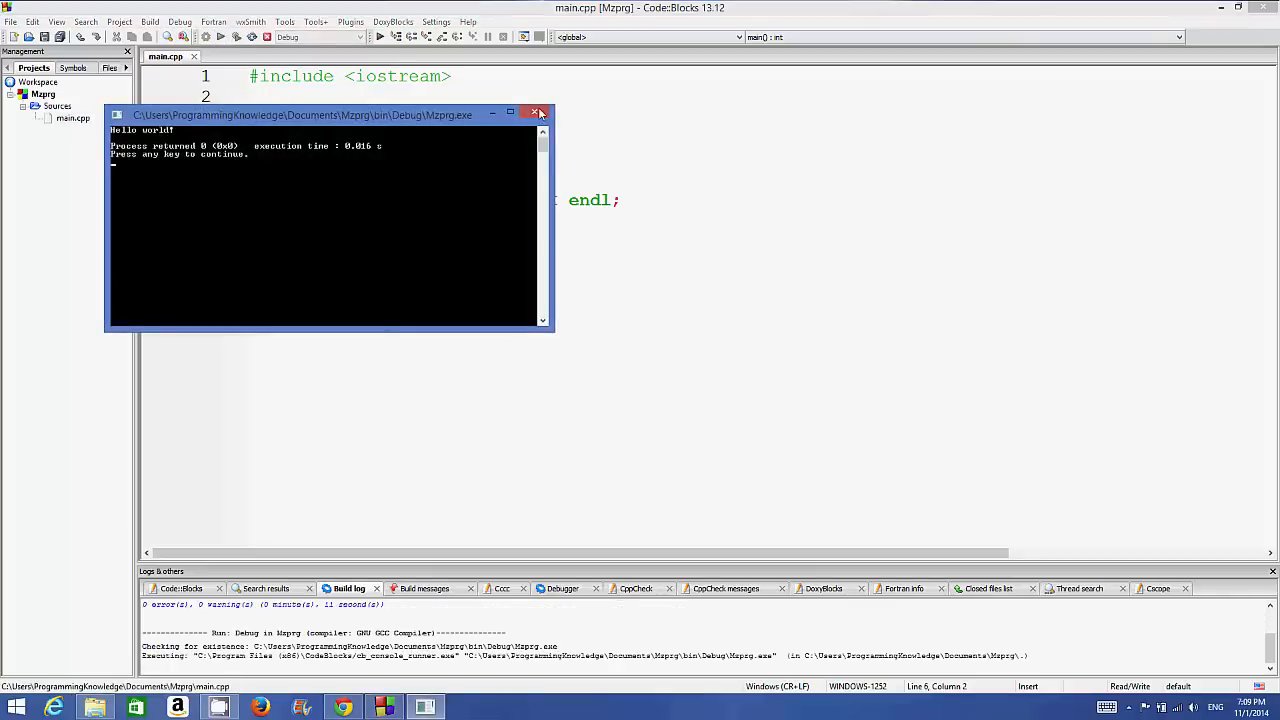
click(538, 112)
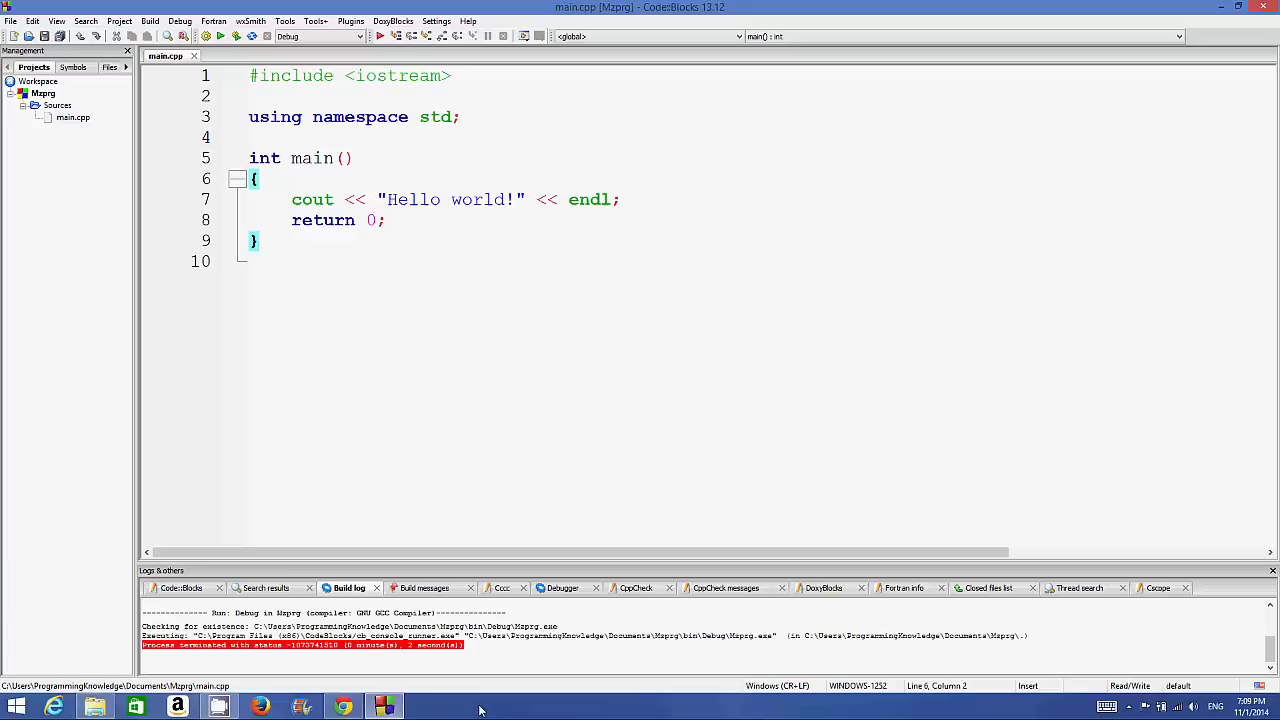